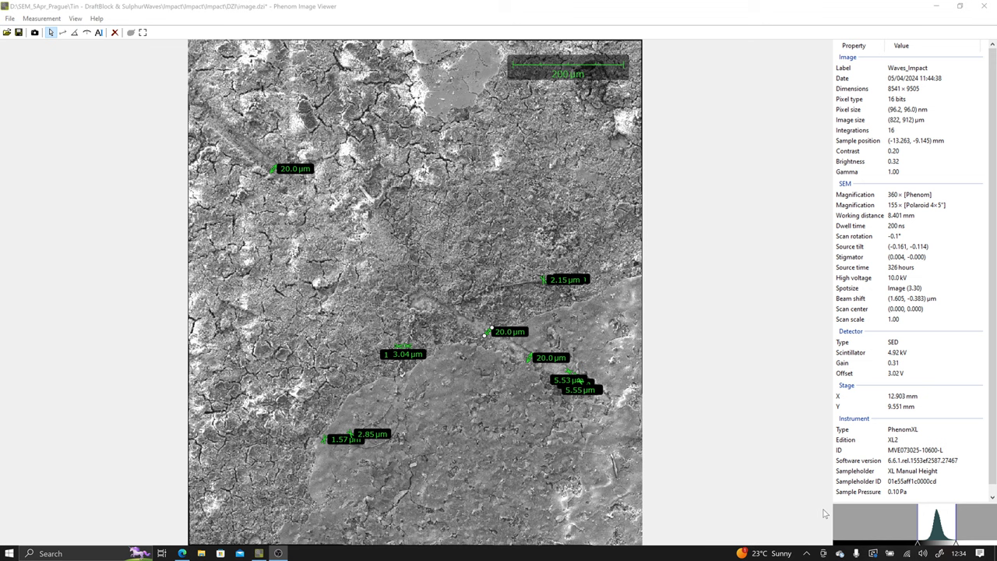
mouse_move(265, 312)
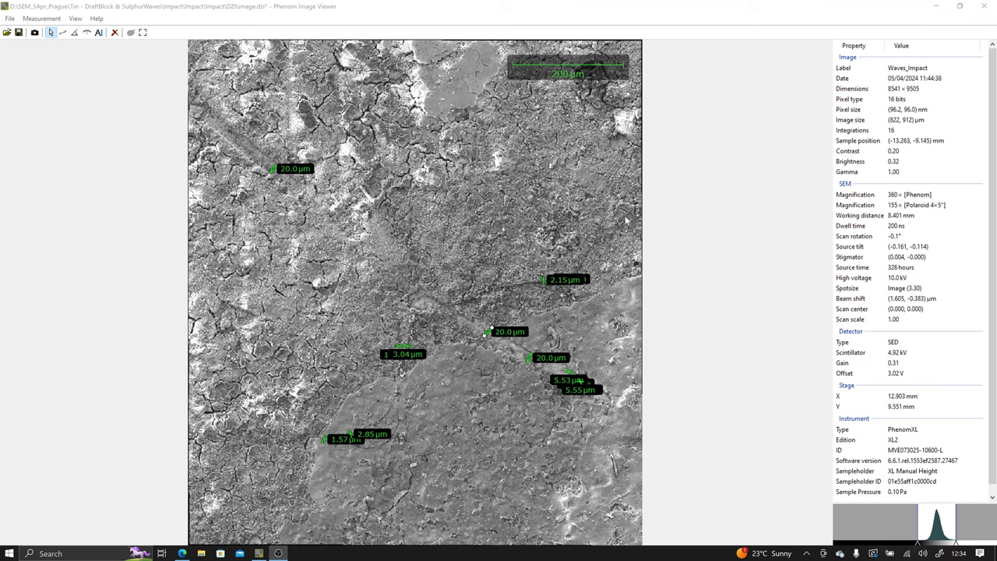
mouse_move(636, 222)
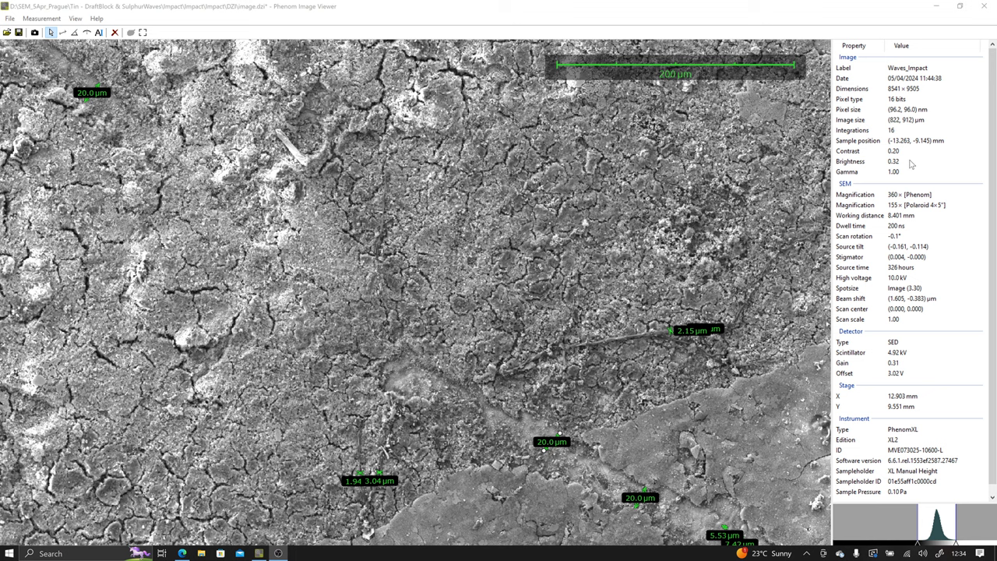
mouse_move(895, 125)
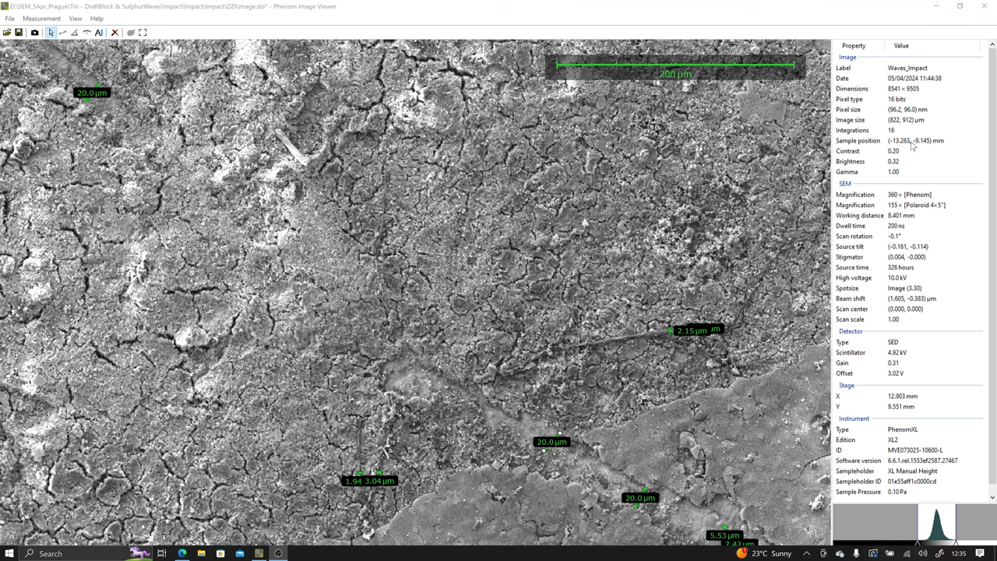
mouse_move(629, 360)
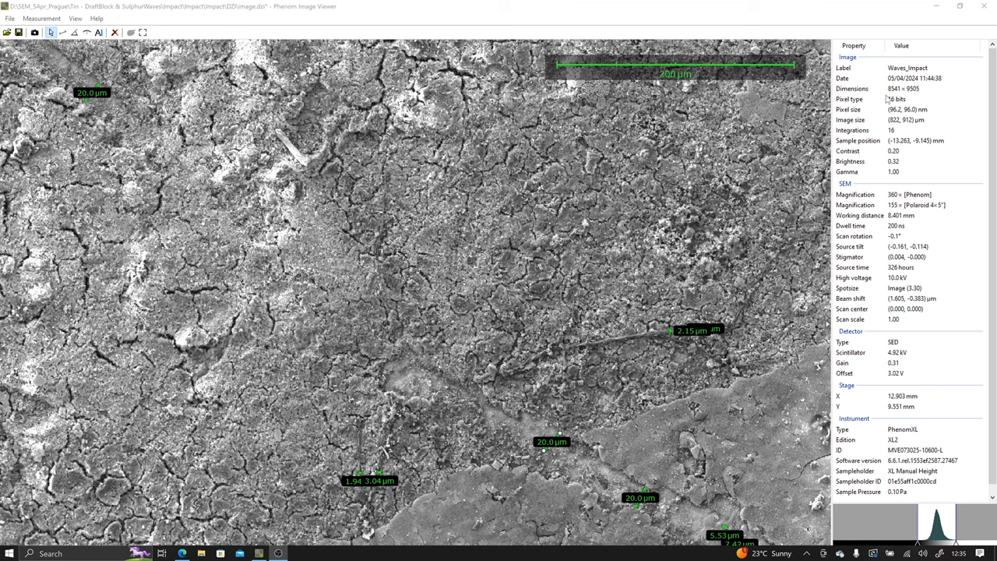
mouse_move(928, 99)
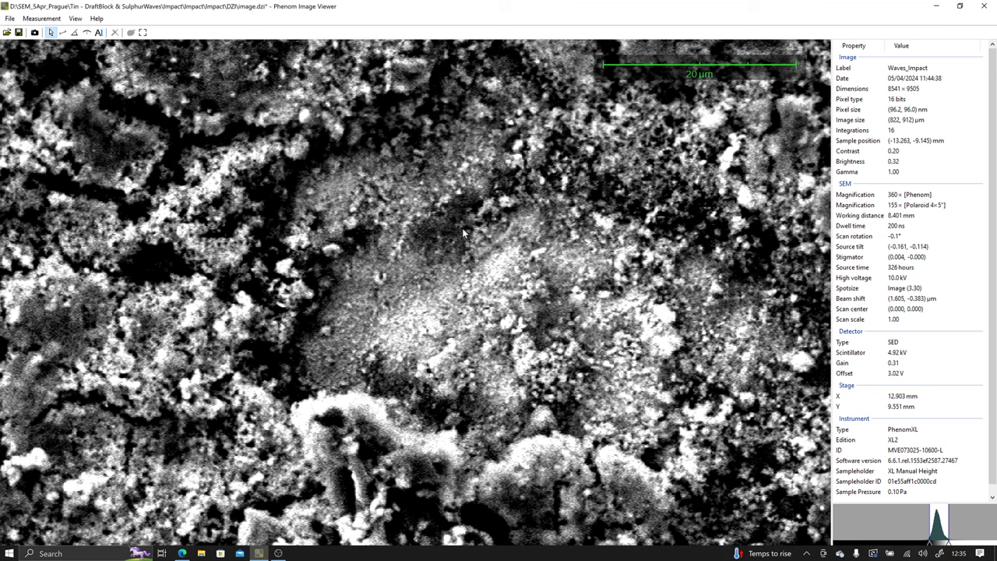
mouse_move(436, 275)
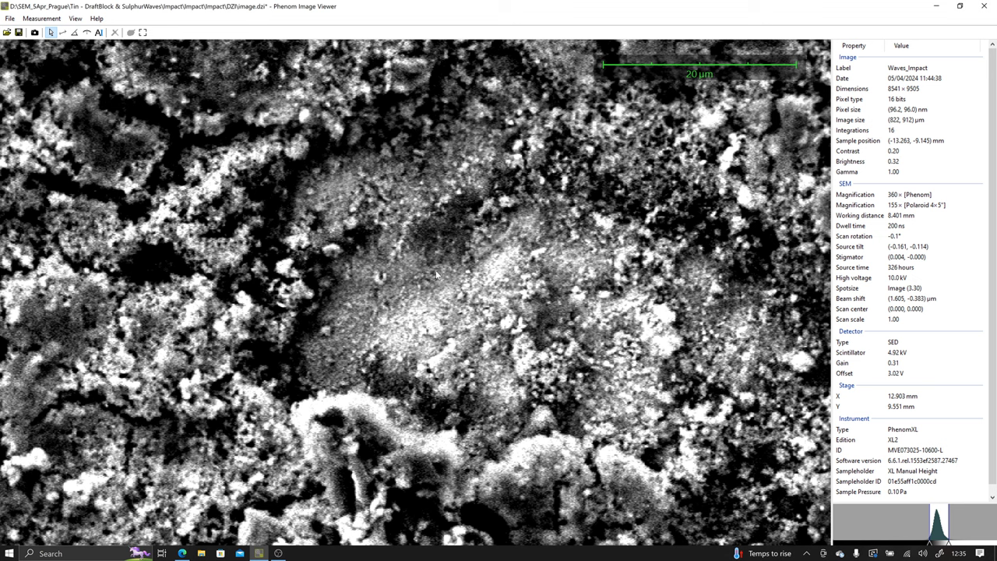
mouse_move(466, 286)
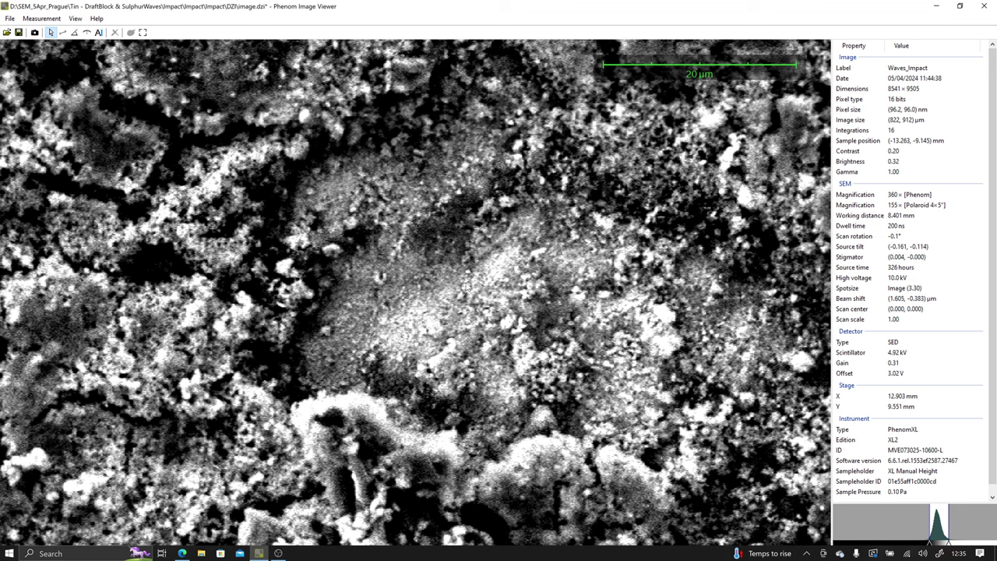
mouse_move(559, 279)
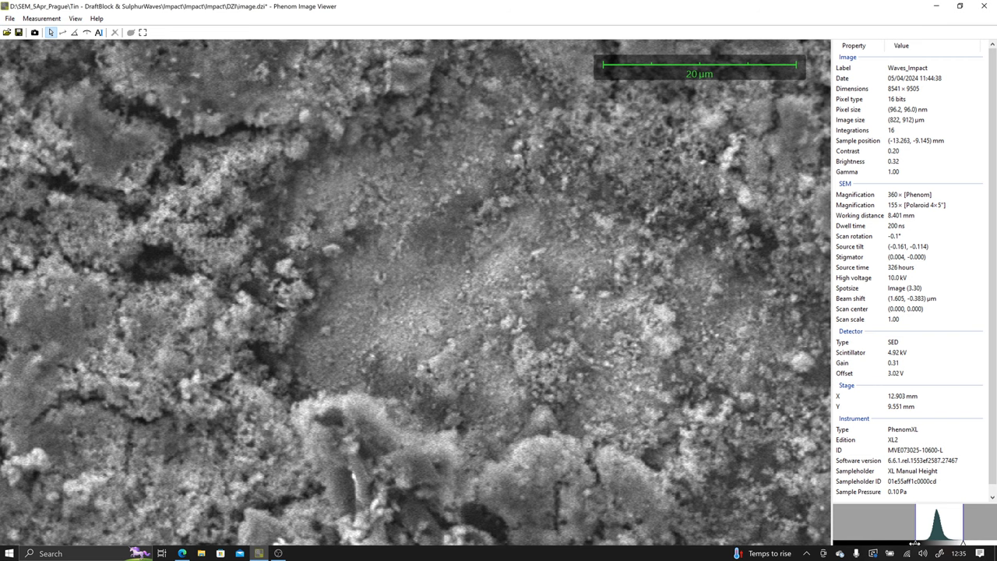
mouse_move(485, 231)
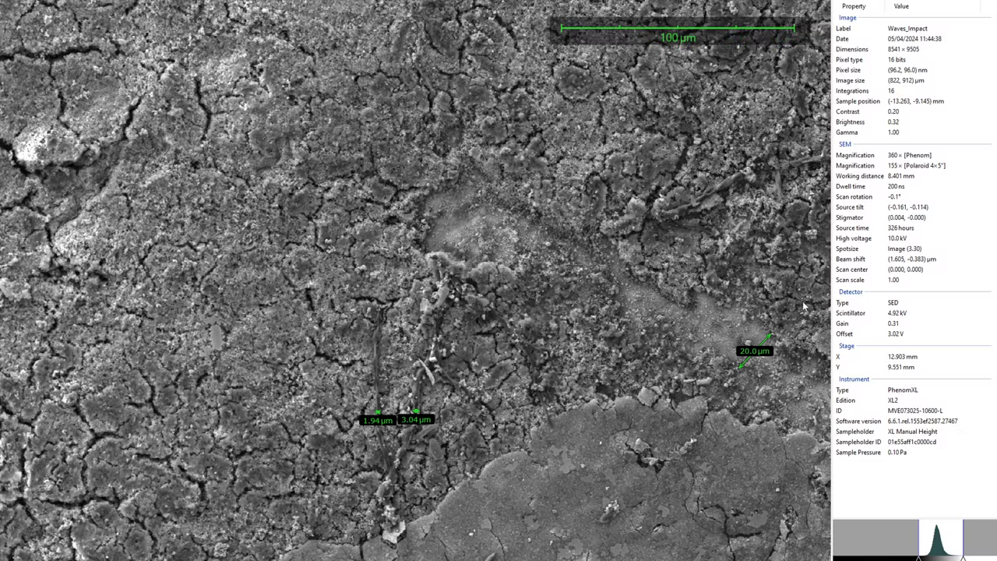
mouse_move(4, 35)
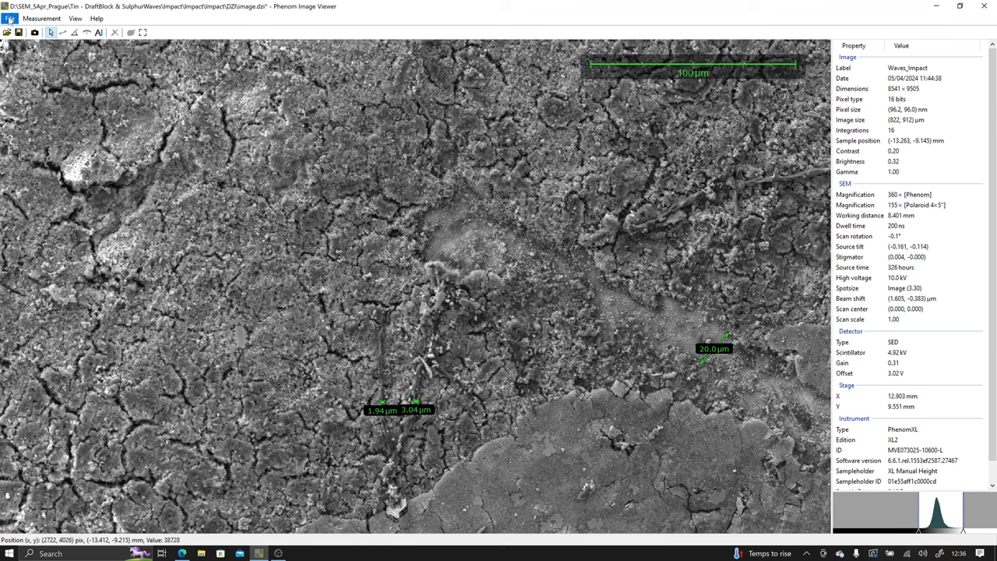
Start File > Open and browse into the Stitch > DHX-2 > Area 1 > DZI folder holding image.dzi
click(10, 18)
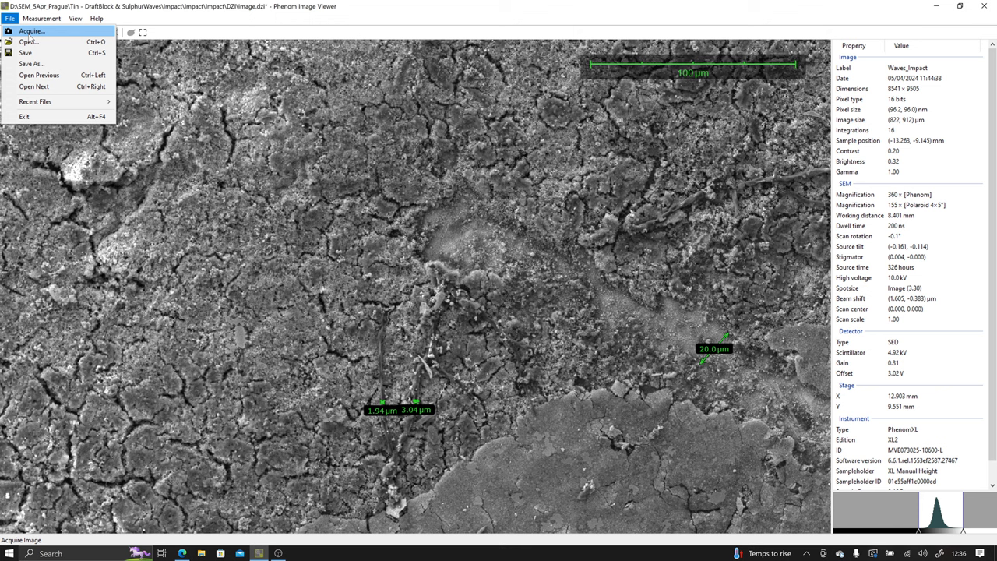
click(29, 42)
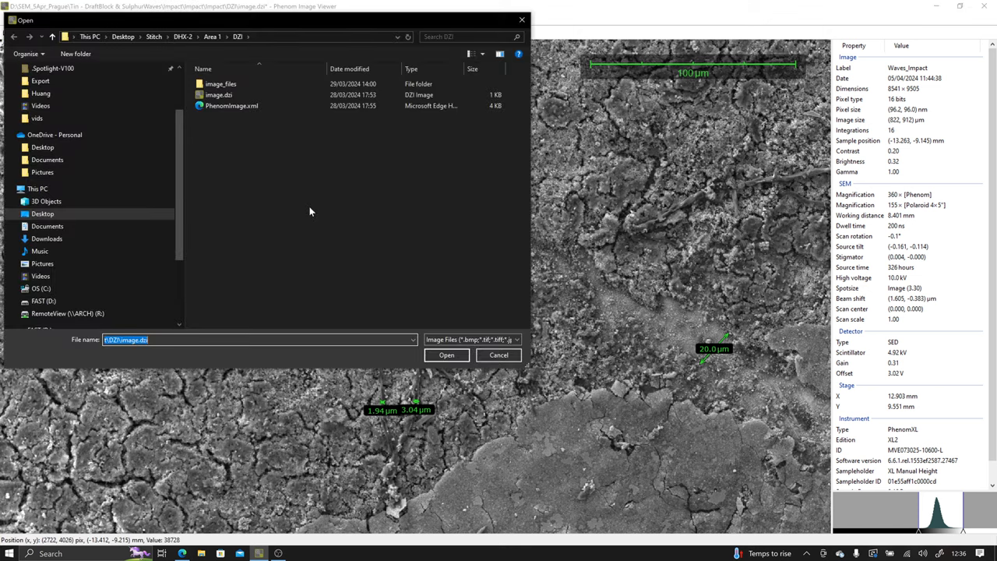
click(218, 94)
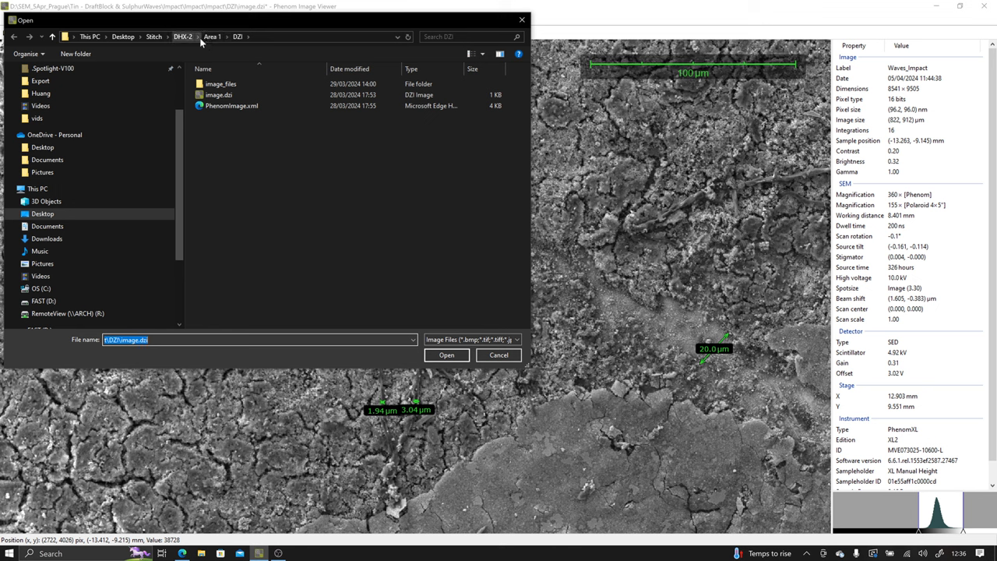
mouse_move(179, 30)
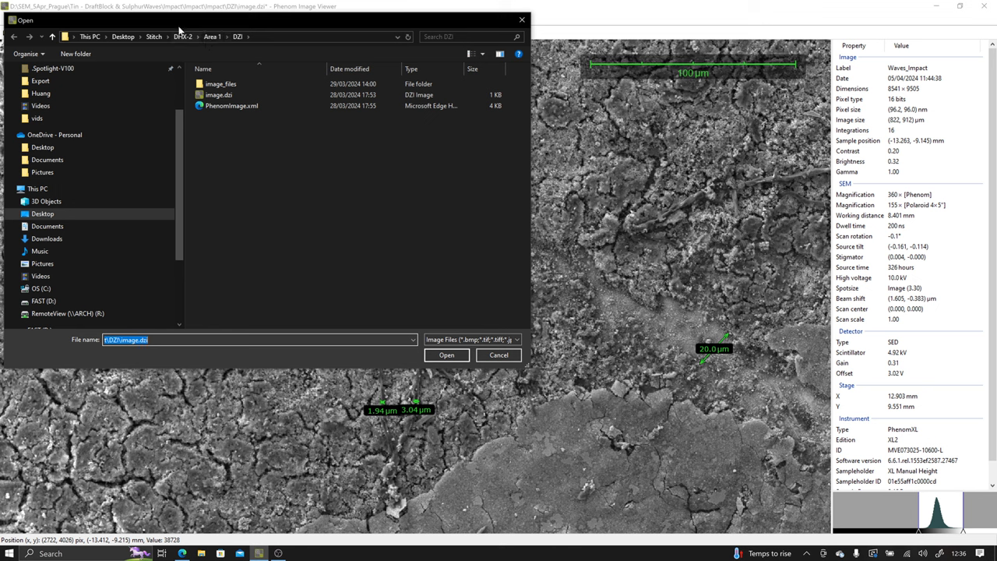
mouse_move(193, 50)
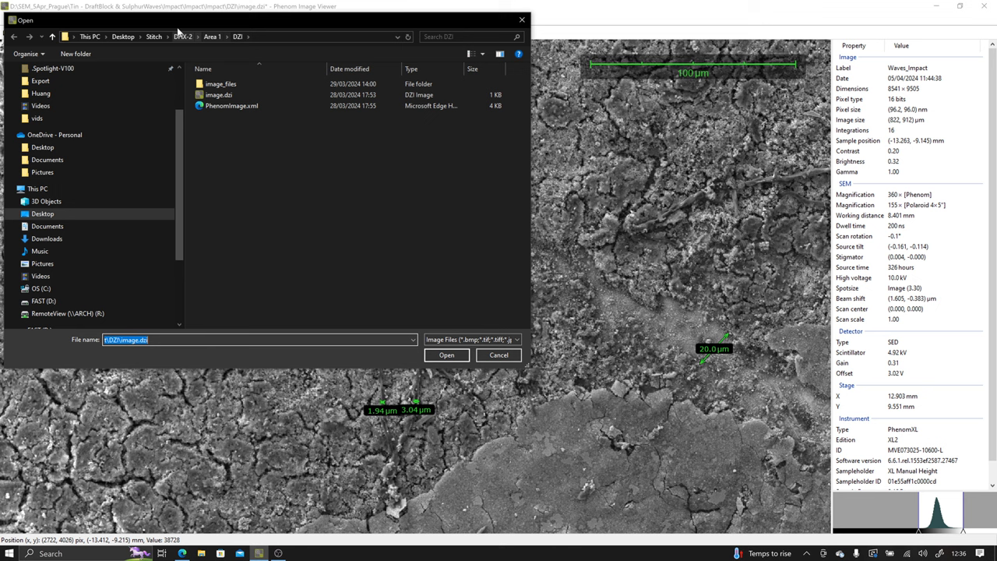
click(219, 94)
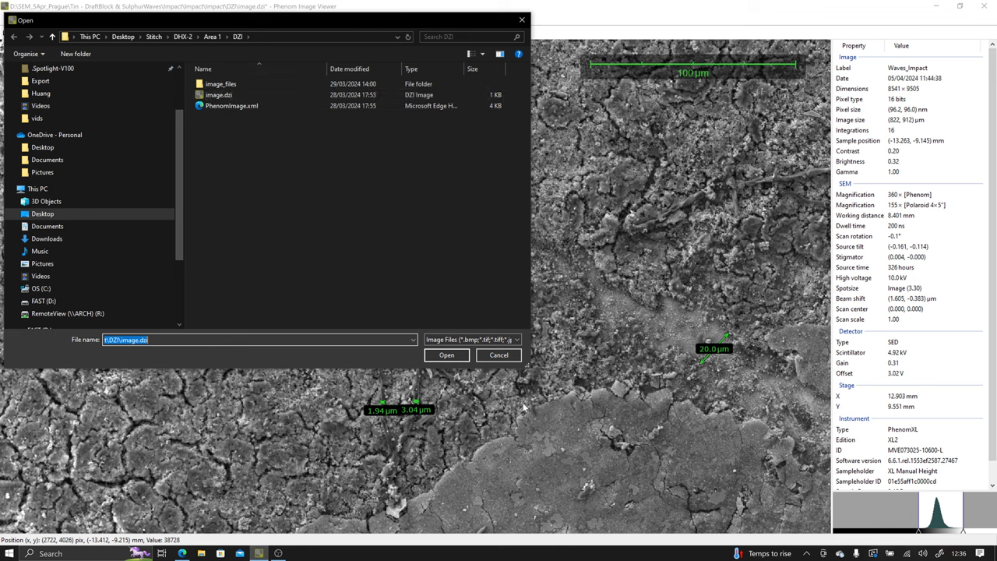
mouse_move(318, 96)
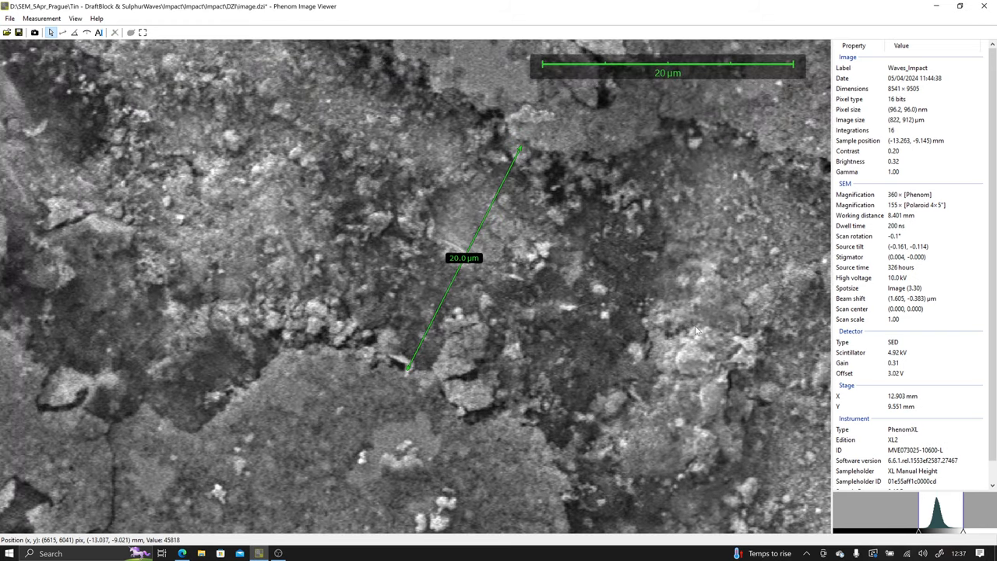
mouse_move(517, 284)
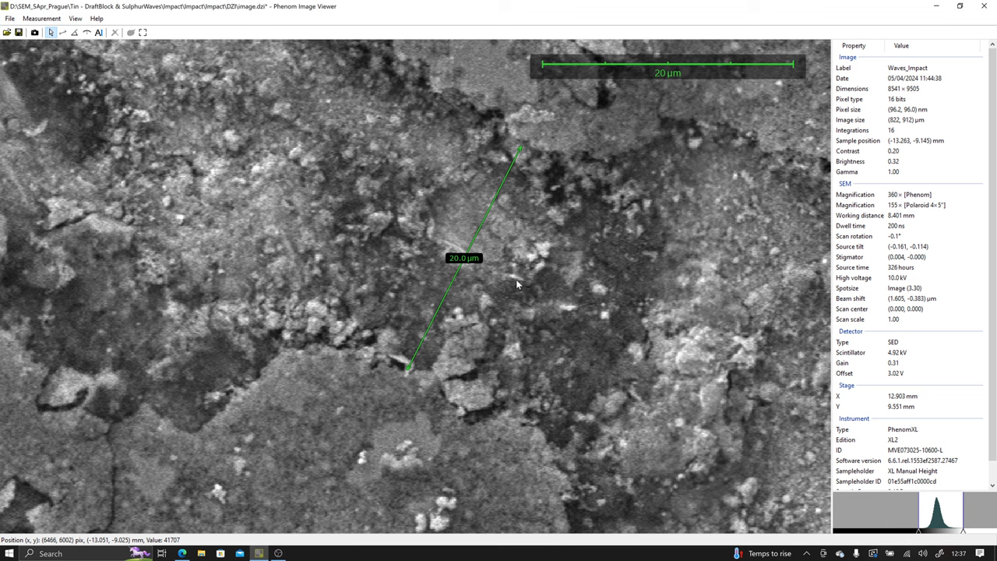
mouse_move(521, 286)
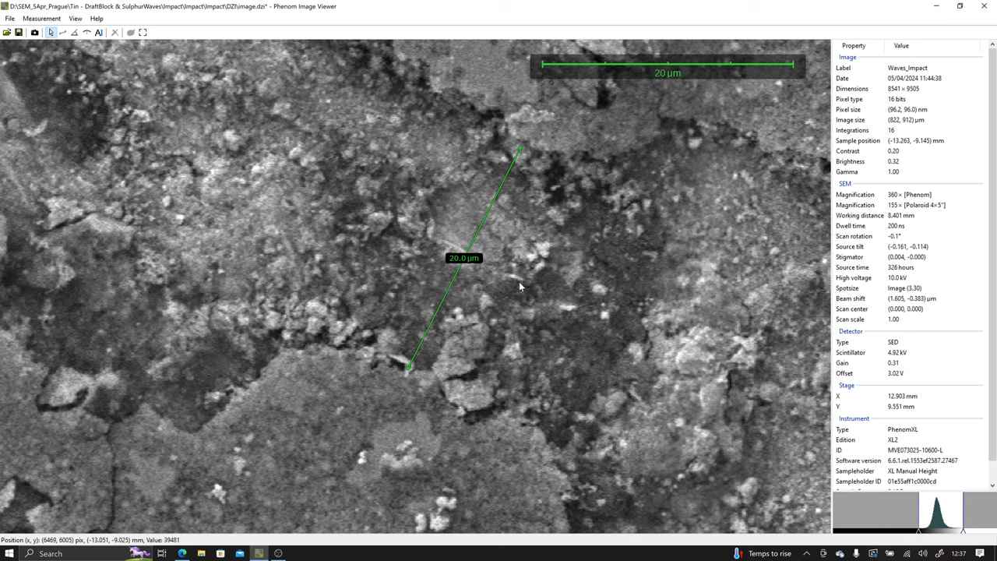
mouse_move(521, 289)
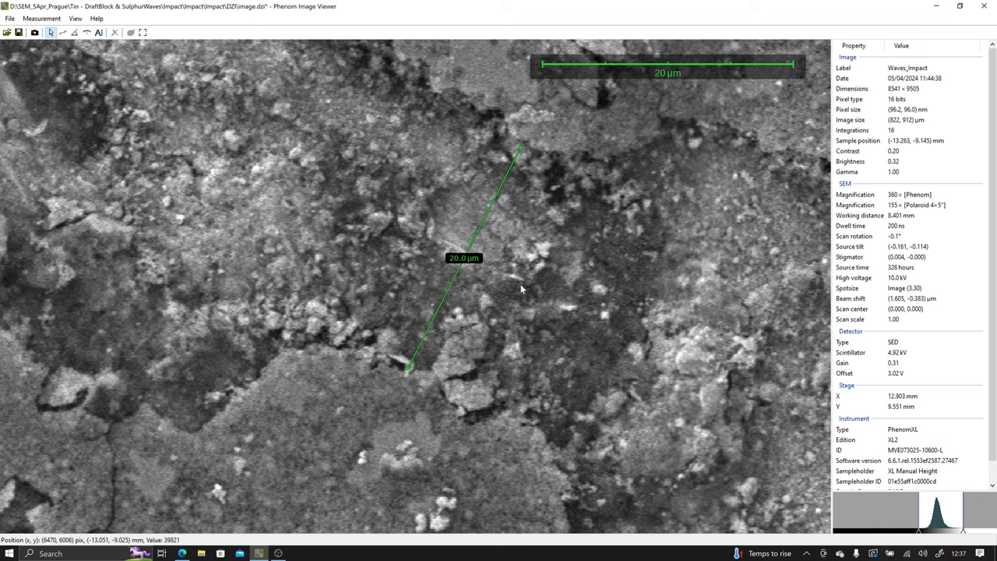
mouse_move(522, 294)
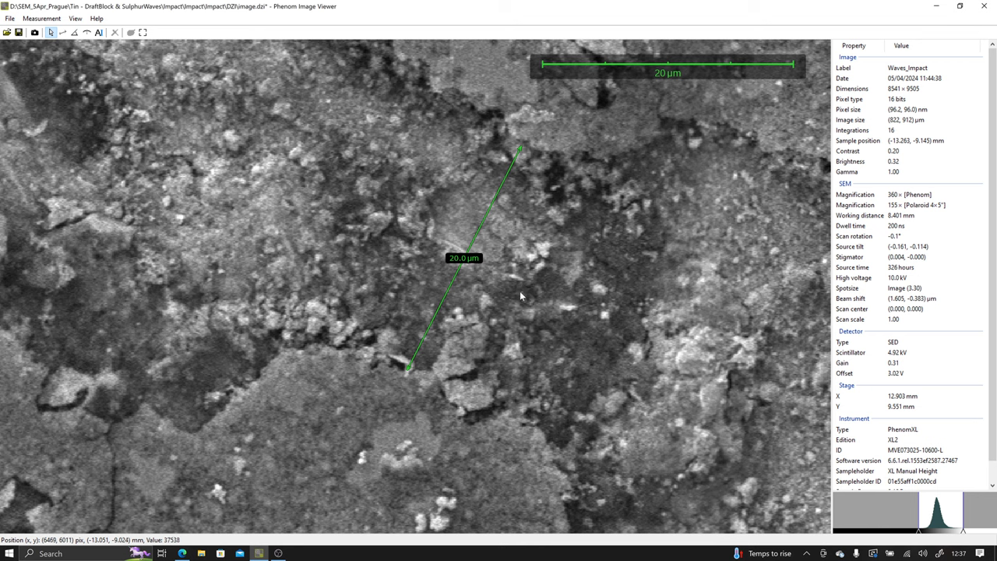
mouse_move(392, 121)
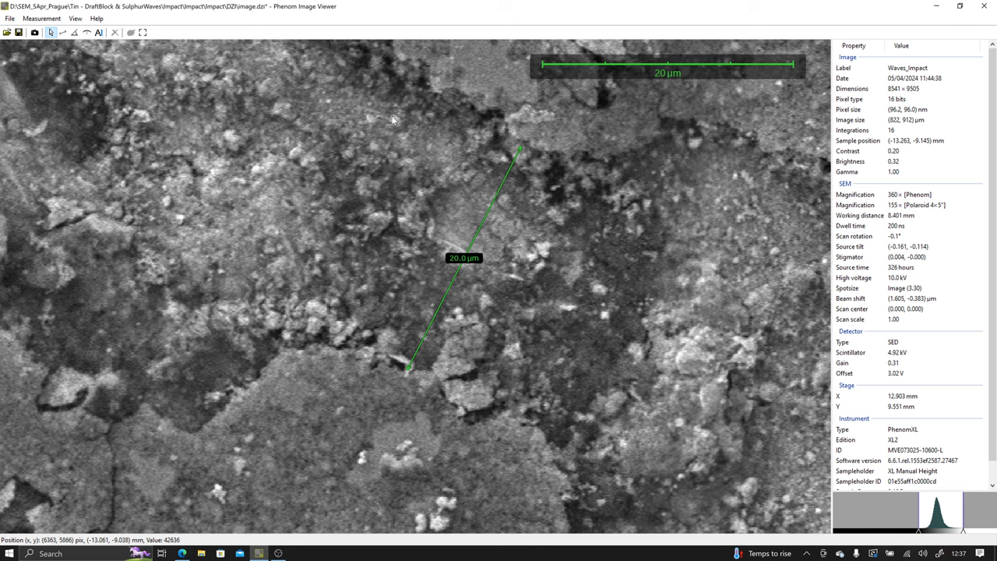
mouse_move(441, 394)
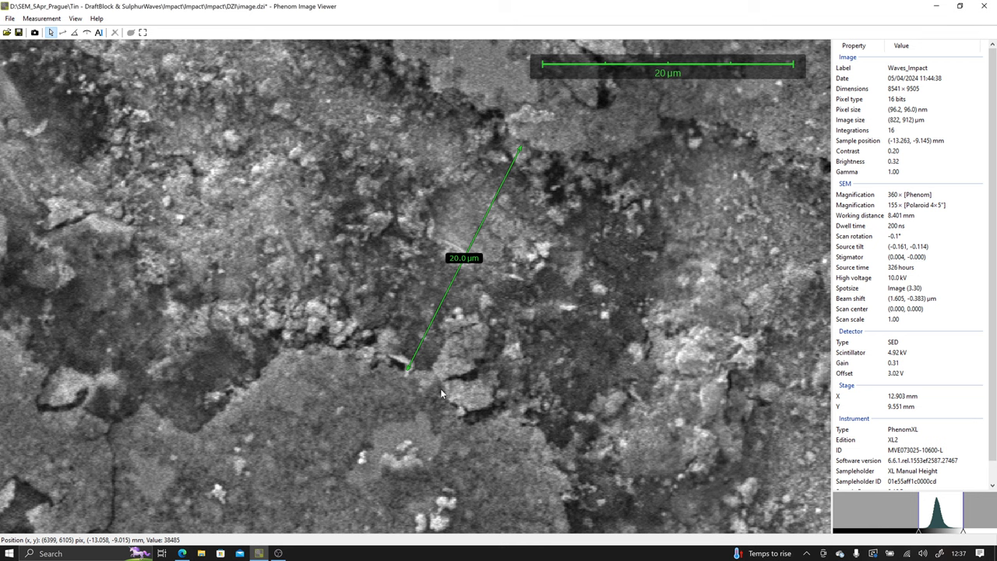
mouse_move(463, 281)
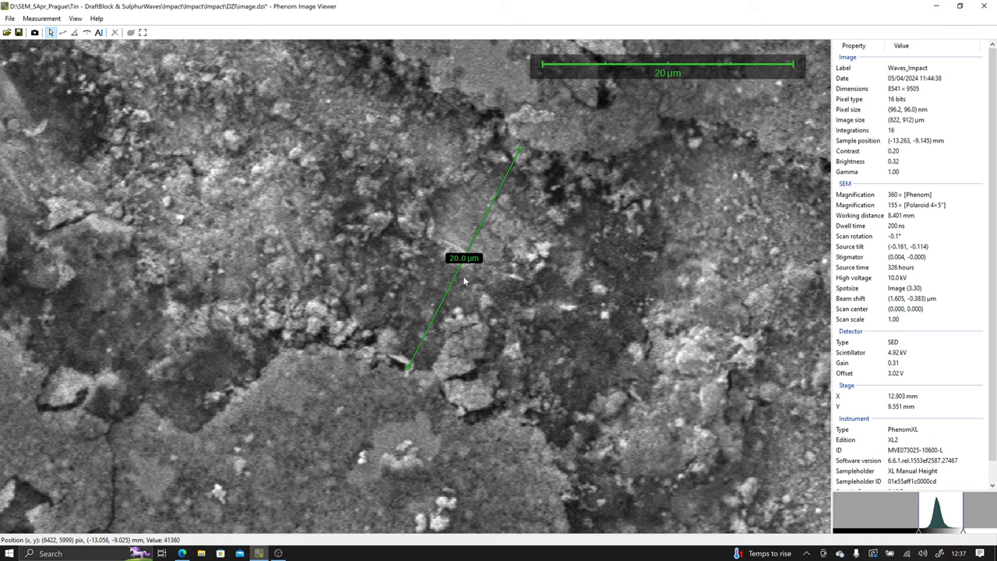
mouse_move(417, 256)
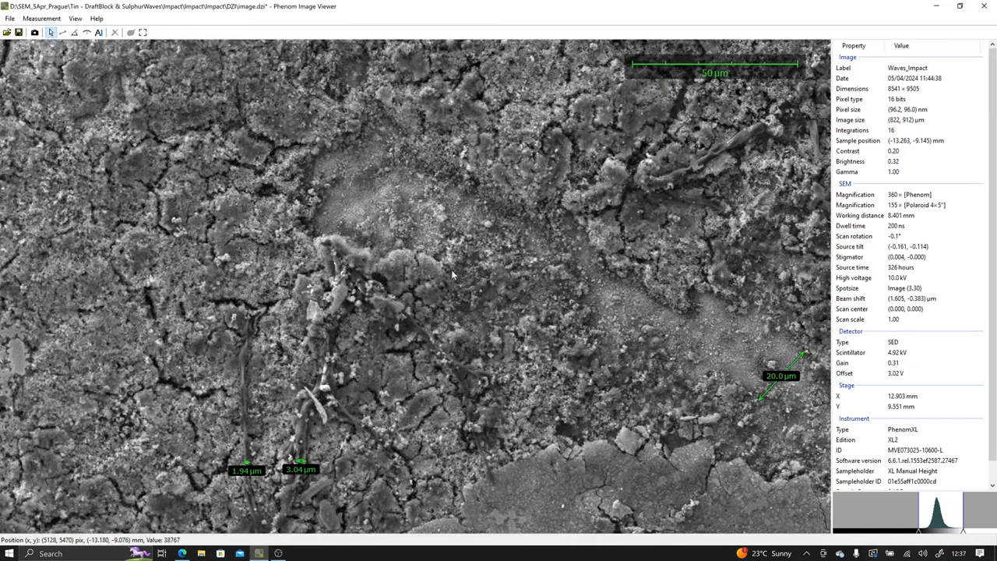
drag(451, 275, 331, 230)
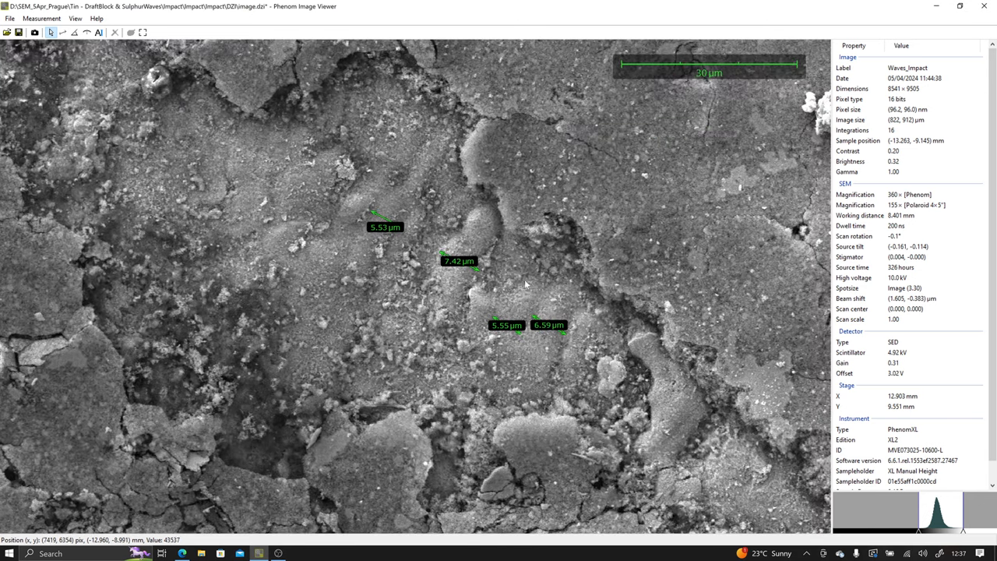
mouse_move(404, 187)
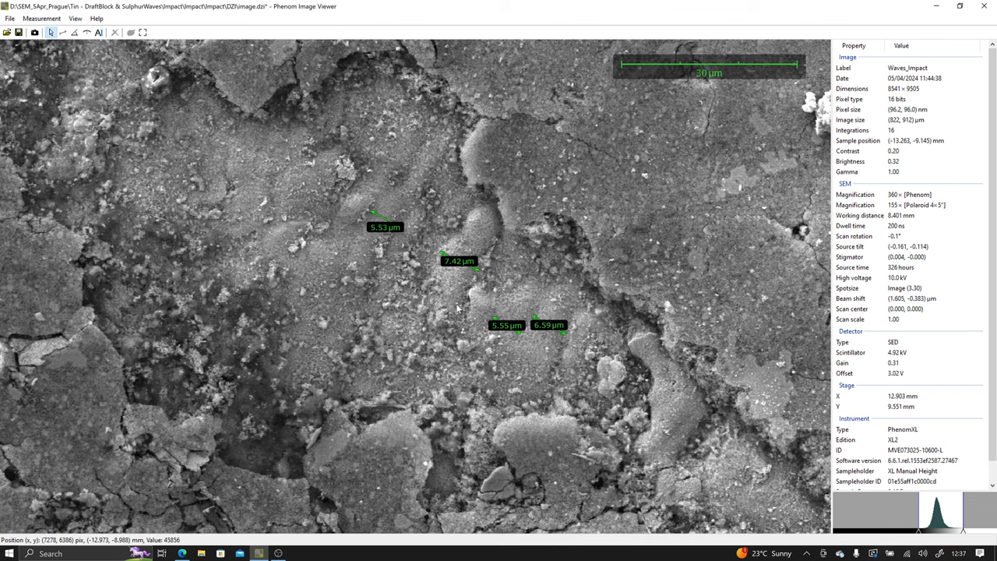
mouse_move(591, 319)
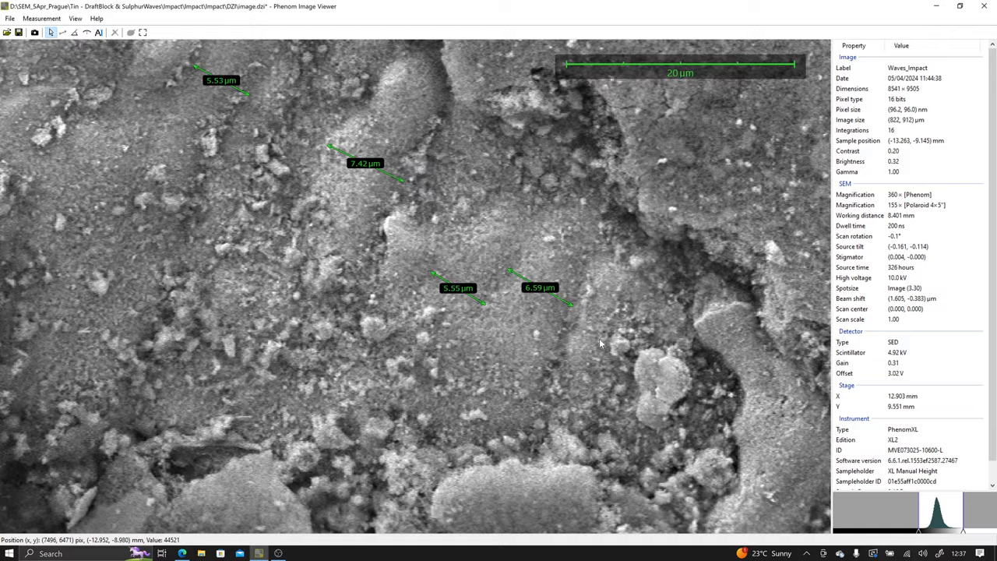
scroll(down, 3)
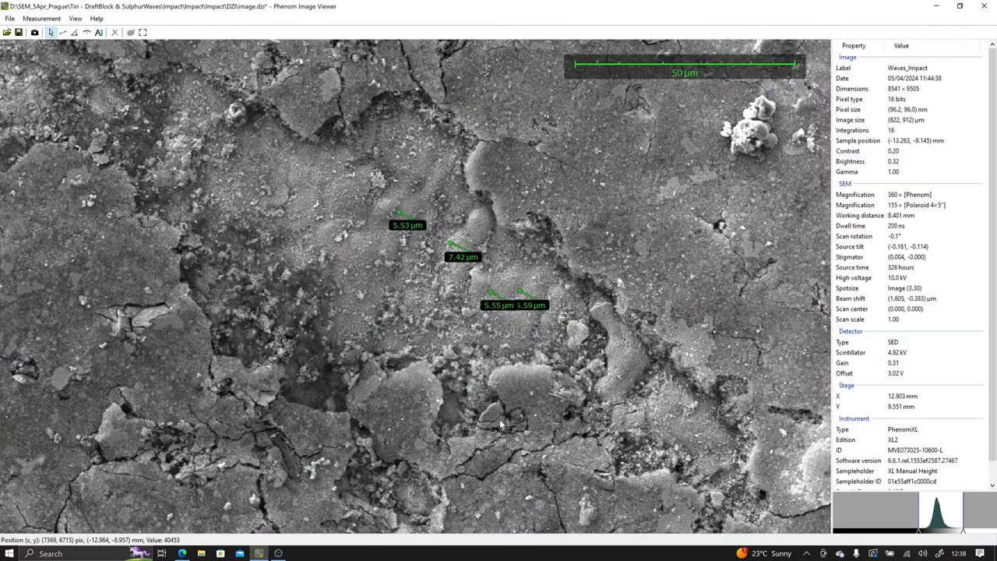
mouse_move(520, 371)
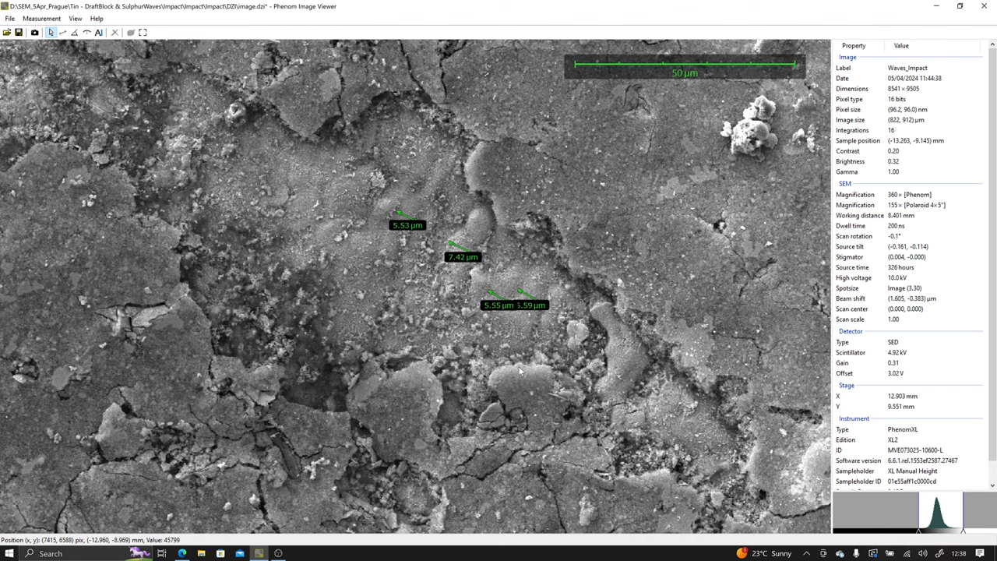
mouse_move(156, 96)
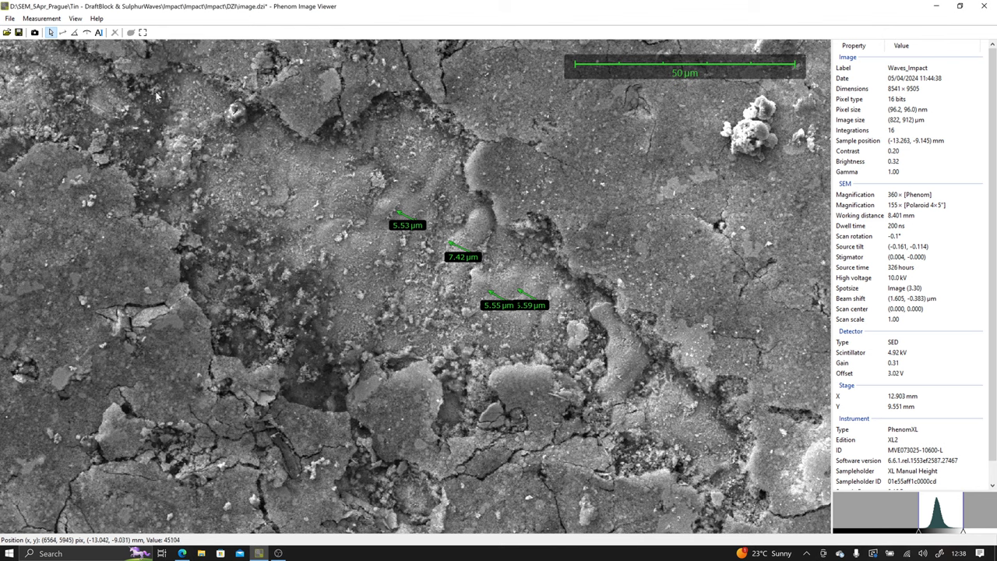
mouse_move(613, 446)
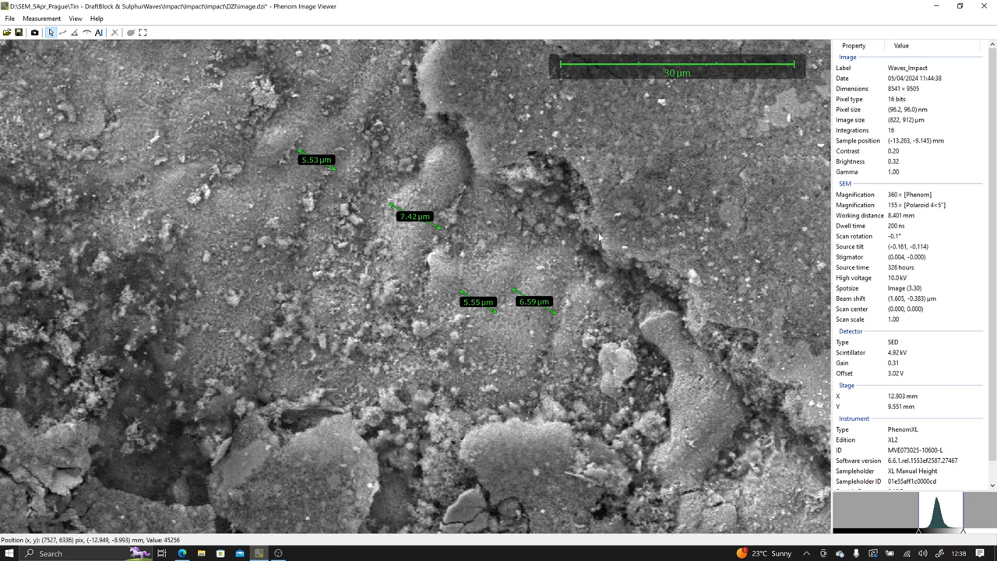
mouse_move(516, 460)
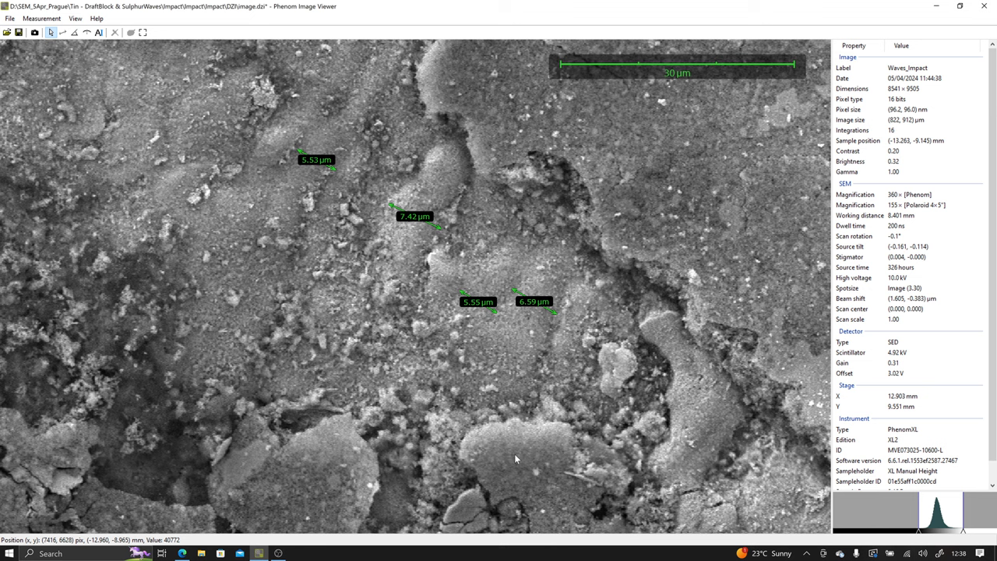
mouse_move(503, 460)
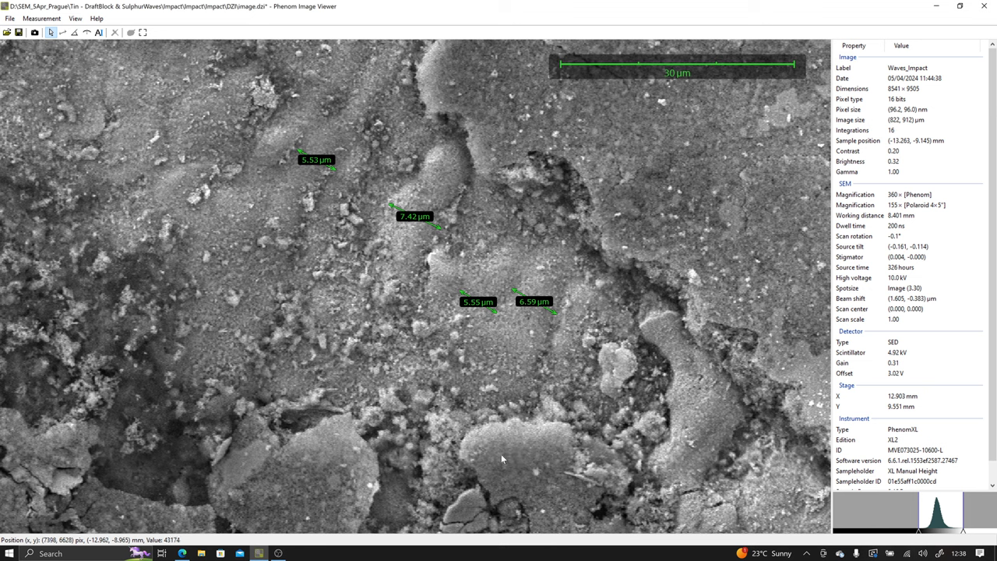
mouse_move(500, 458)
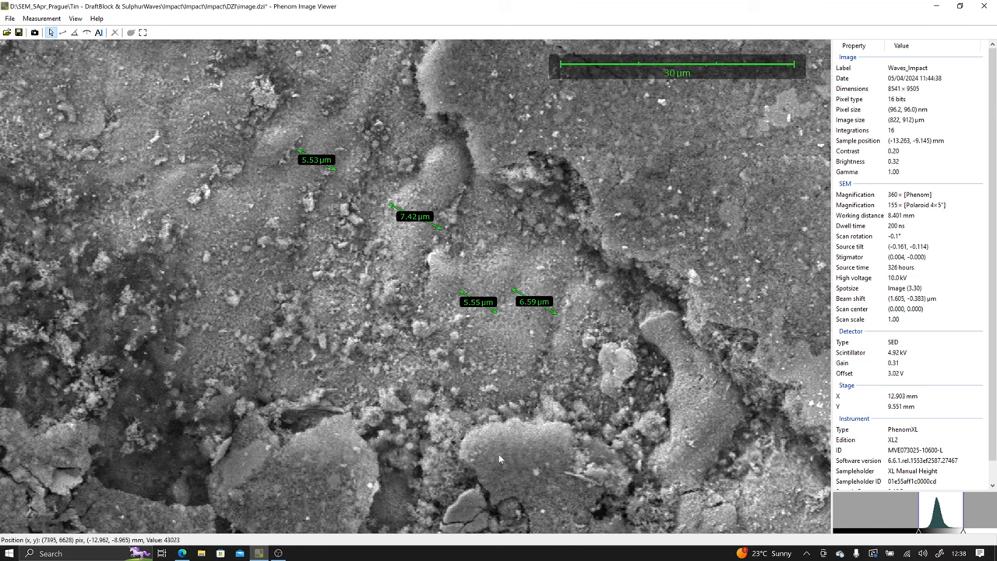
mouse_move(550, 326)
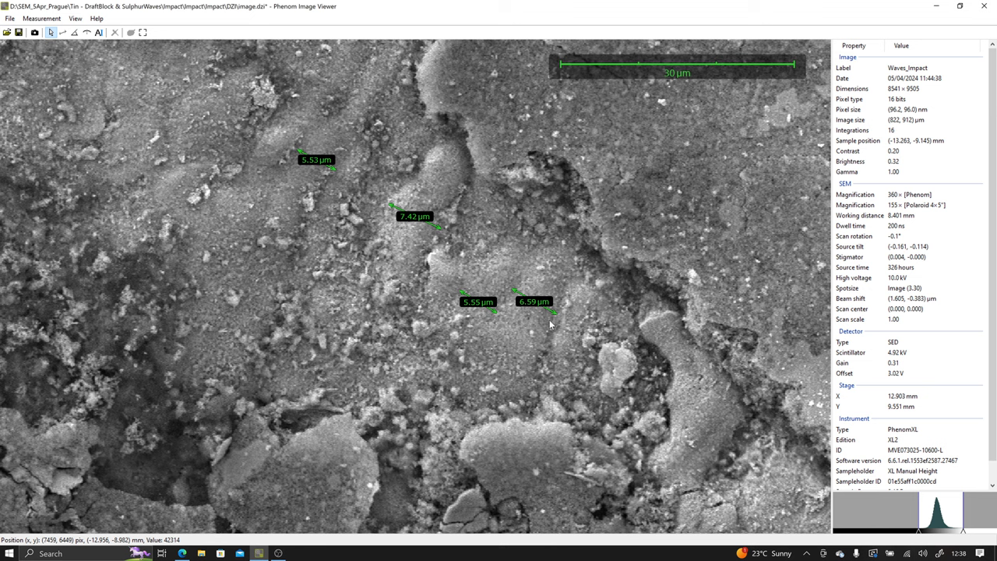
mouse_move(566, 329)
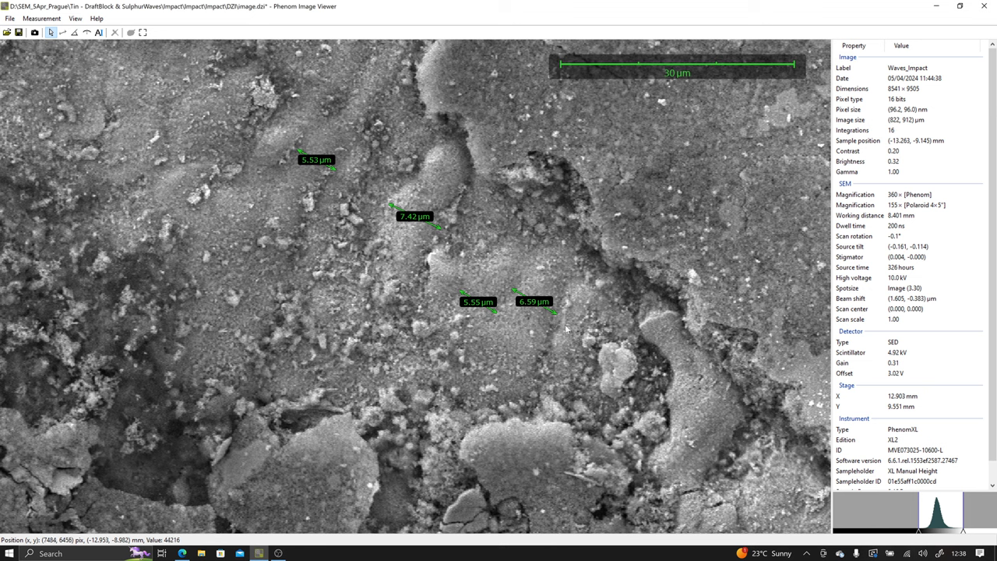
mouse_move(565, 329)
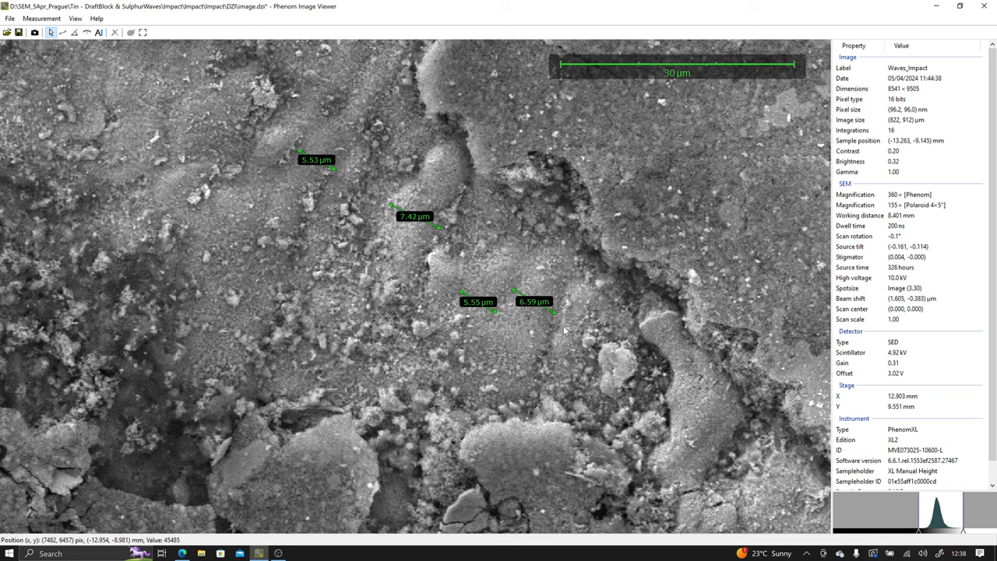
mouse_move(564, 330)
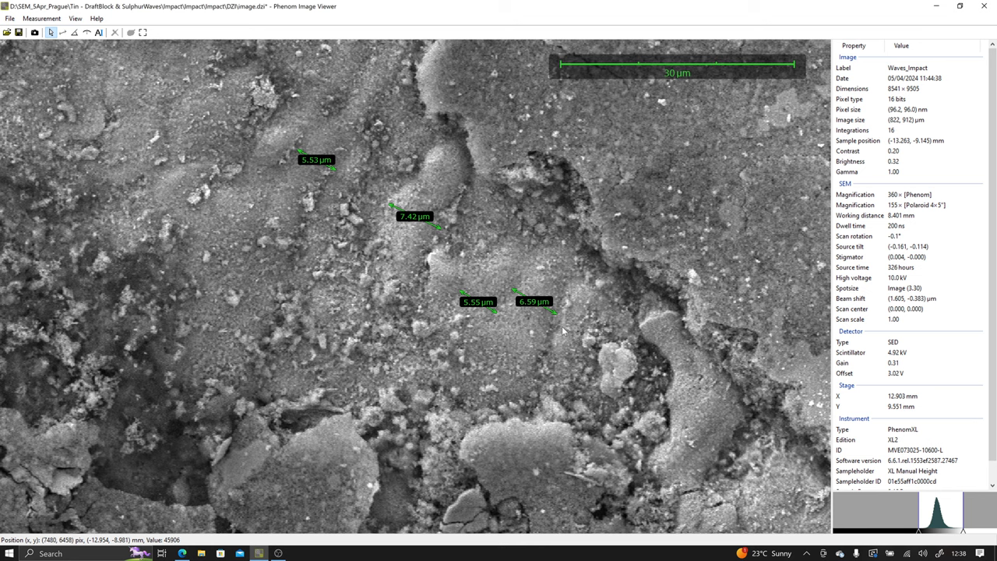
mouse_move(569, 348)
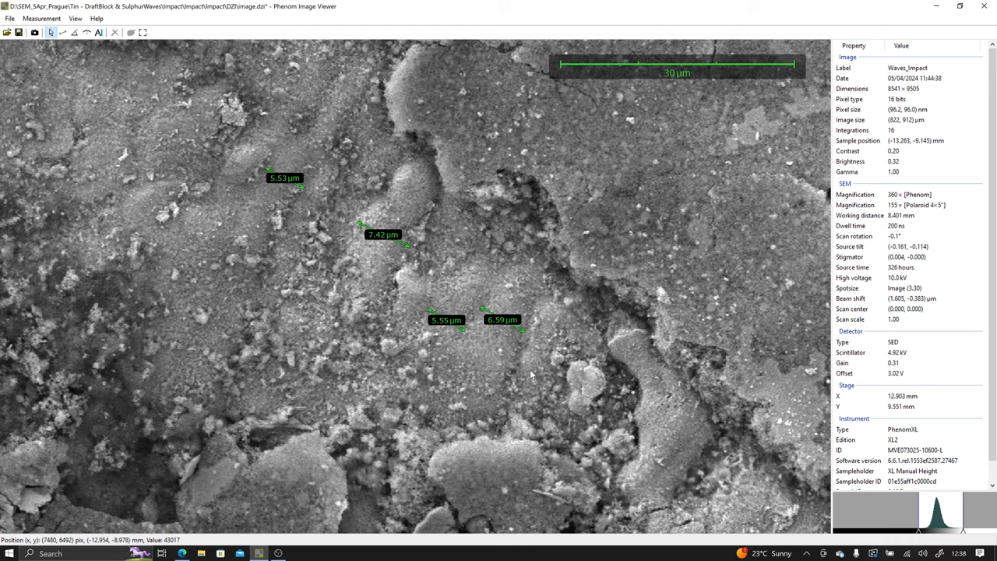
mouse_move(530, 375)
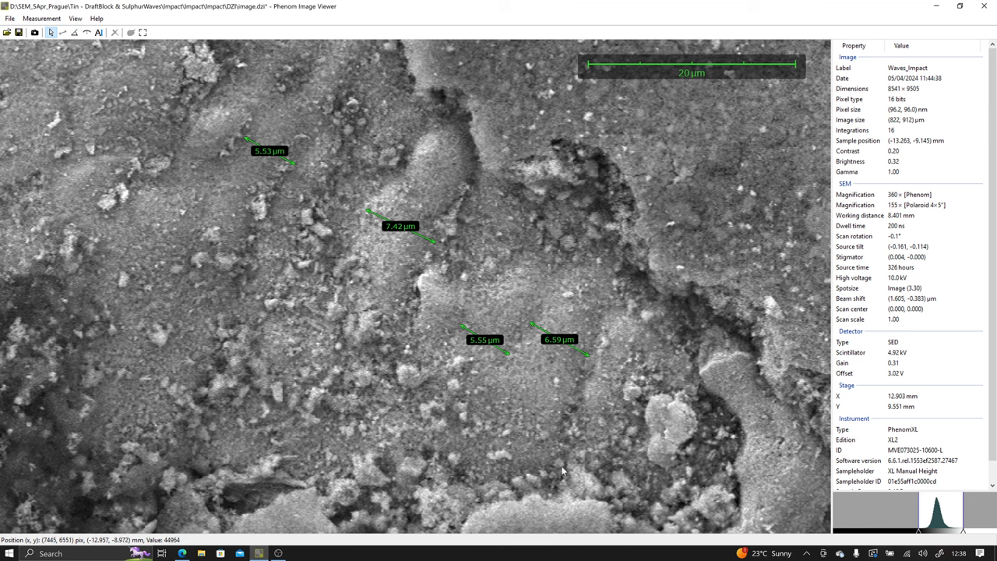
mouse_move(541, 355)
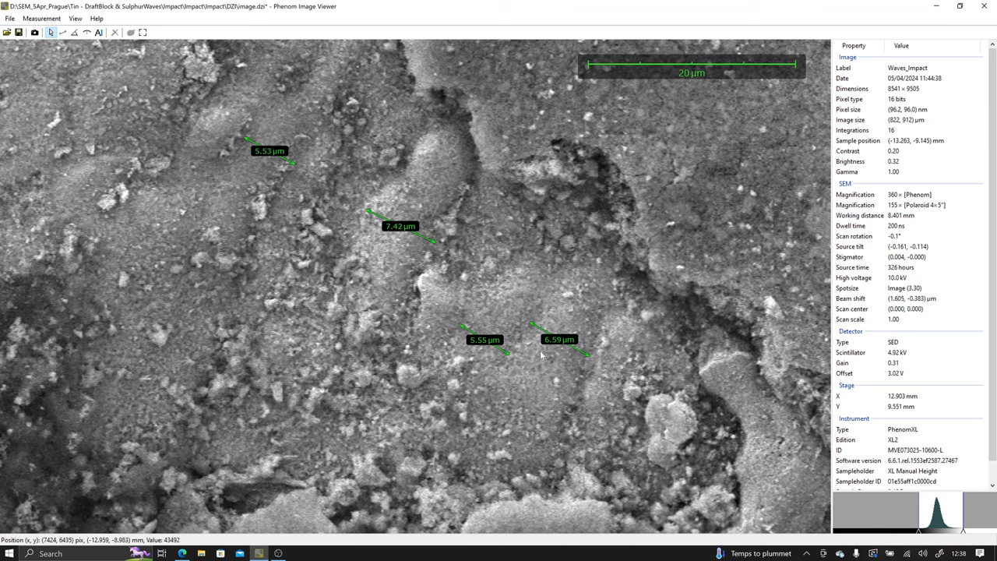
mouse_move(617, 375)
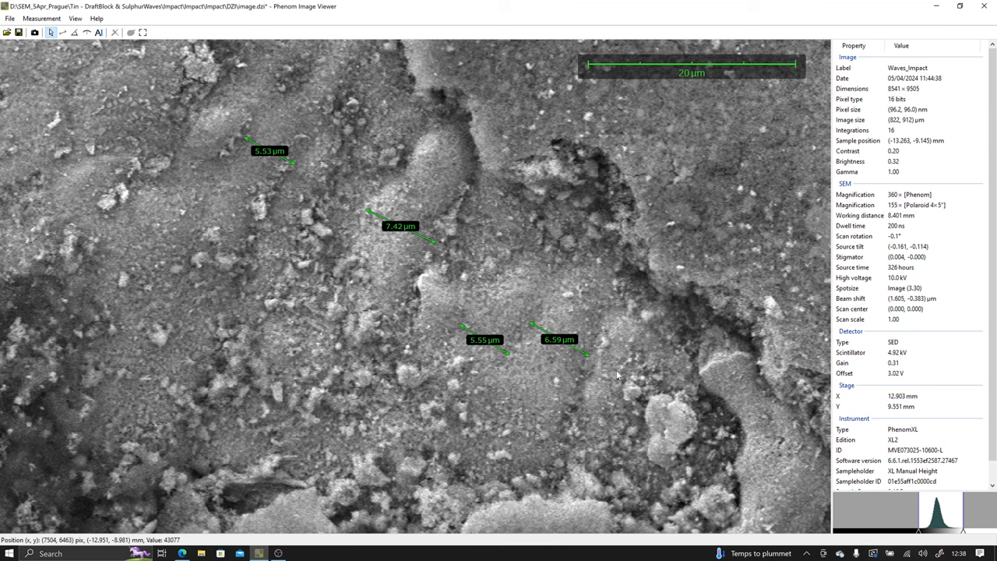
mouse_move(585, 374)
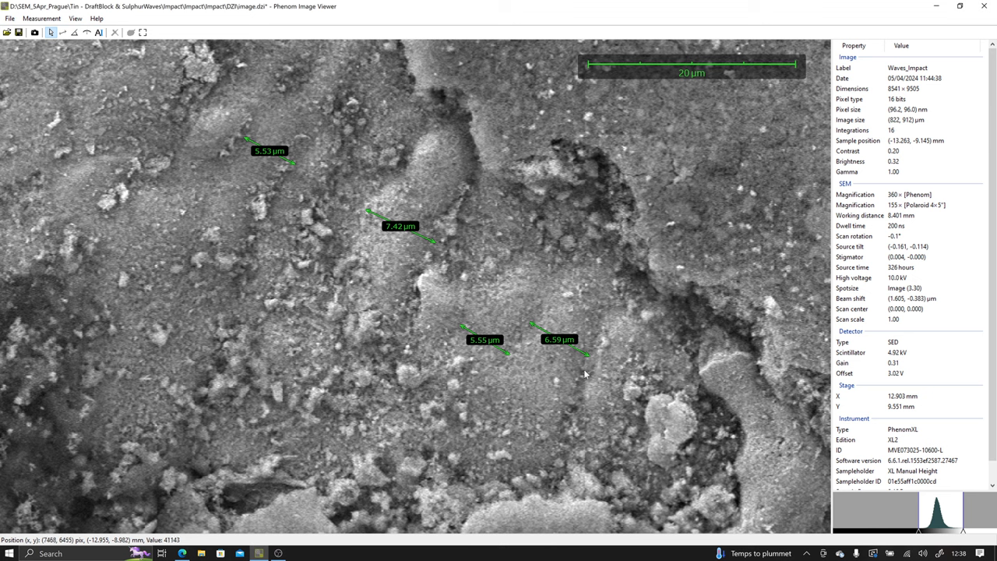
mouse_move(586, 376)
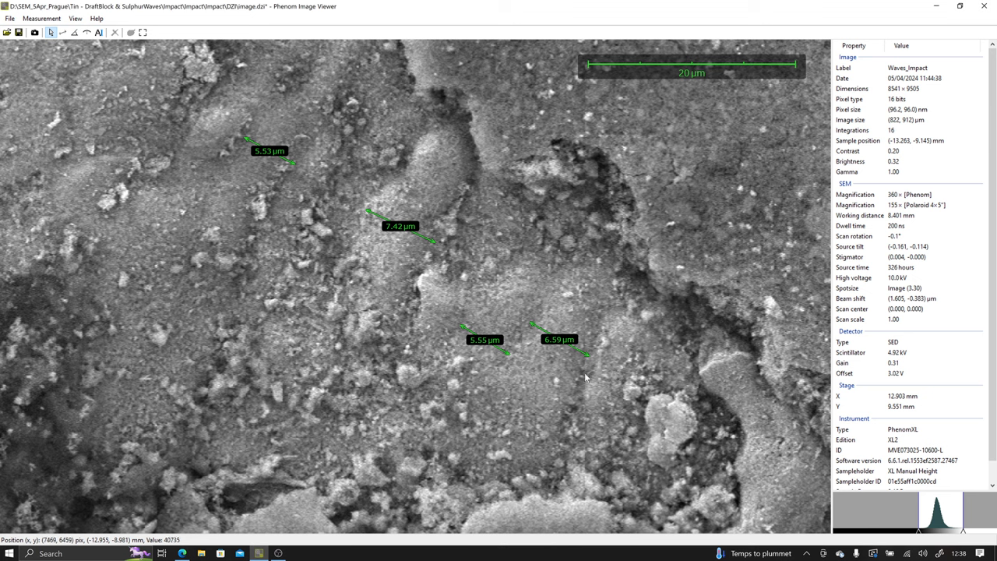
mouse_move(403, 263)
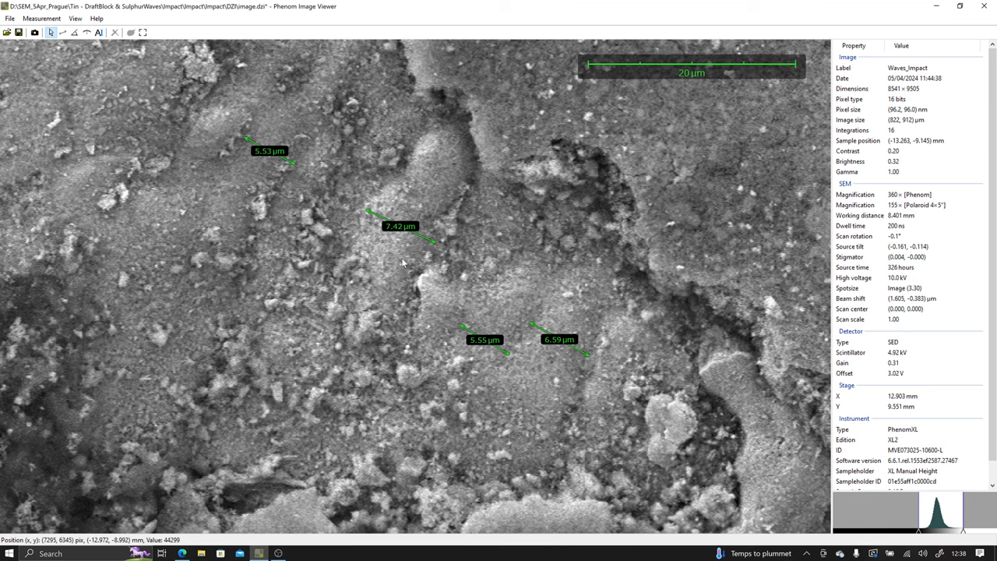
mouse_move(444, 265)
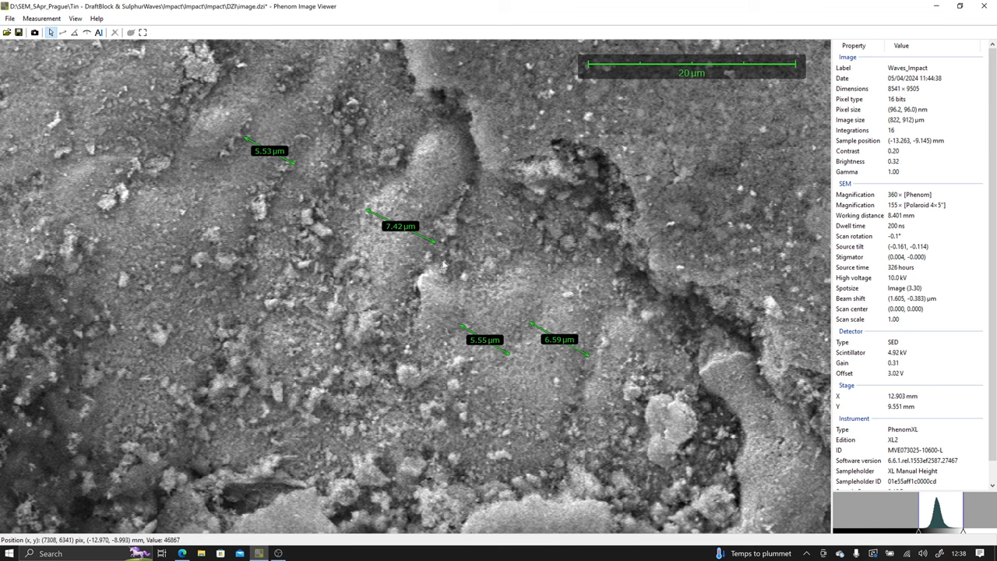
mouse_move(481, 329)
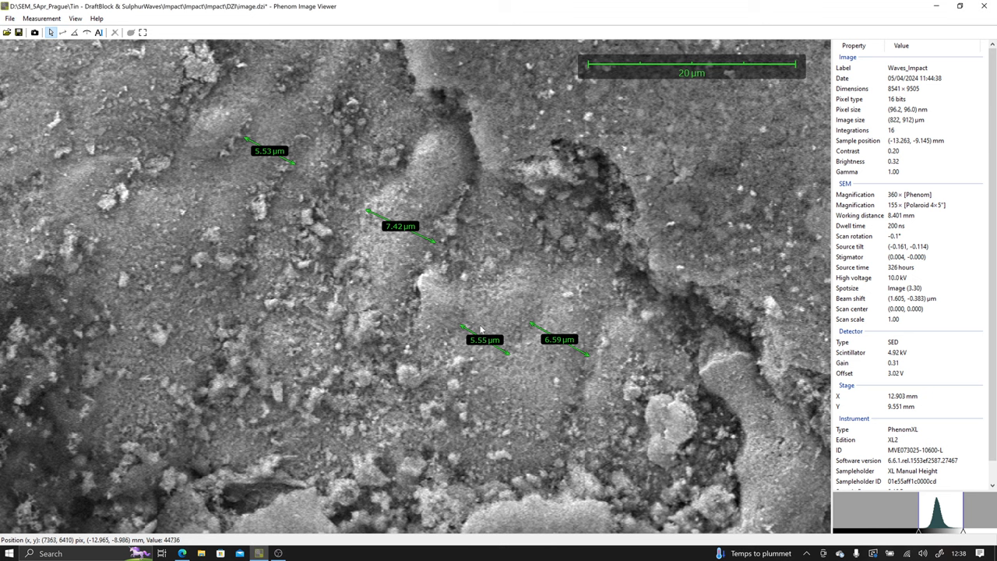
mouse_move(396, 249)
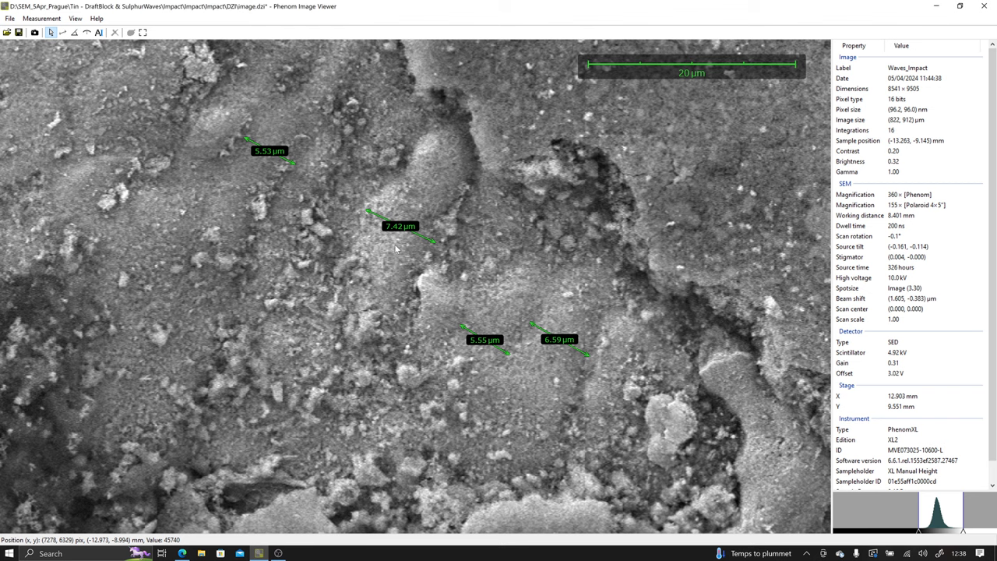
mouse_move(327, 237)
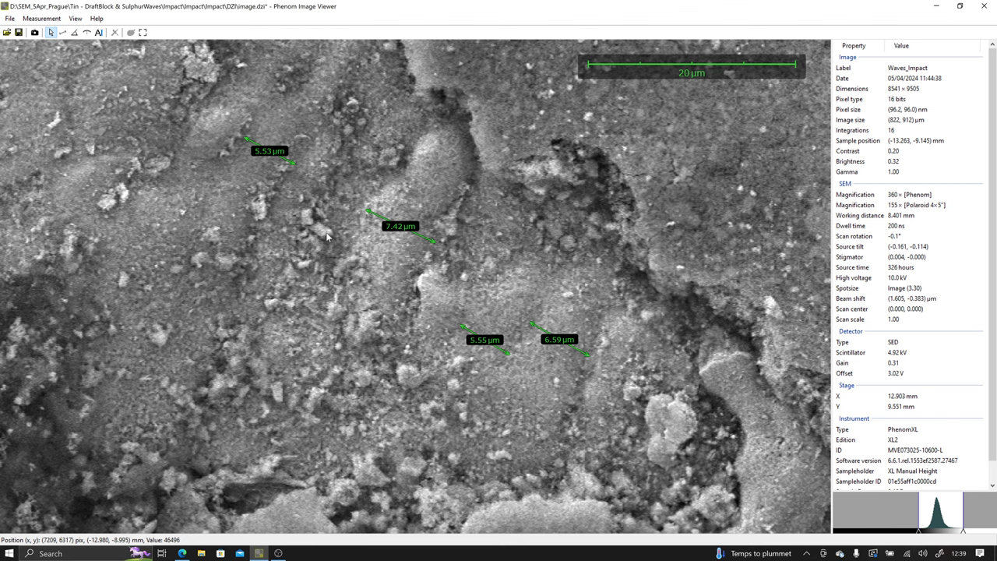
mouse_move(332, 239)
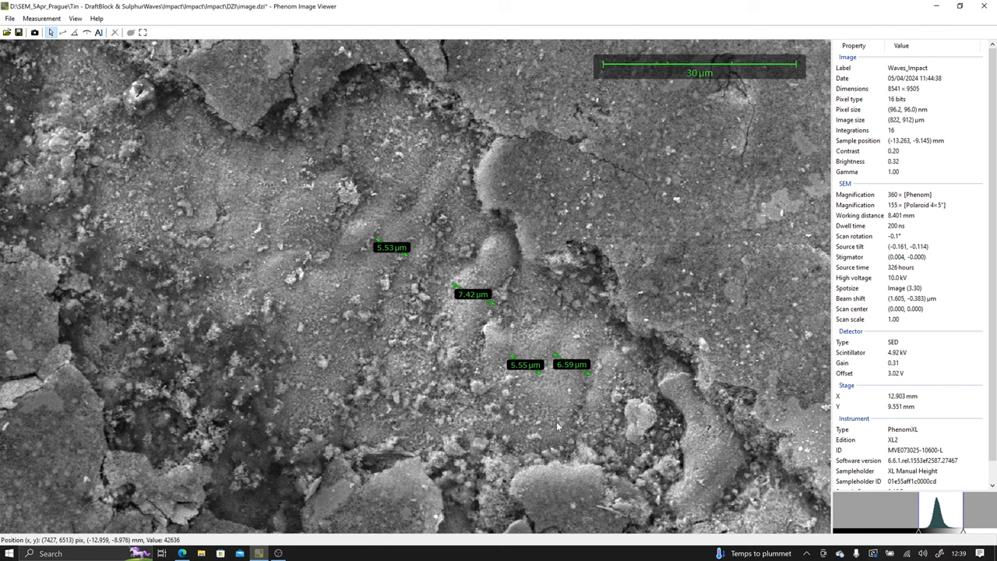
mouse_move(559, 423)
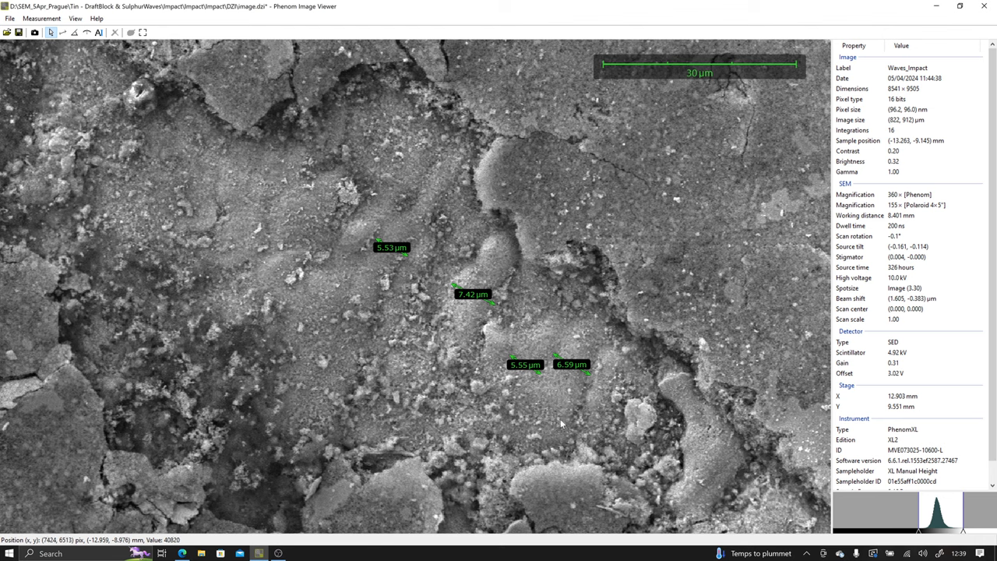
mouse_move(761, 457)
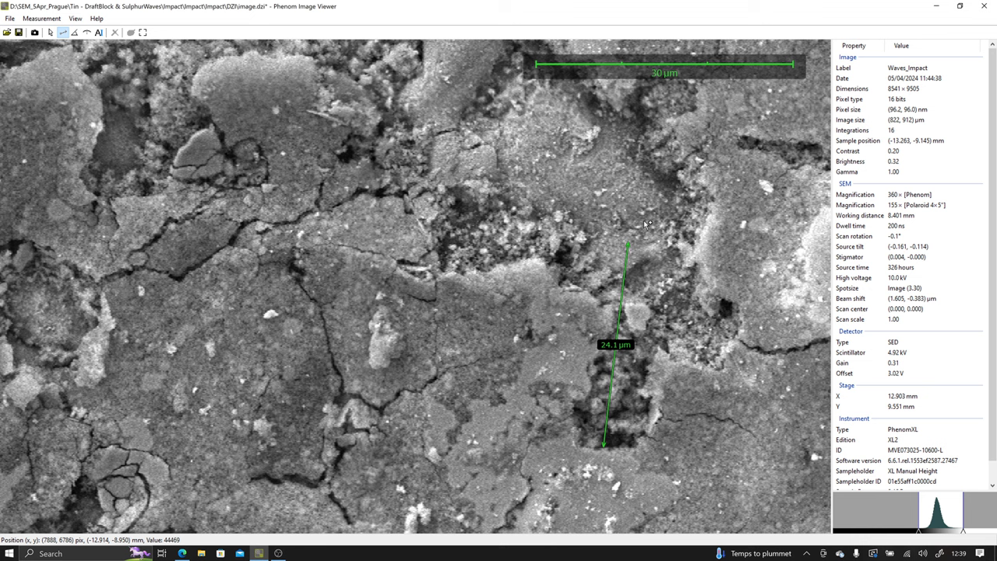
Draw a distance measurement along the dark trench and stretch it to read about 25.7 µm
drag(627, 244, 684, 186)
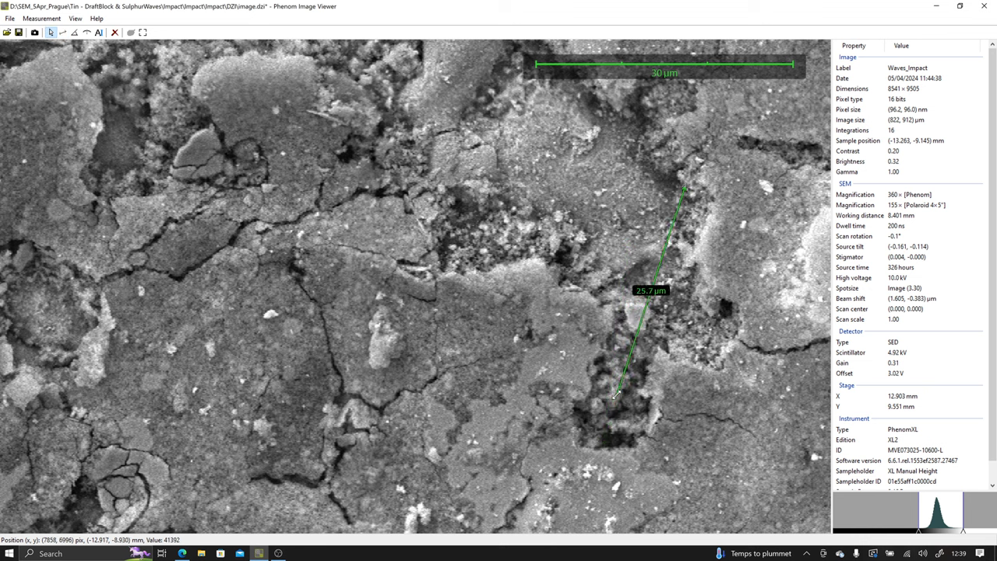
drag(619, 394, 610, 432)
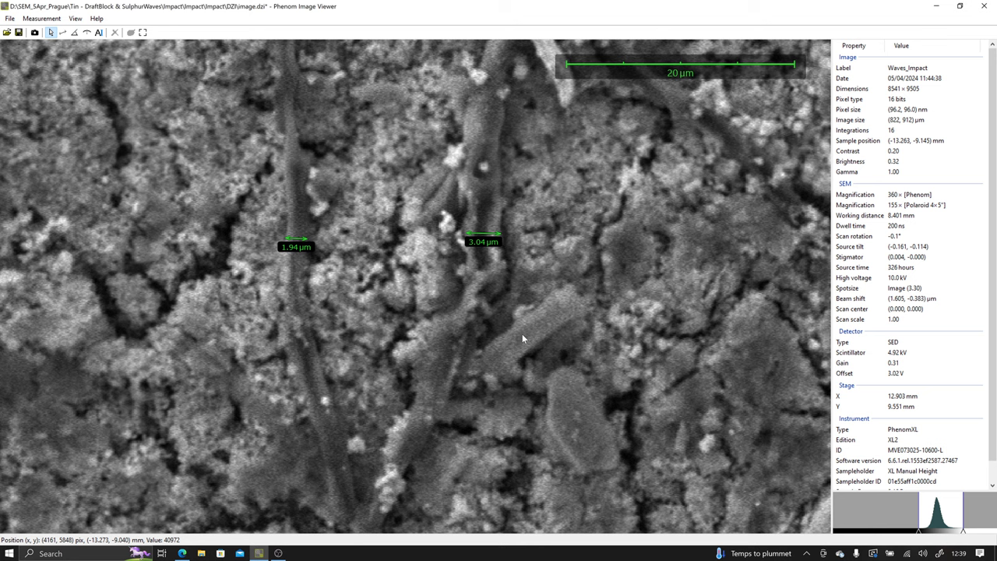
mouse_move(512, 350)
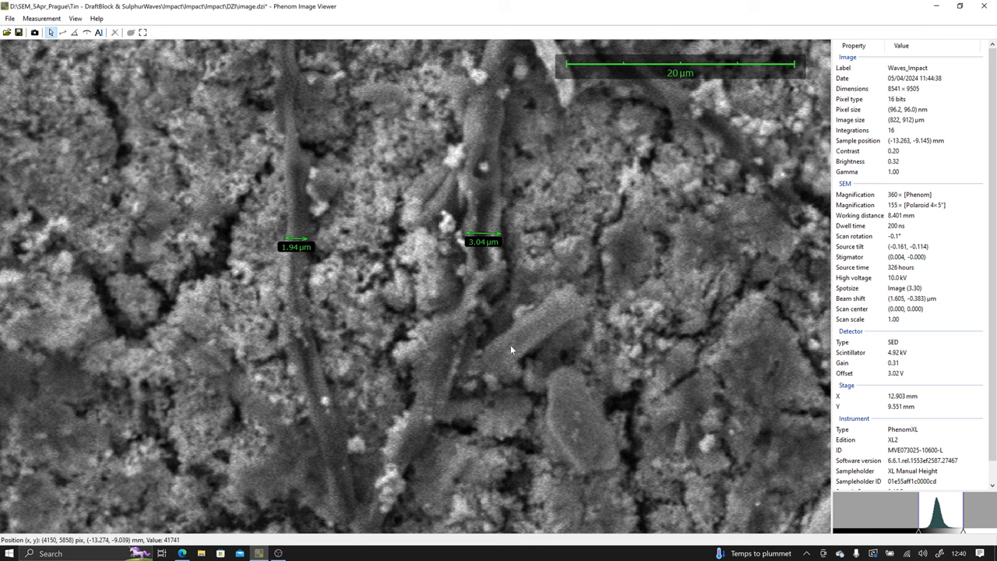
mouse_move(512, 342)
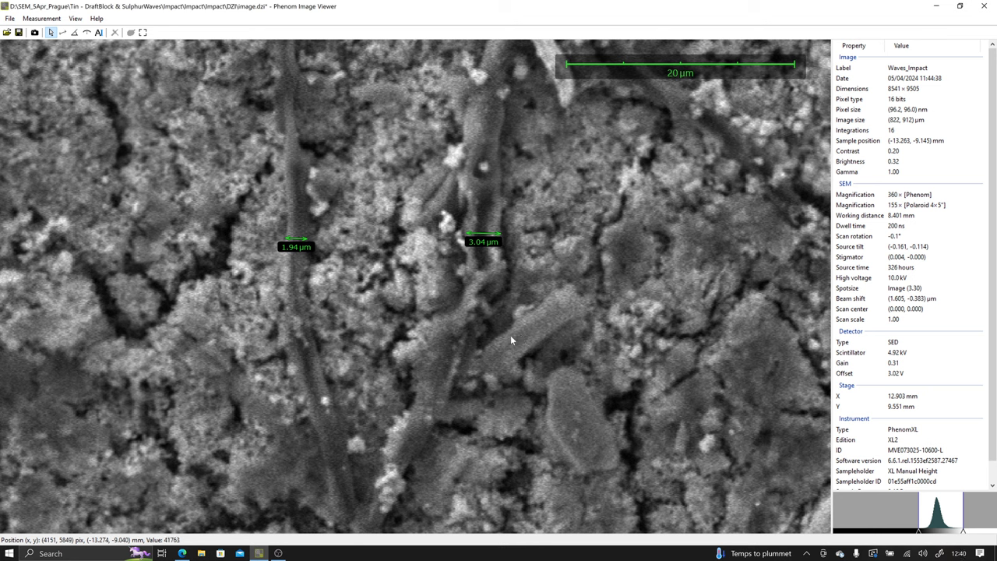
mouse_move(525, 339)
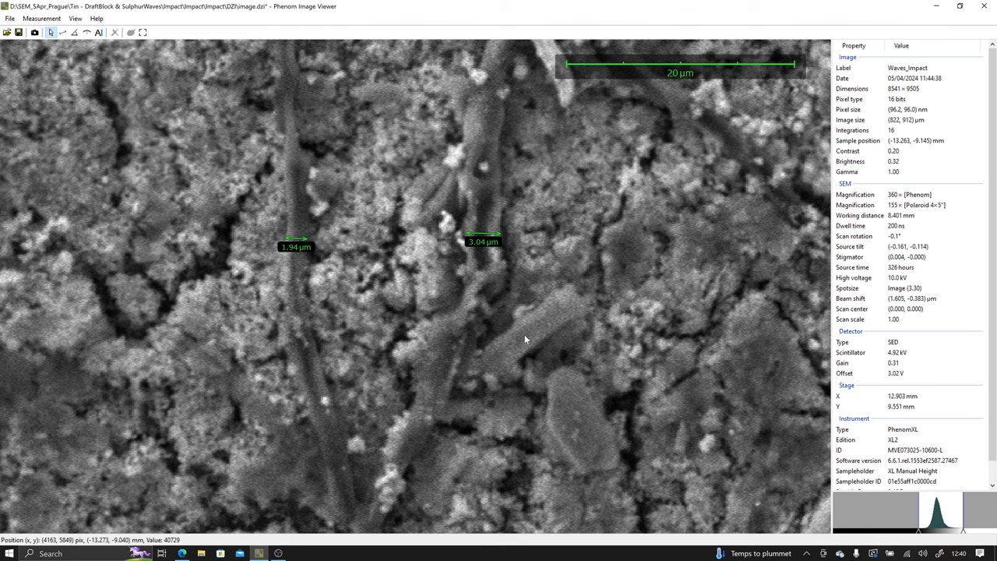
mouse_move(515, 341)
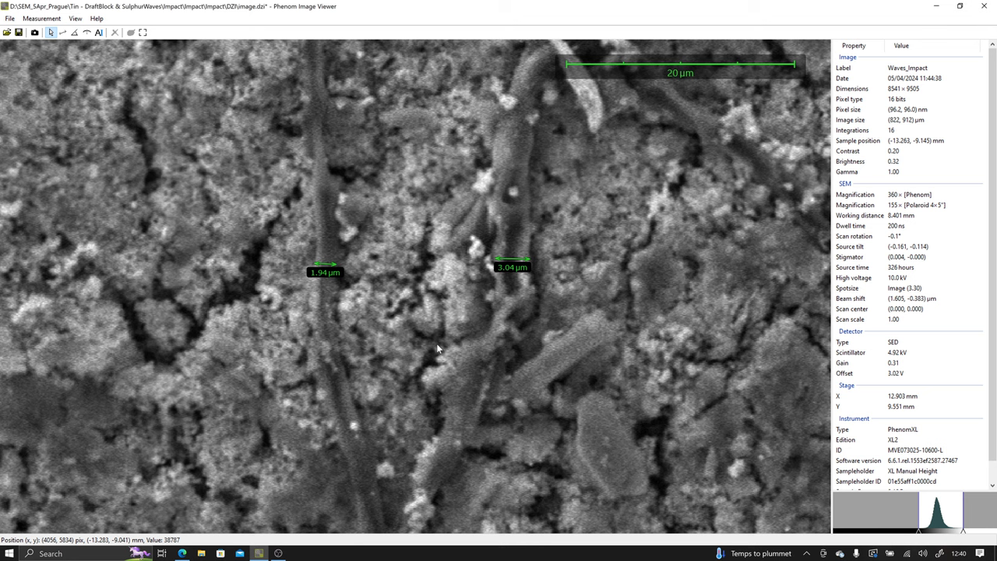
mouse_move(545, 356)
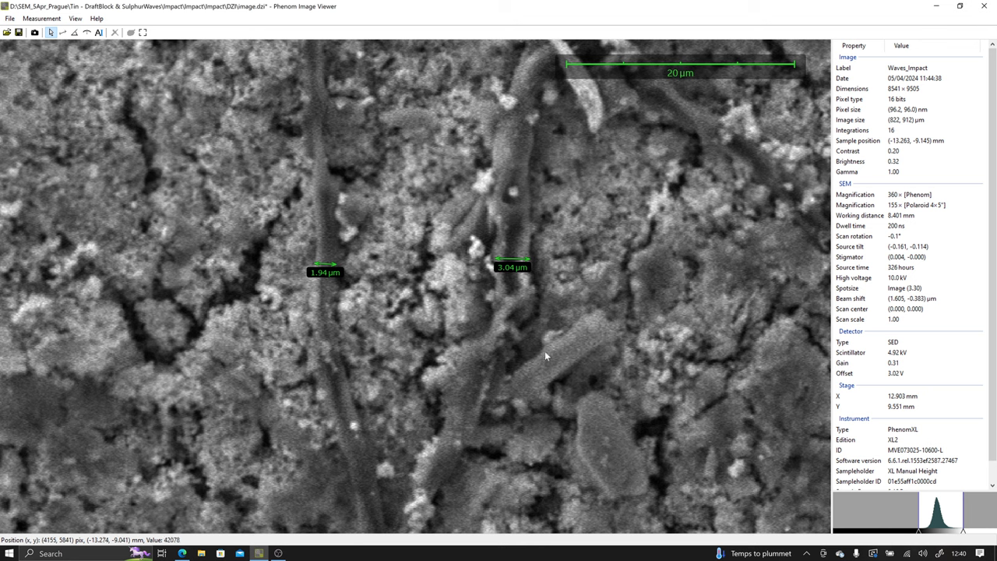
mouse_move(514, 348)
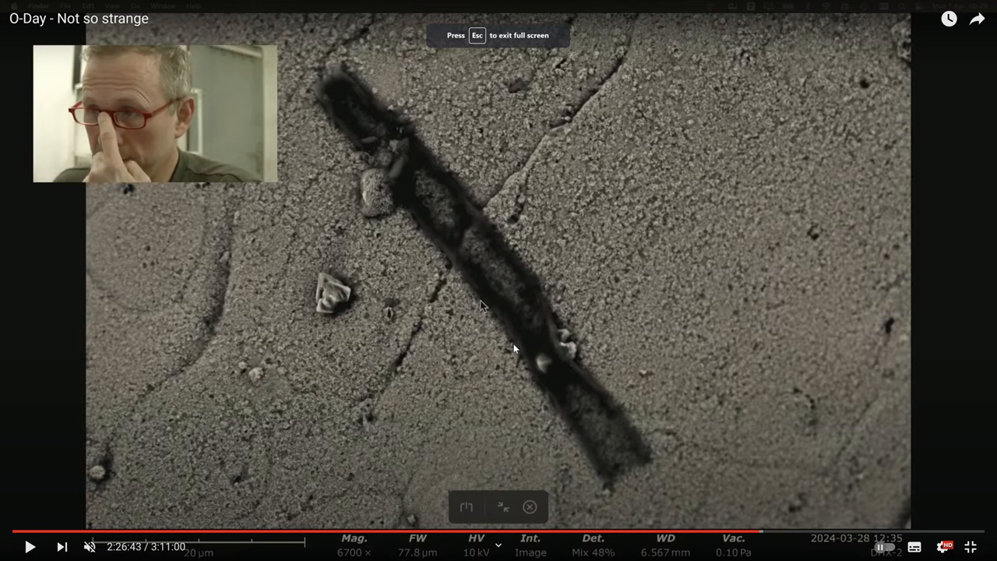
mouse_move(549, 374)
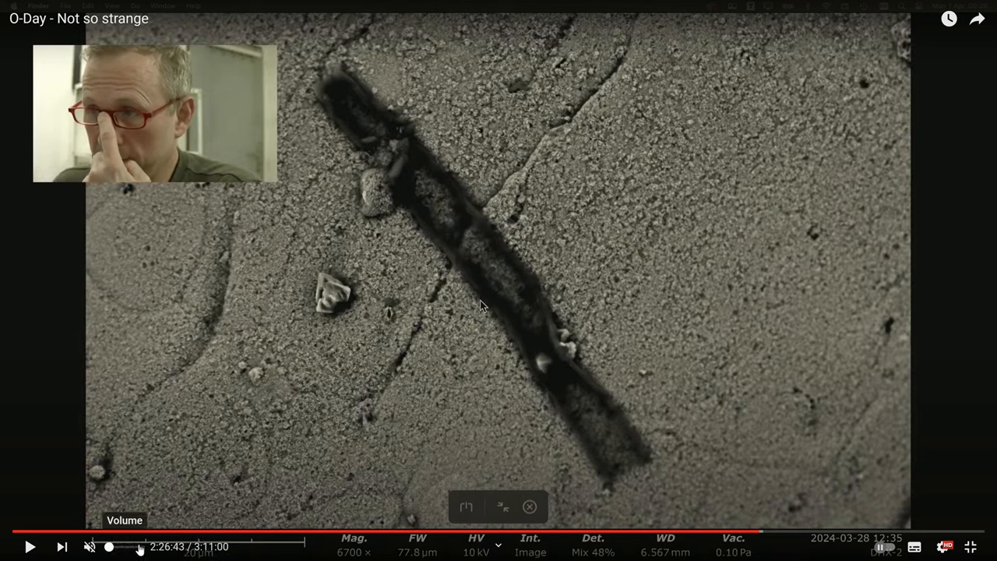
mouse_move(312, 549)
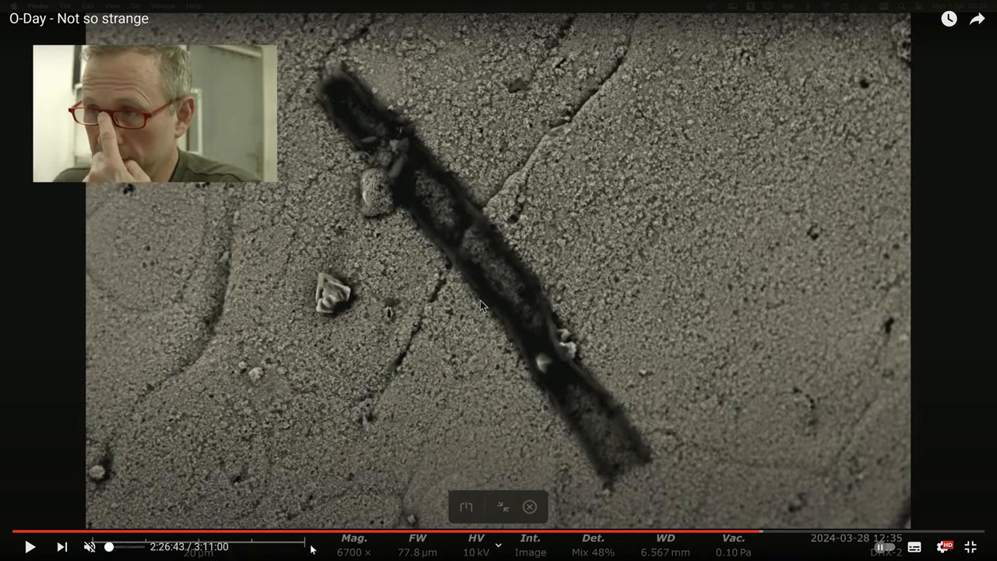
mouse_move(142, 547)
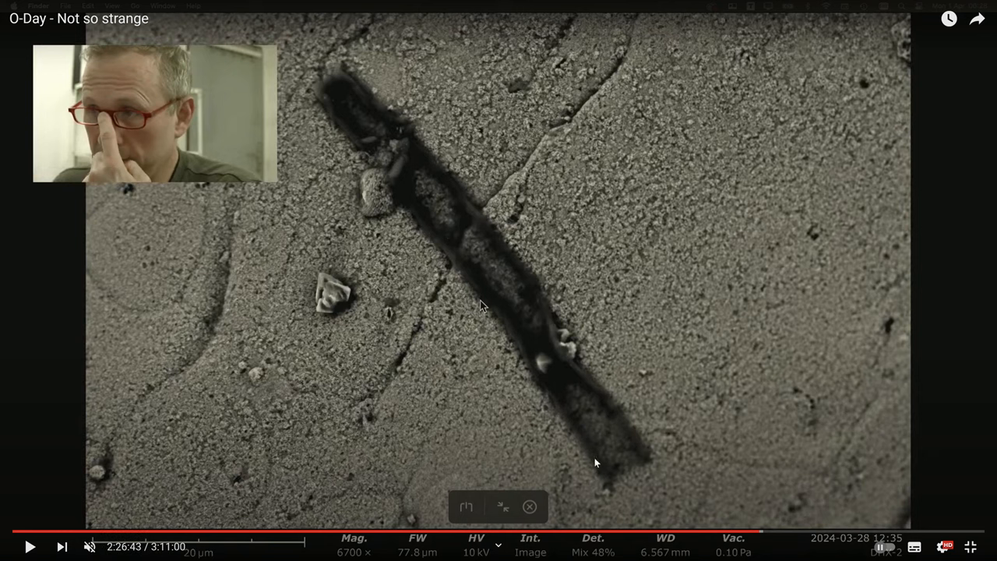
mouse_move(645, 427)
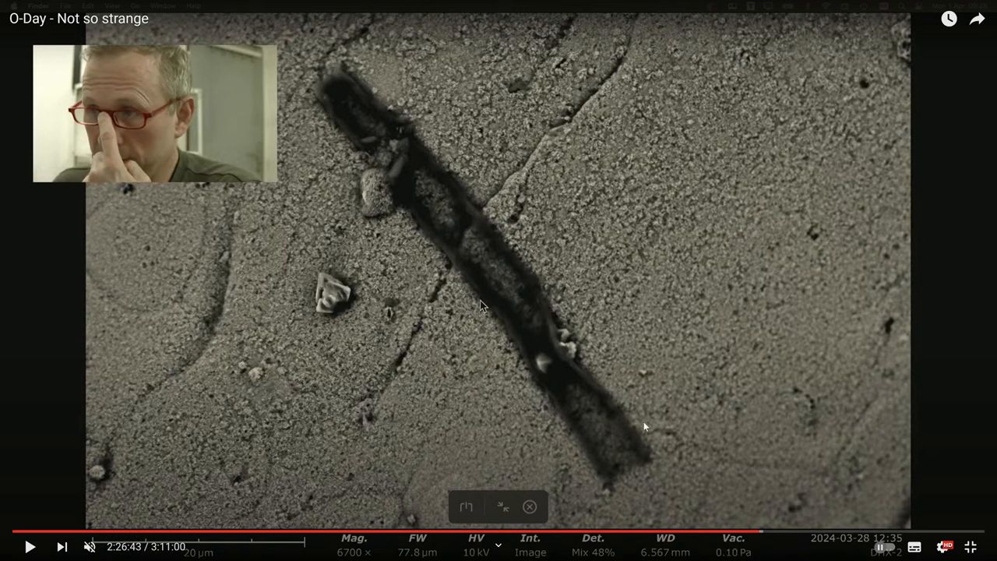
mouse_move(629, 449)
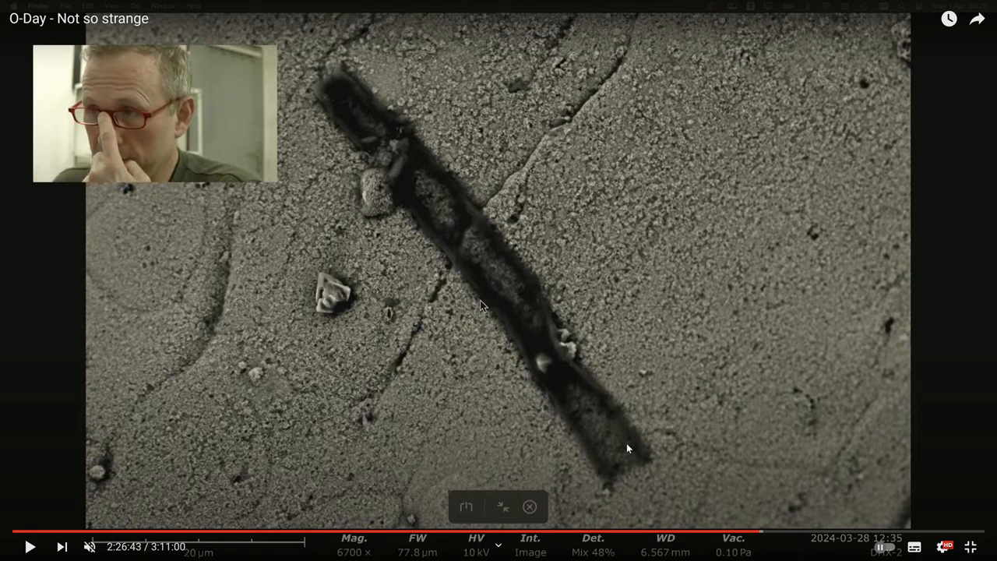
mouse_move(615, 438)
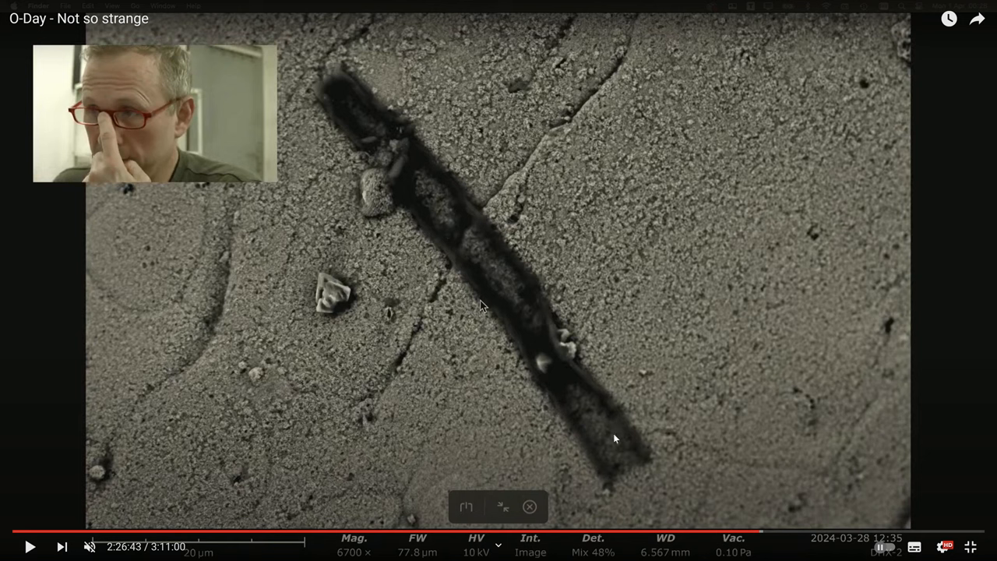
mouse_move(396, 154)
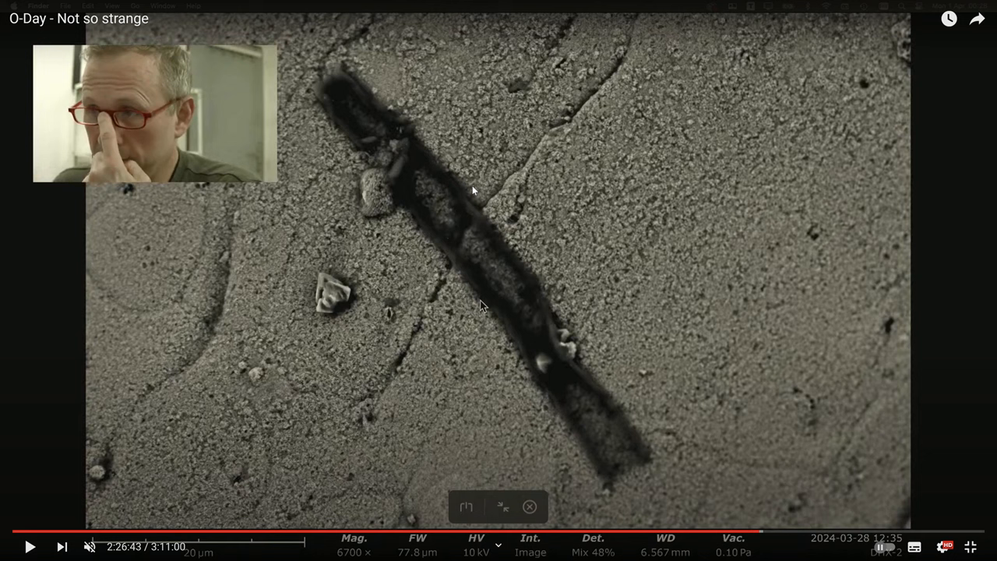
mouse_move(630, 445)
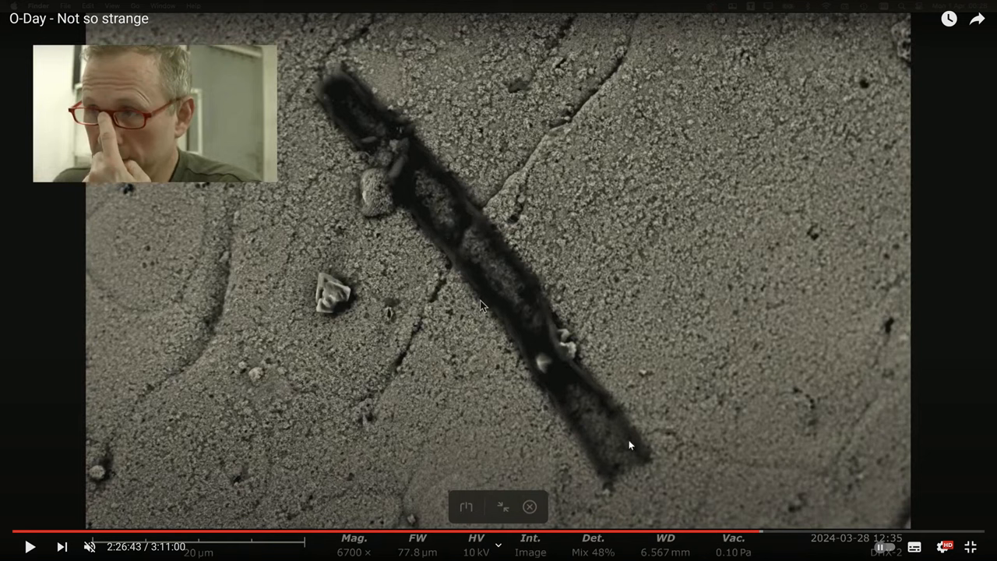
mouse_move(658, 473)
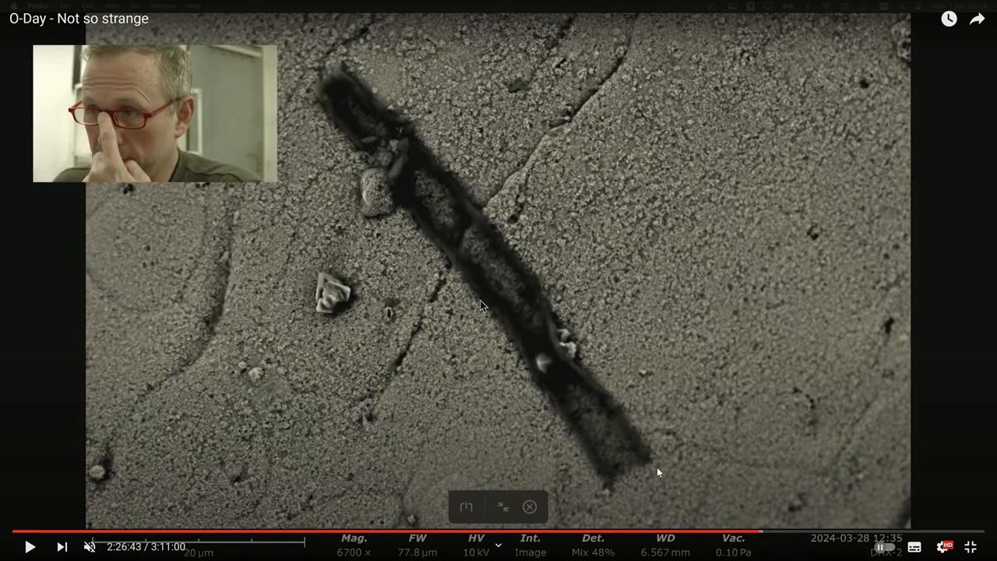
mouse_move(555, 373)
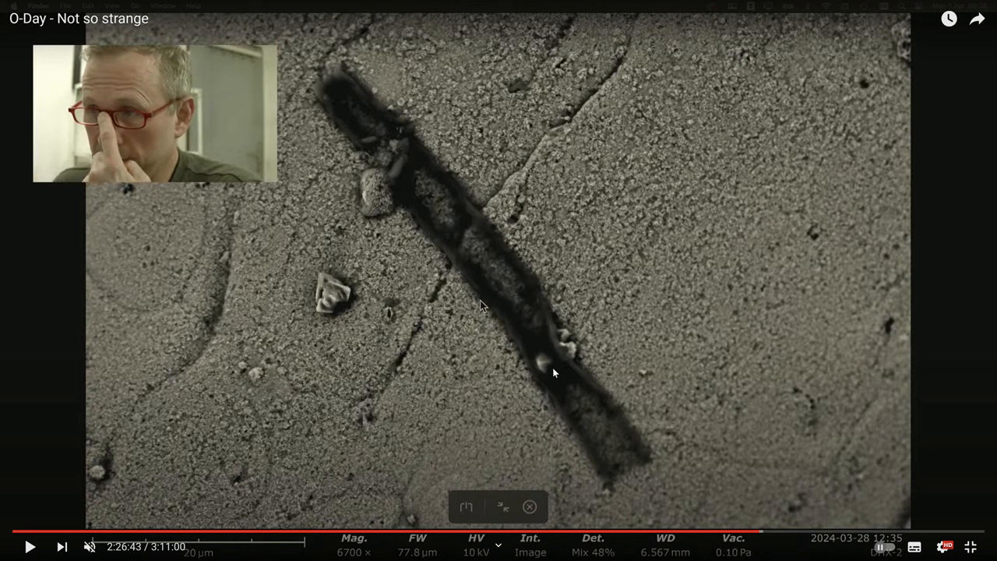
mouse_move(513, 275)
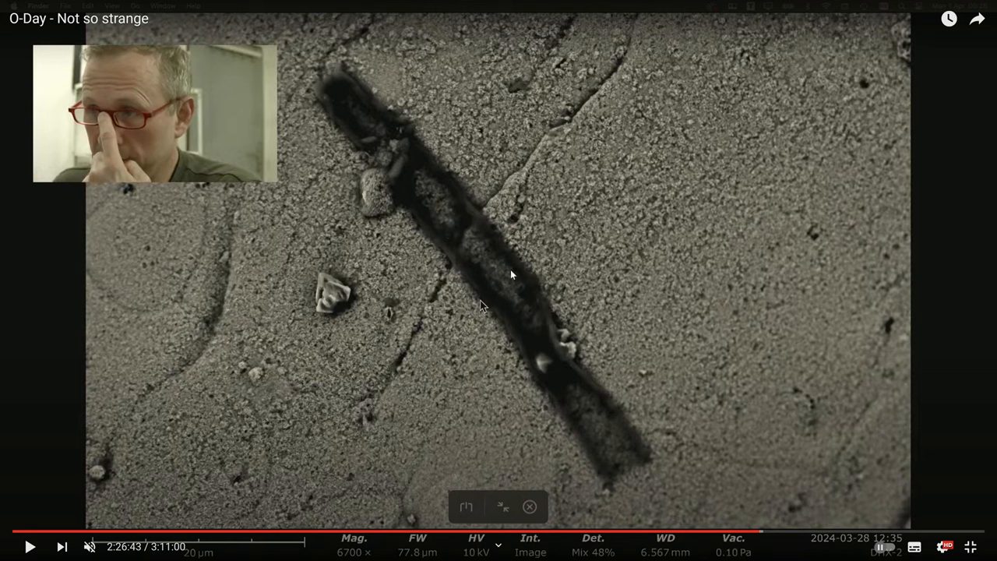
mouse_move(761, 536)
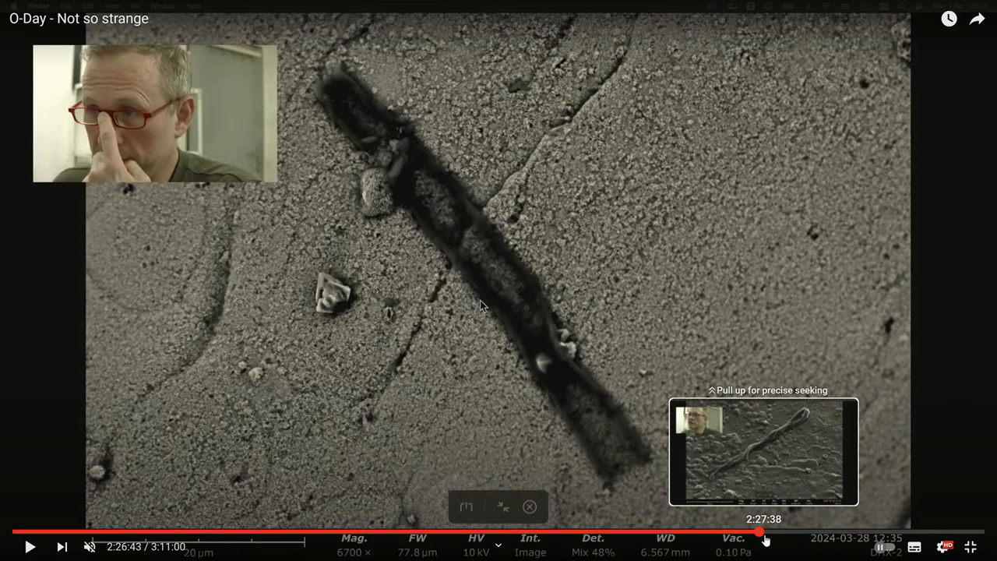
Seek the video forward to the twisted strand at ~2:28:08, then on to the cracked surface near 2:41
click(763, 534)
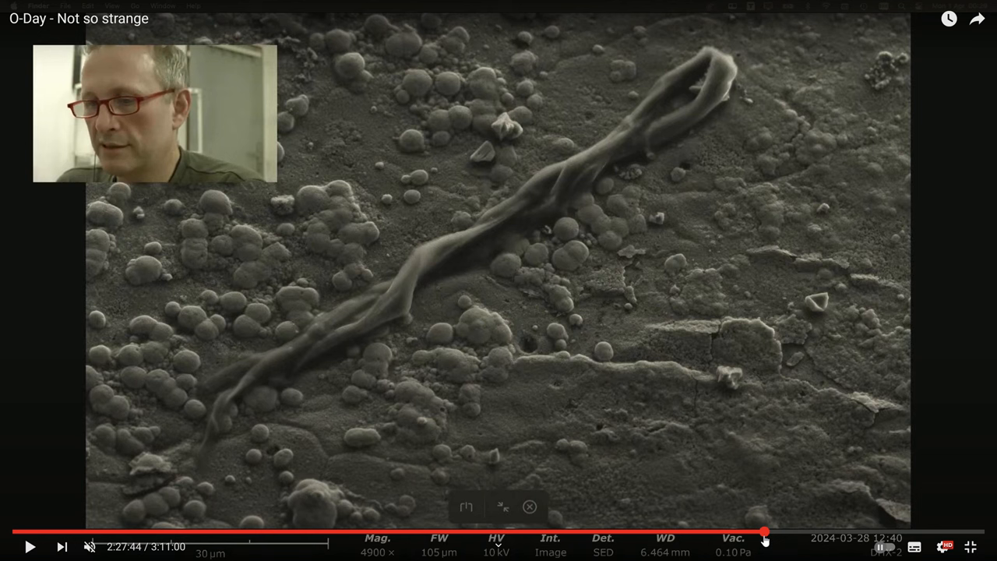
mouse_move(74, 495)
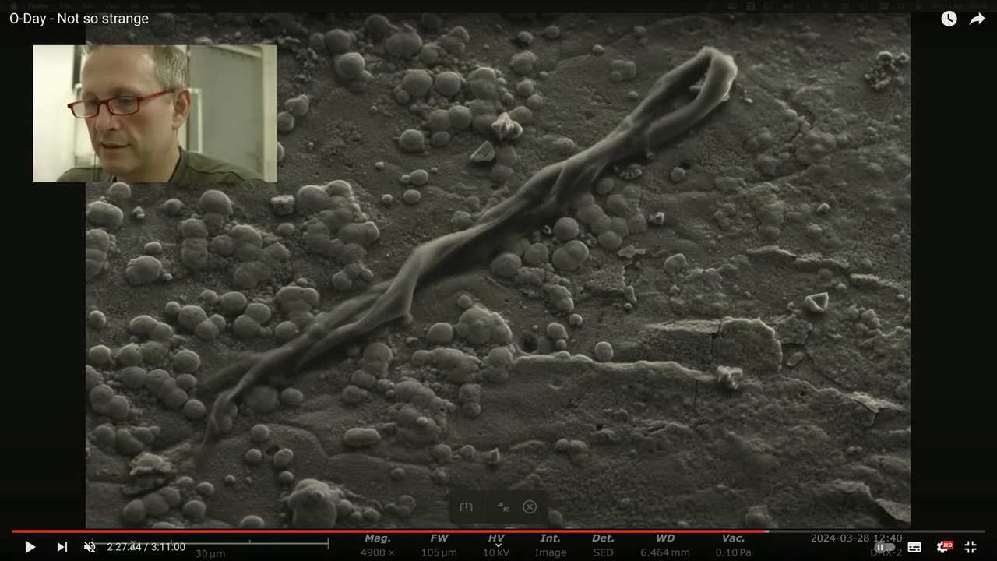
mouse_move(382, 285)
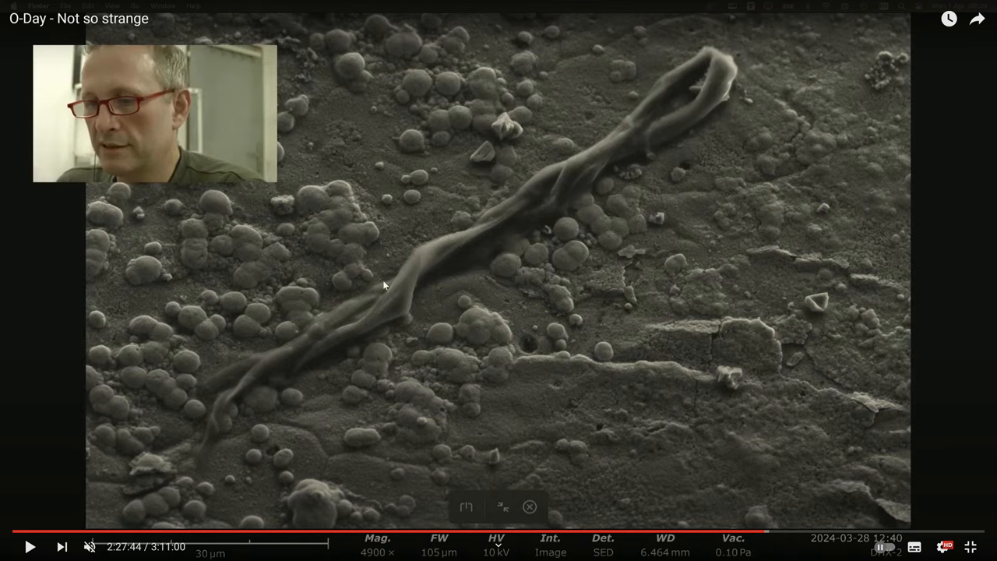
mouse_move(582, 166)
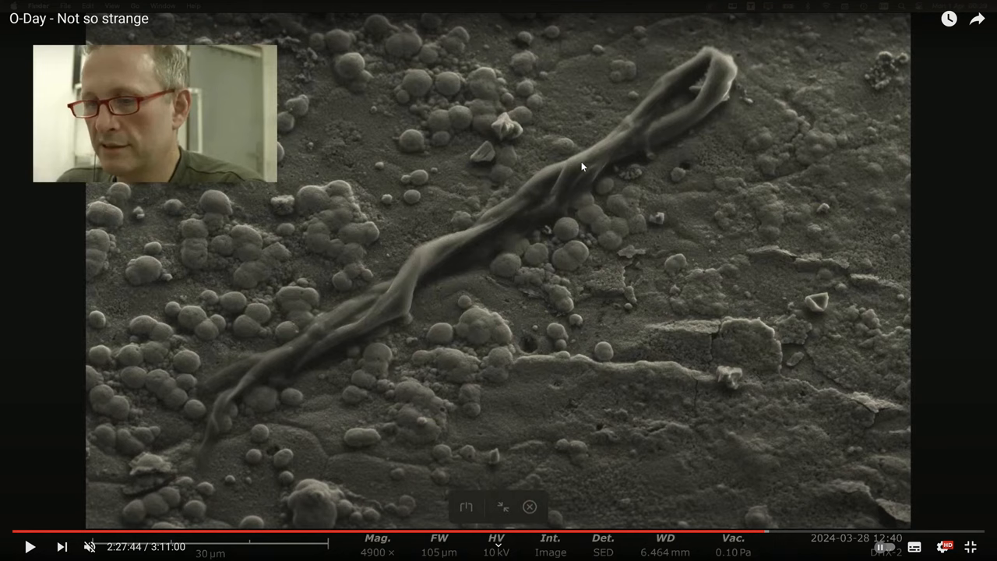
mouse_move(642, 193)
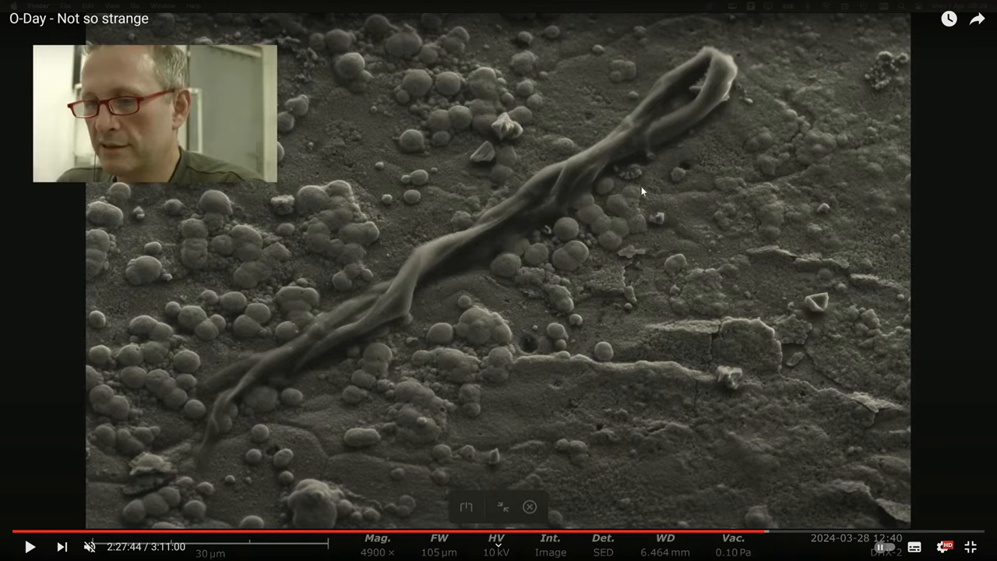
mouse_move(643, 191)
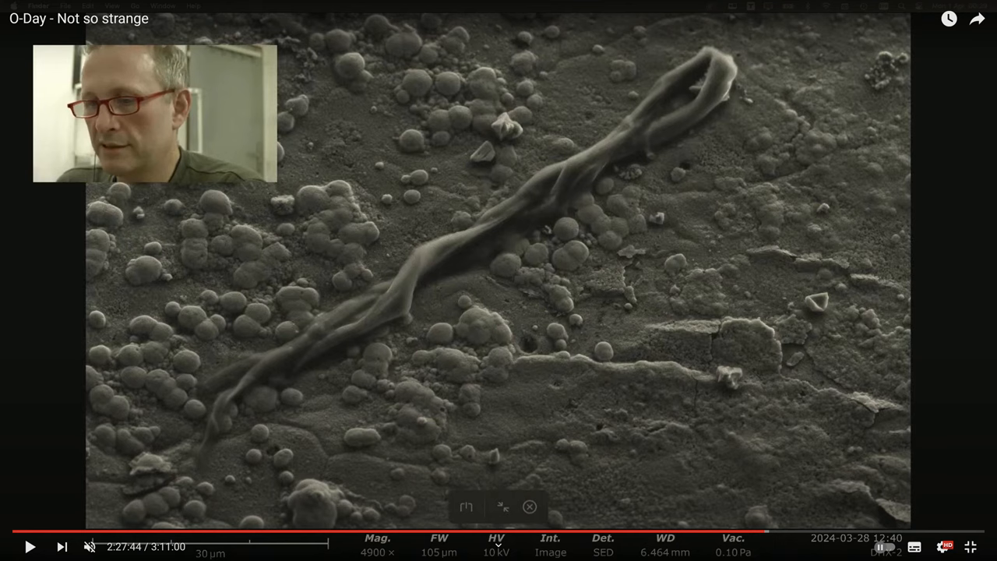
mouse_move(765, 538)
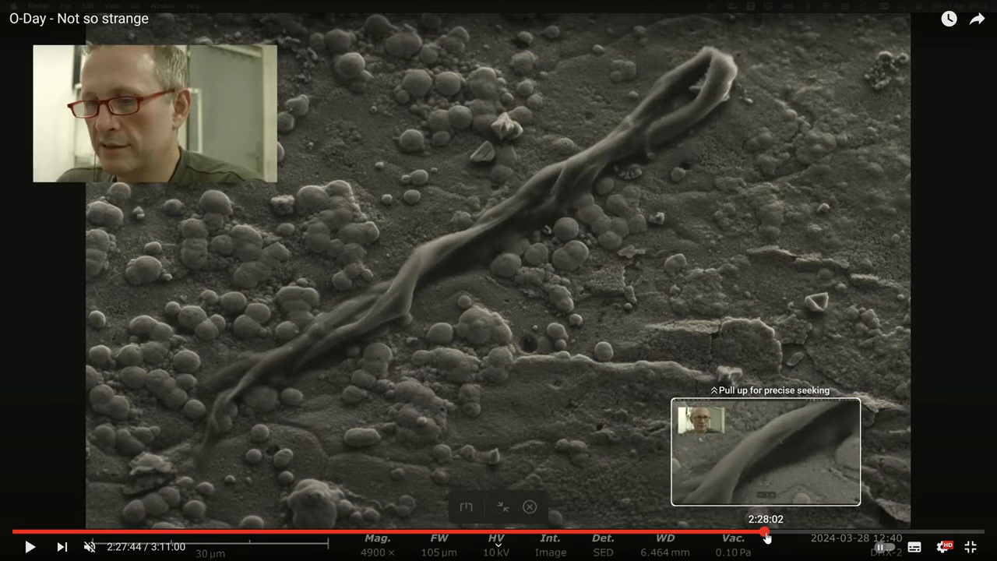
click(767, 537)
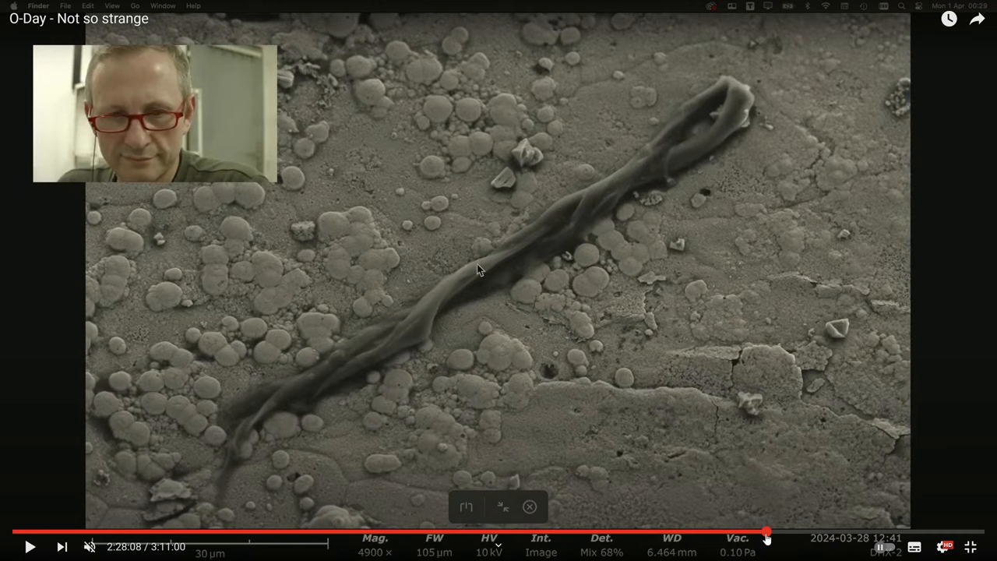
mouse_move(767, 536)
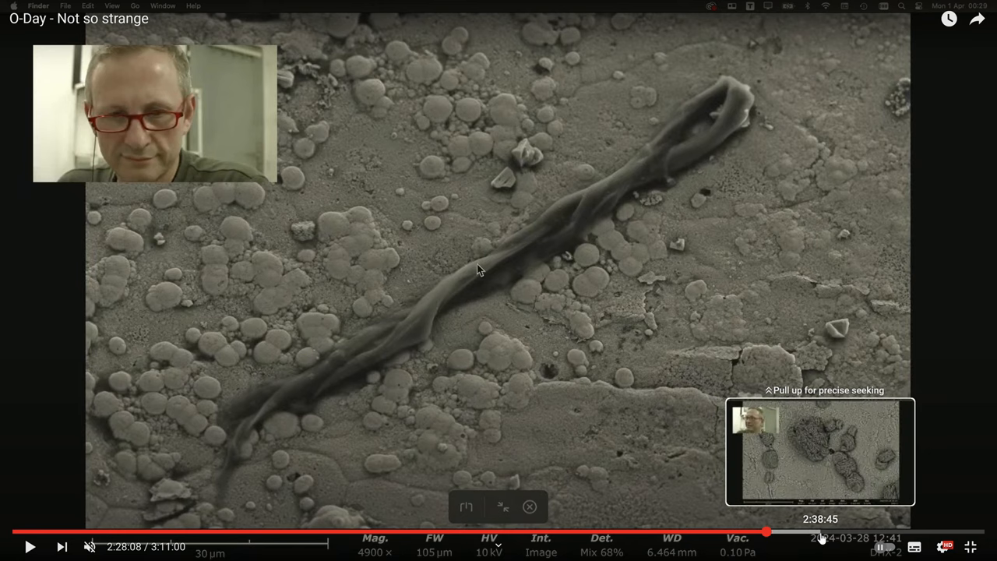
mouse_move(820, 536)
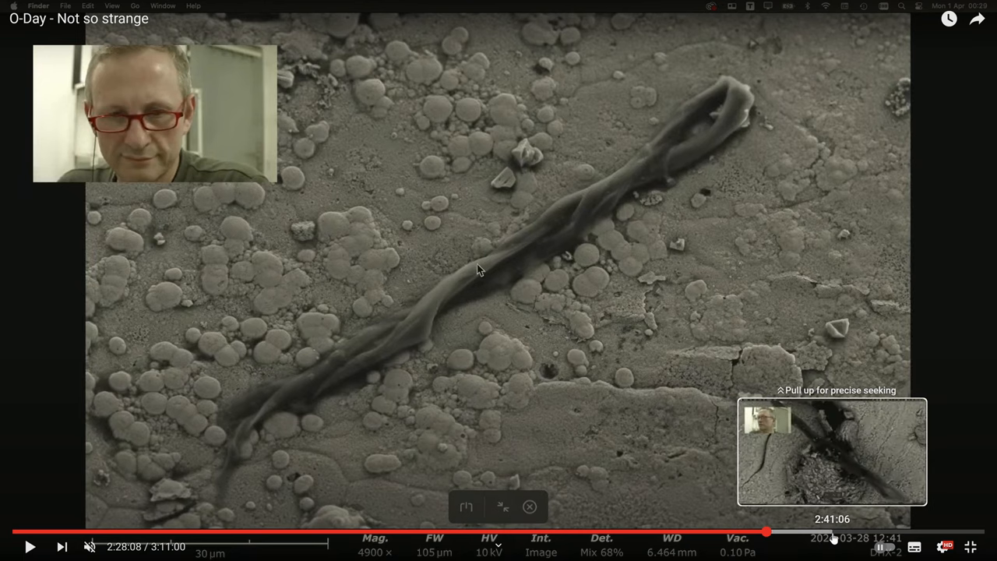
click(766, 532)
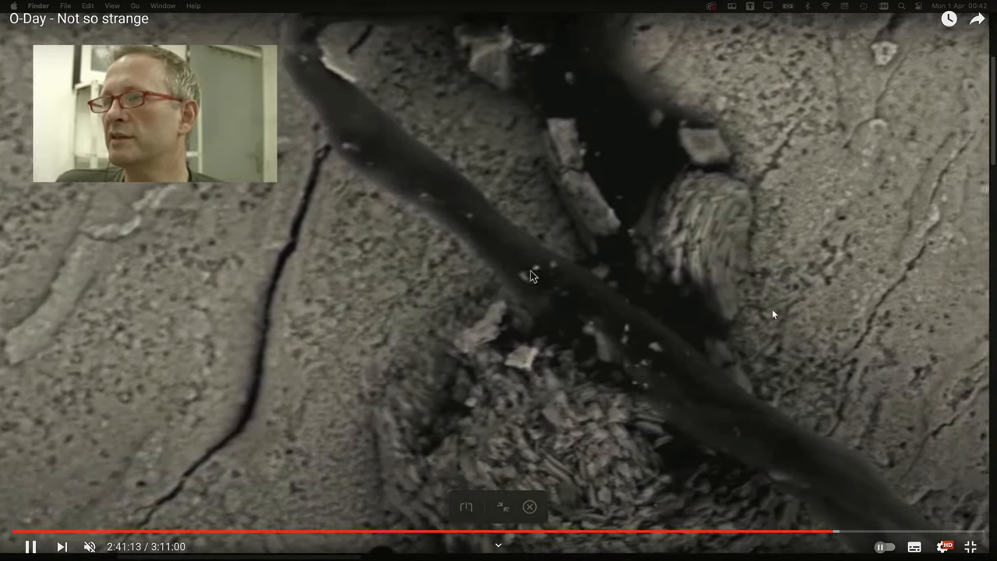
mouse_move(629, 366)
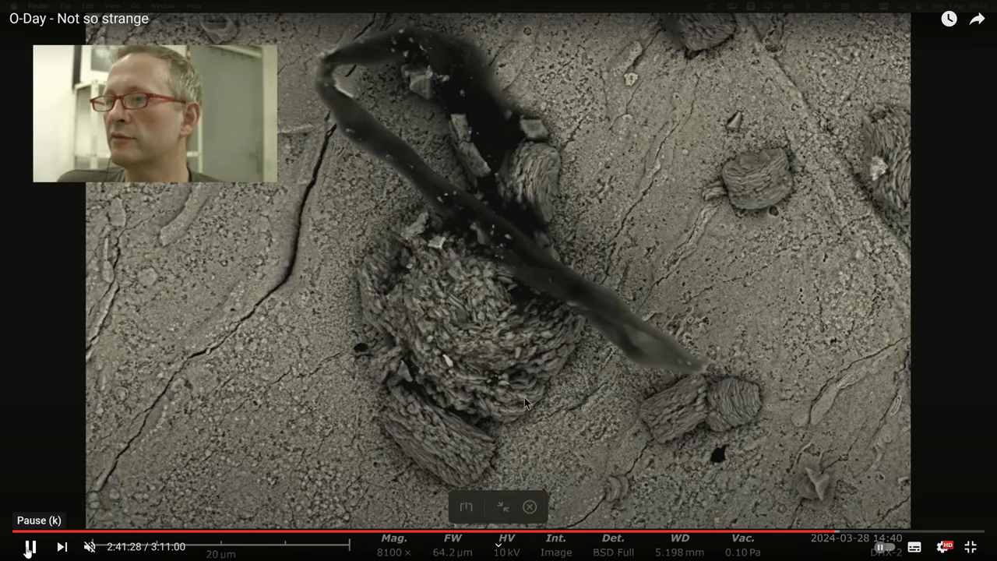
Scrub to the crystal cluster footage, pause at 2:41:54, then jump ahead toward 2:50:54
right_click(503, 241)
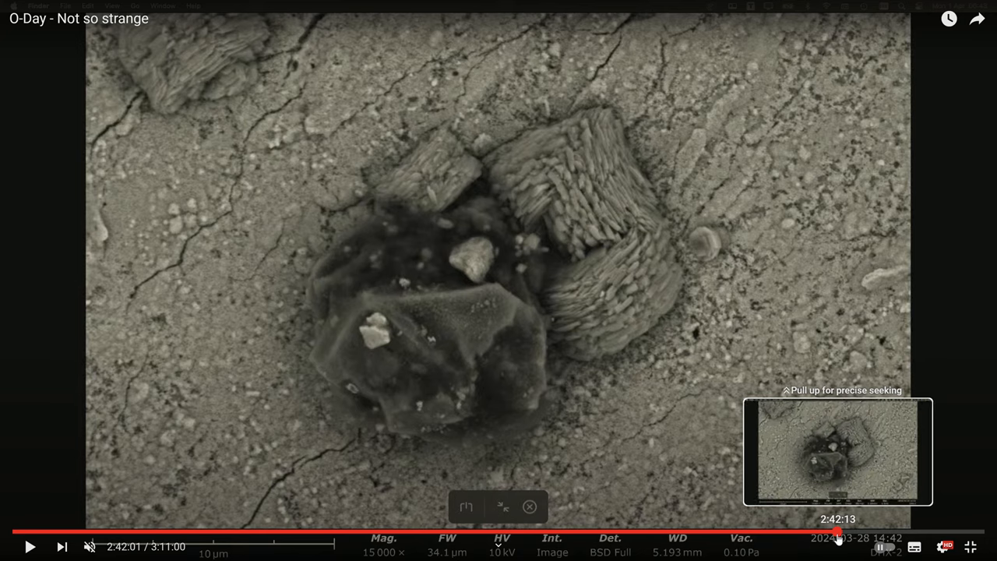
drag(841, 536, 832, 538)
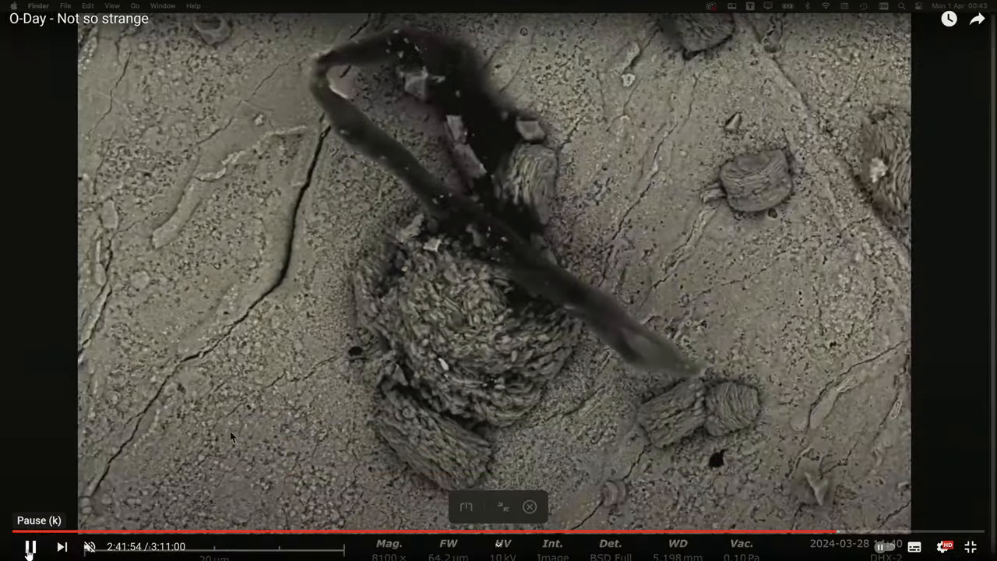
click(30, 547)
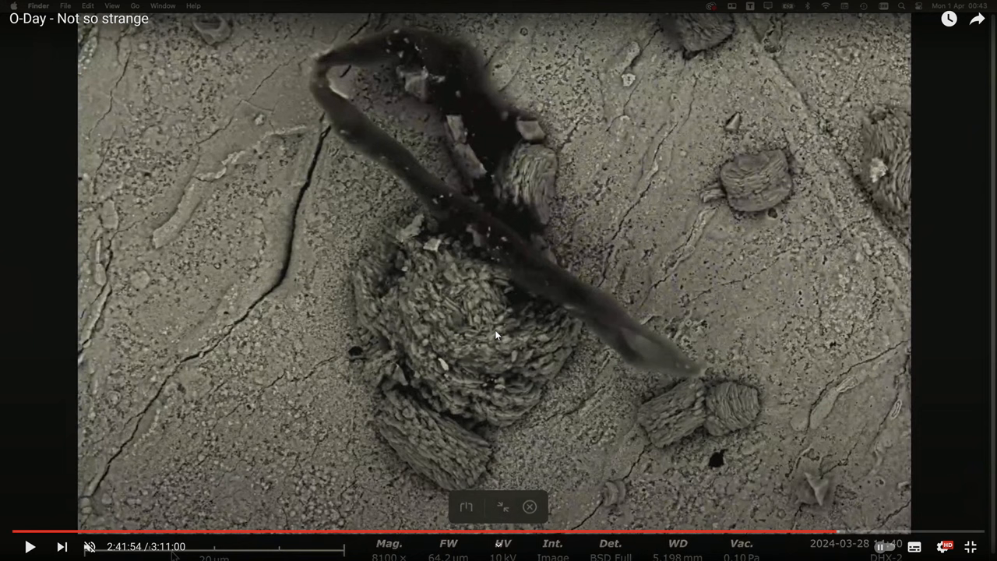
mouse_move(525, 262)
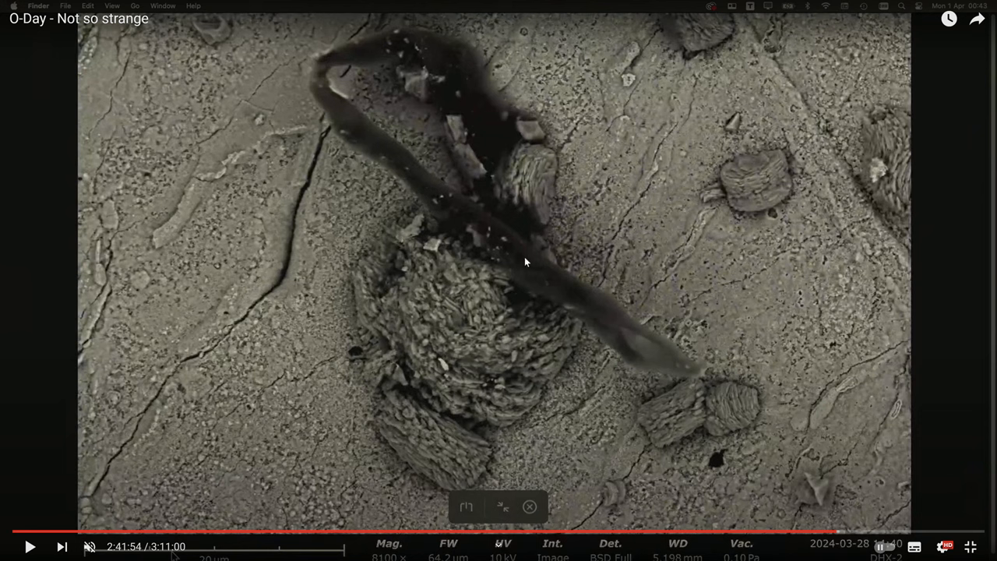
mouse_move(515, 376)
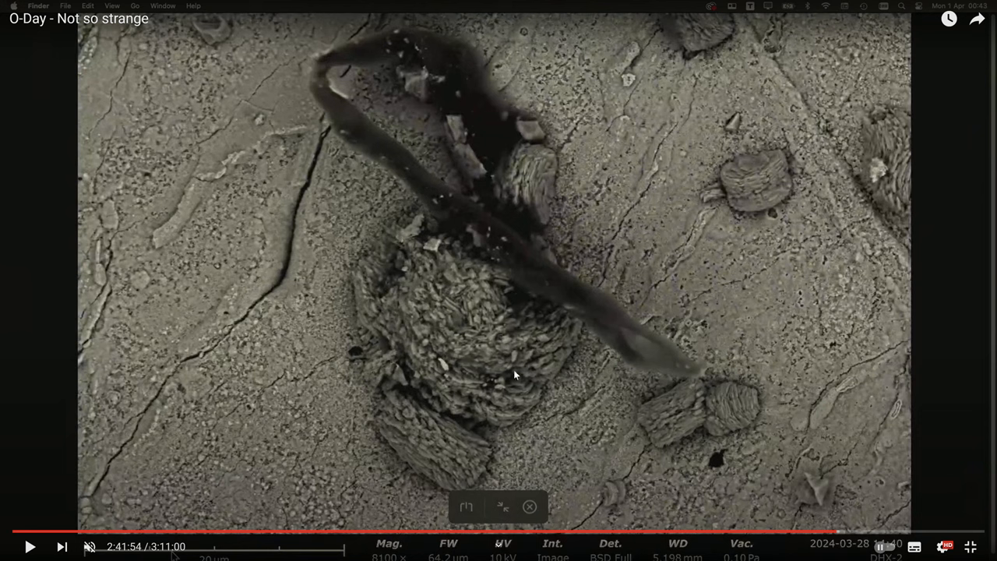
mouse_move(469, 382)
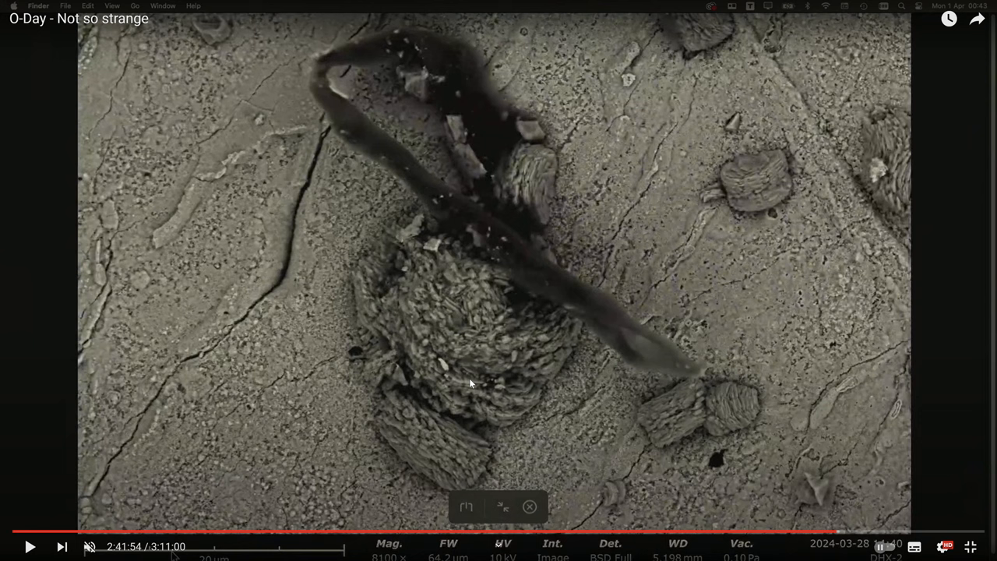
mouse_move(603, 296)
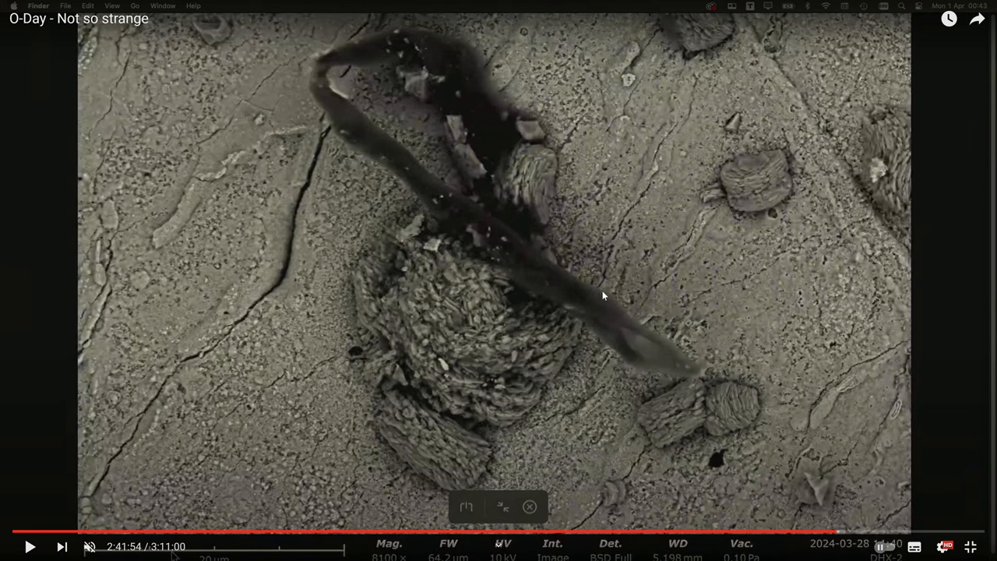
mouse_move(571, 293)
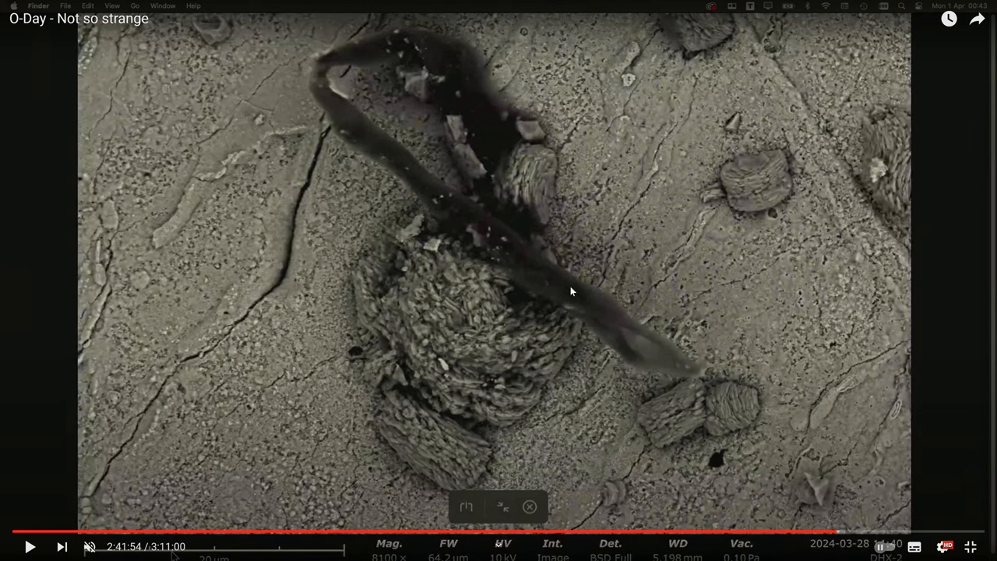
mouse_move(842, 528)
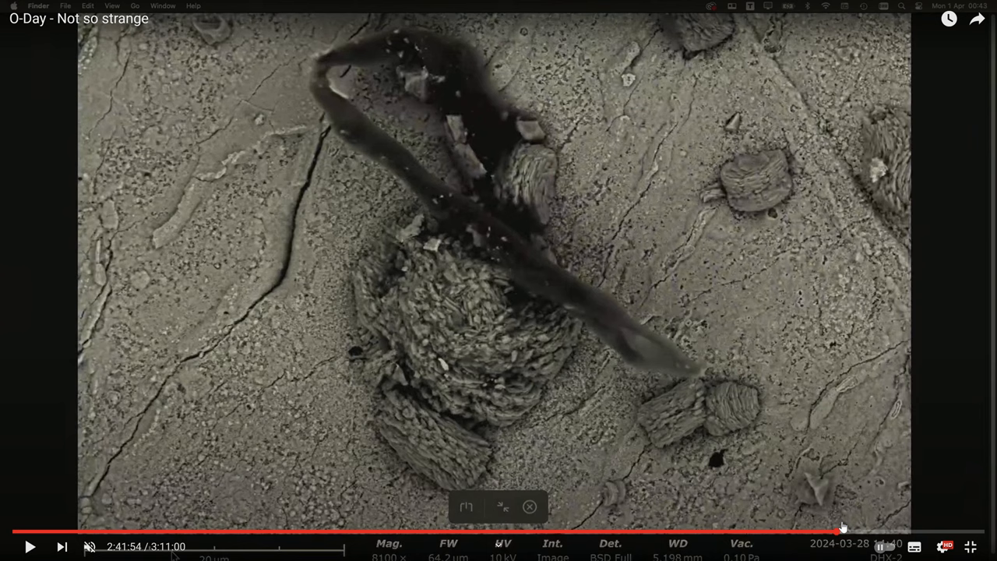
mouse_move(845, 533)
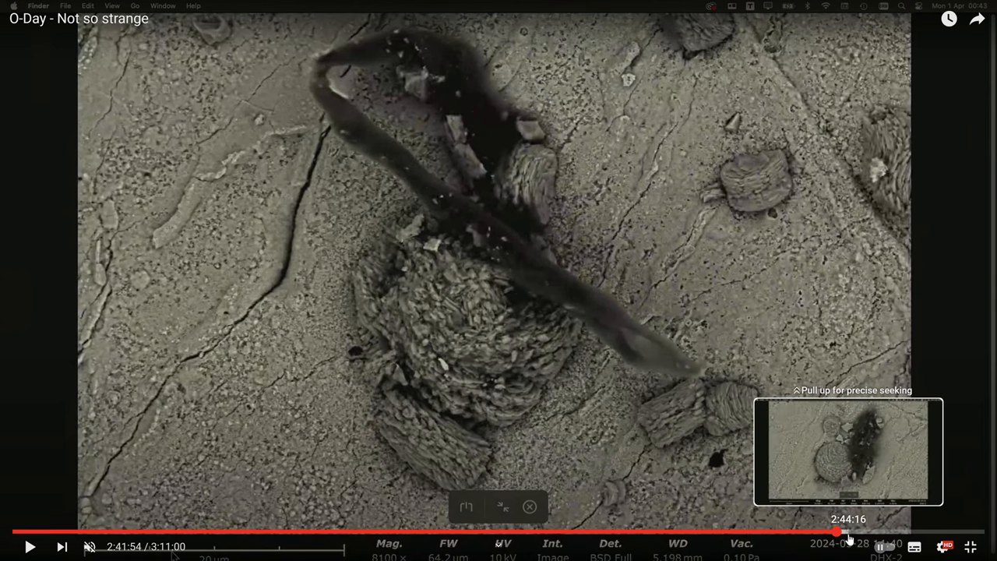
click(847, 533)
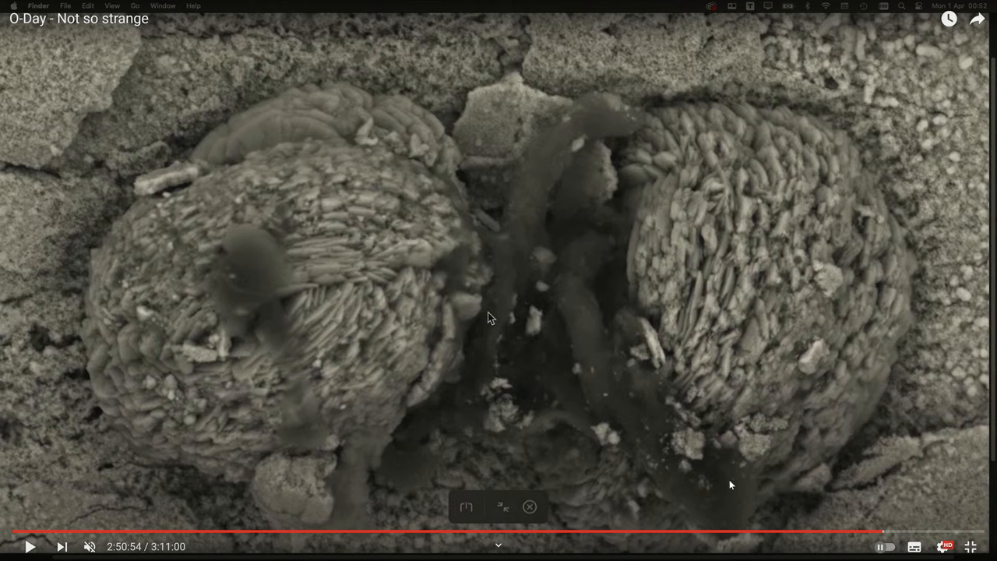
mouse_move(580, 229)
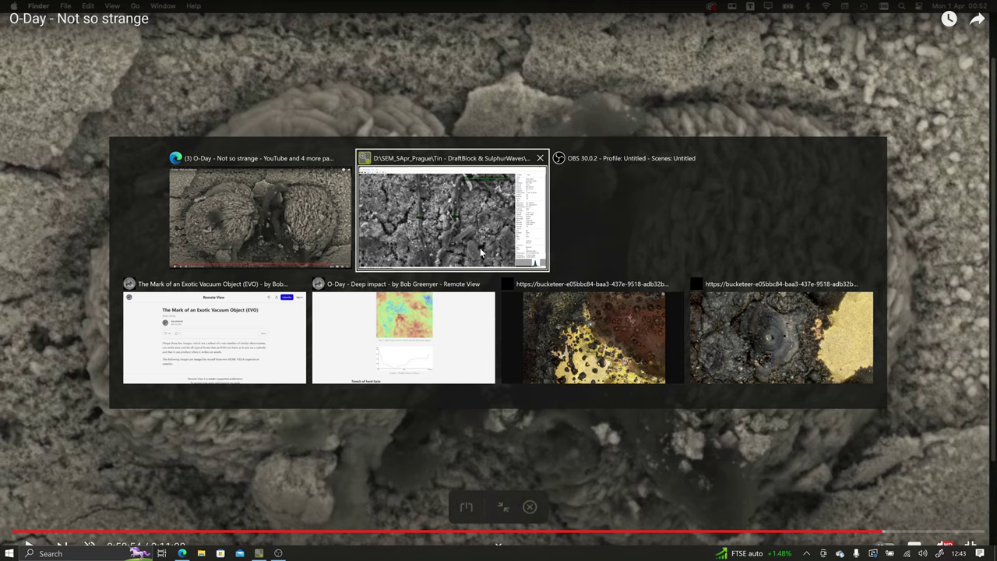
Bring Phenom Image Viewer forward showing the 1.94 and 3.04 µm filament widths
click(452, 214)
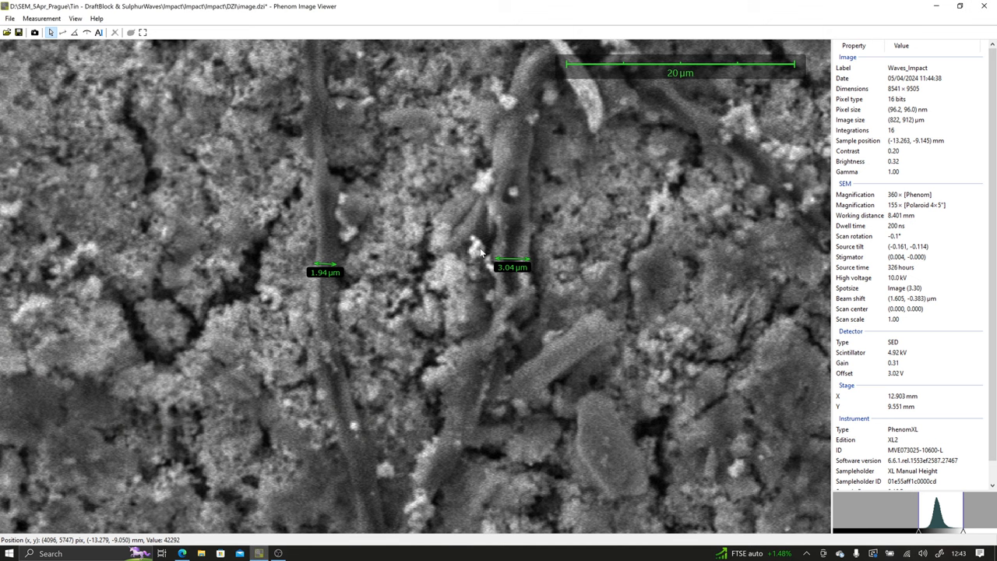
mouse_move(319, 294)
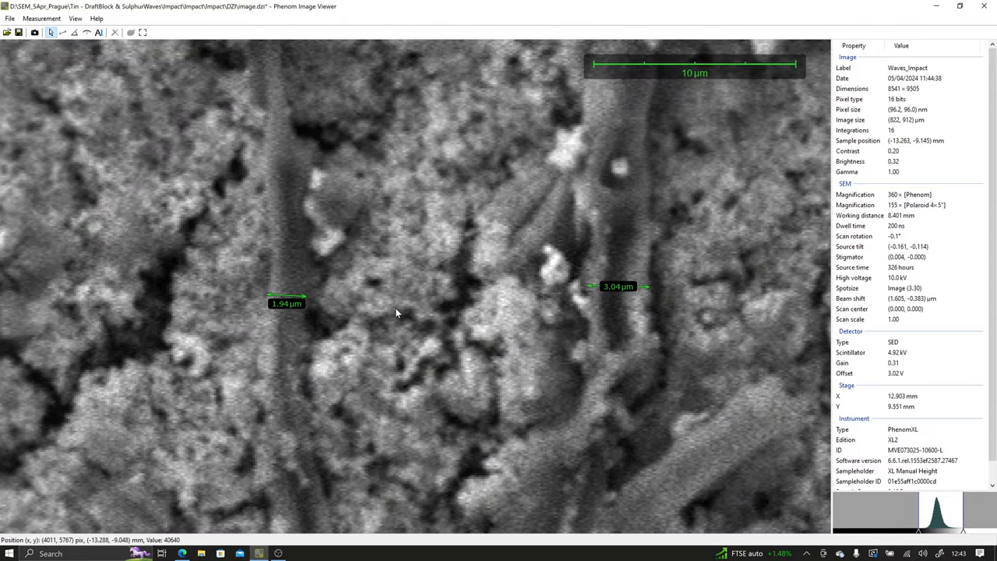
mouse_move(319, 318)
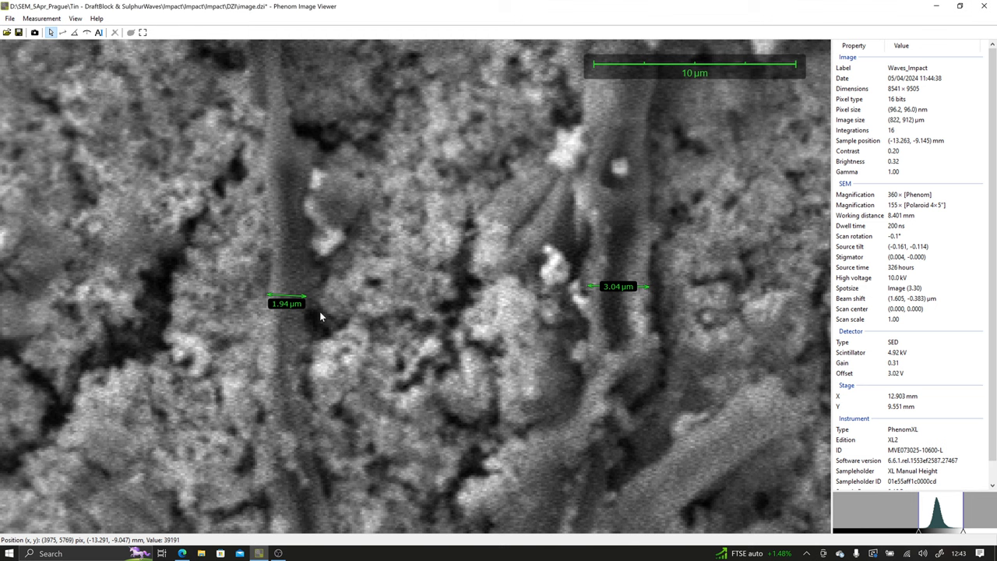
mouse_move(256, 293)
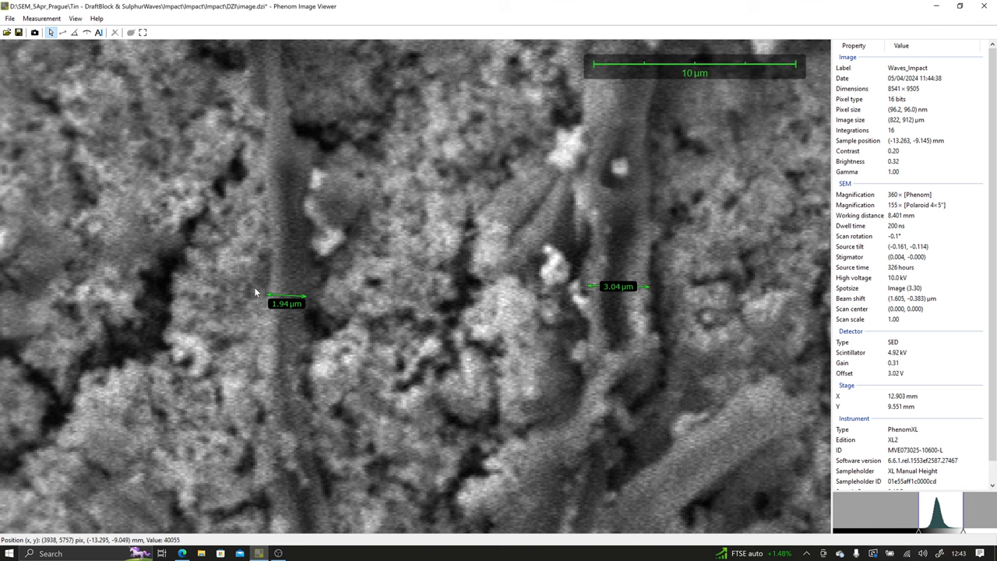
mouse_move(309, 298)
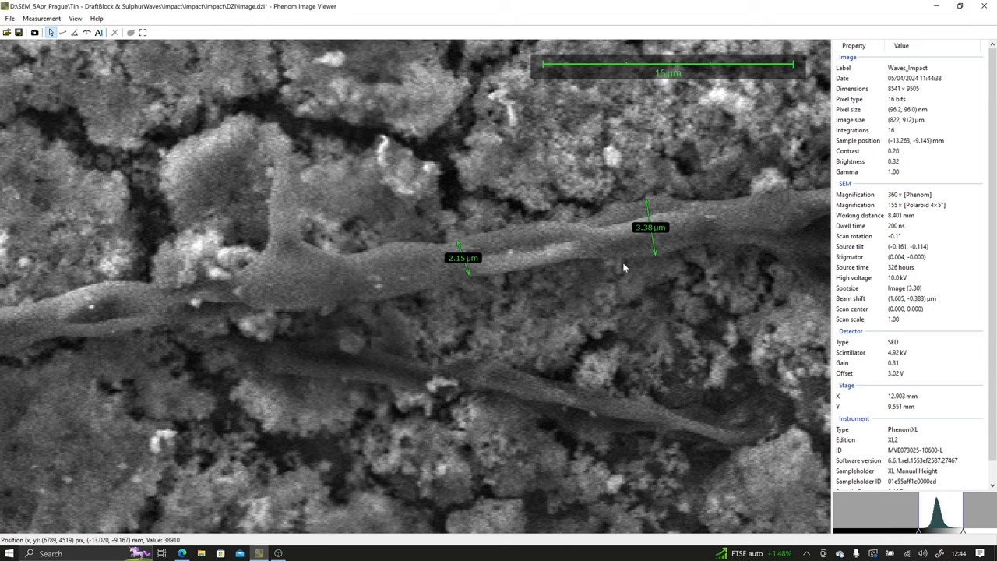
Measure the horizontal filament's width further right, then zoom out to a 50 µm view
drag(623, 267, 364, 272)
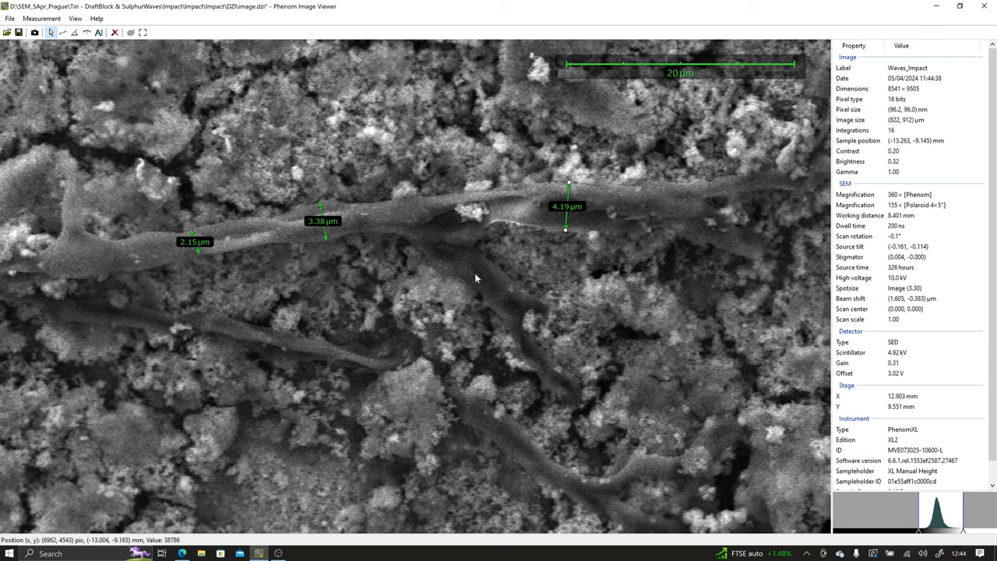
mouse_move(459, 145)
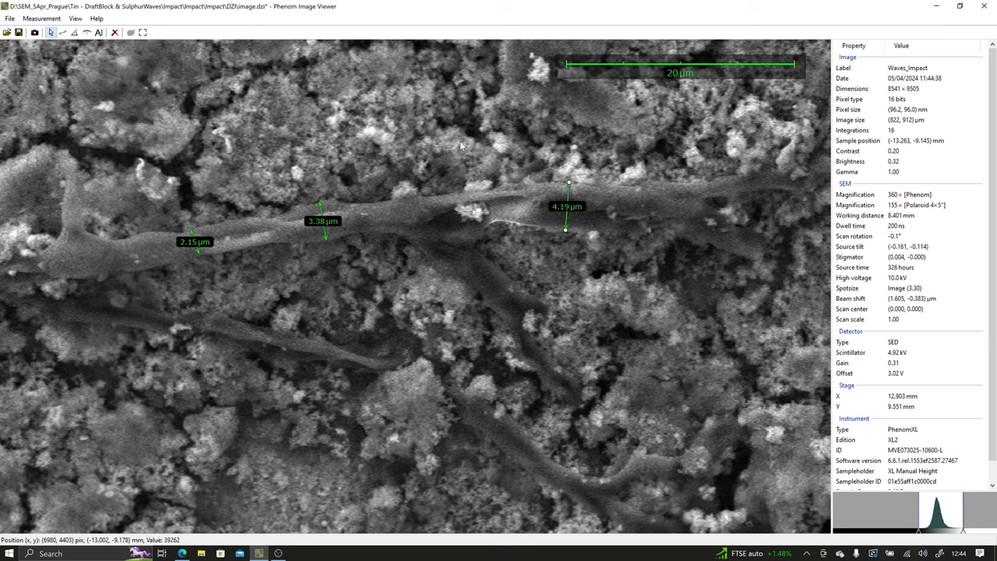
mouse_move(646, 239)
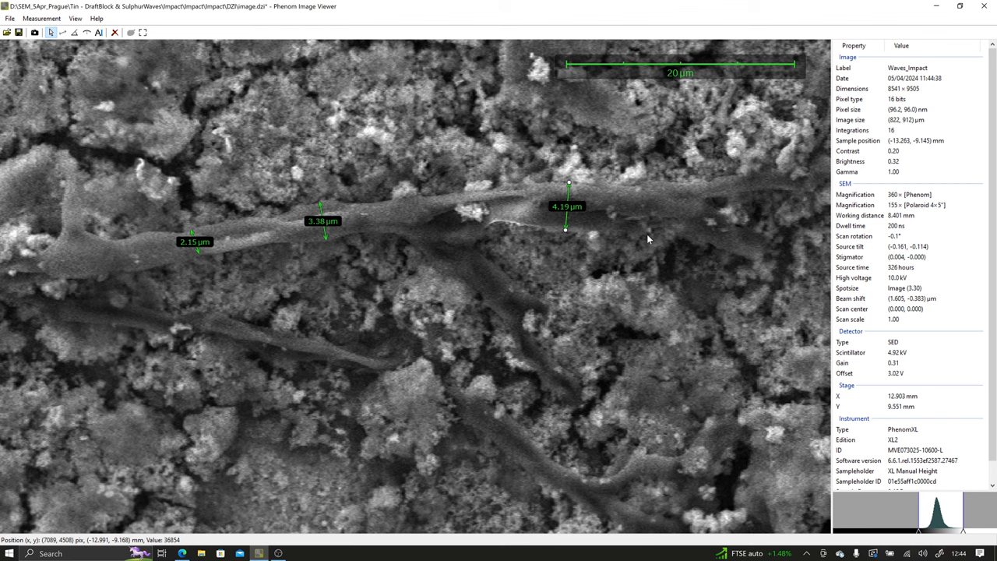
mouse_move(374, 257)
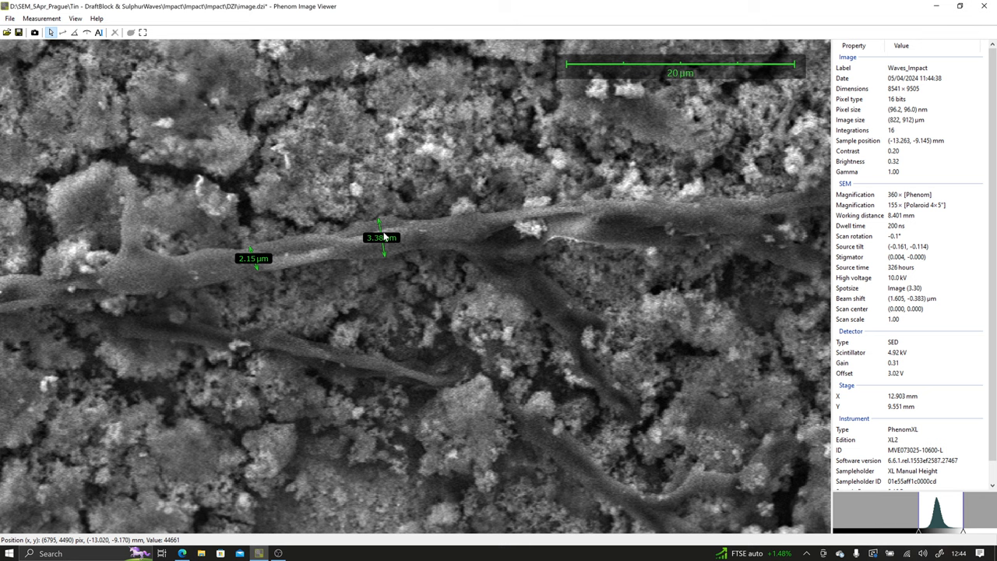
mouse_move(383, 237)
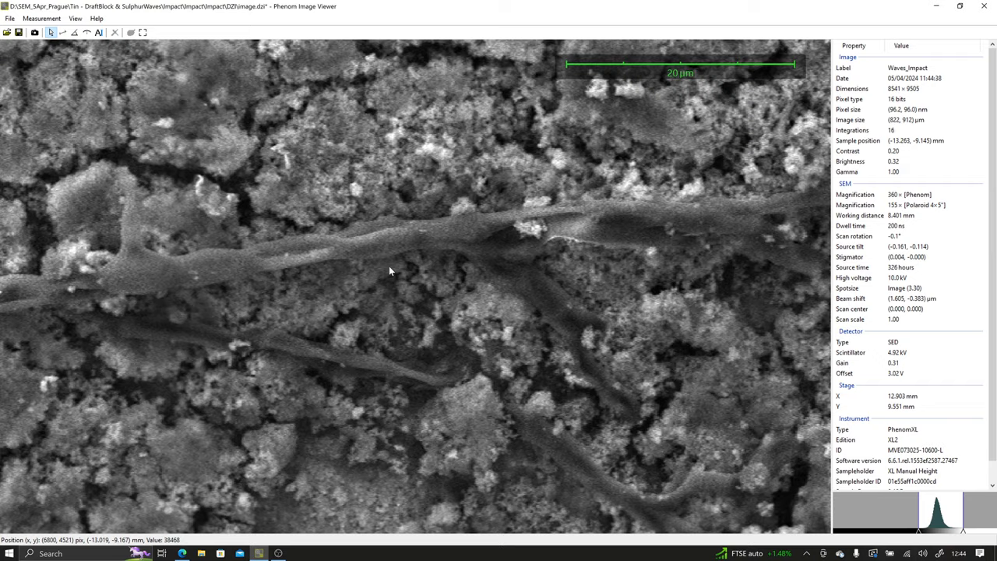
scroll(down, 3)
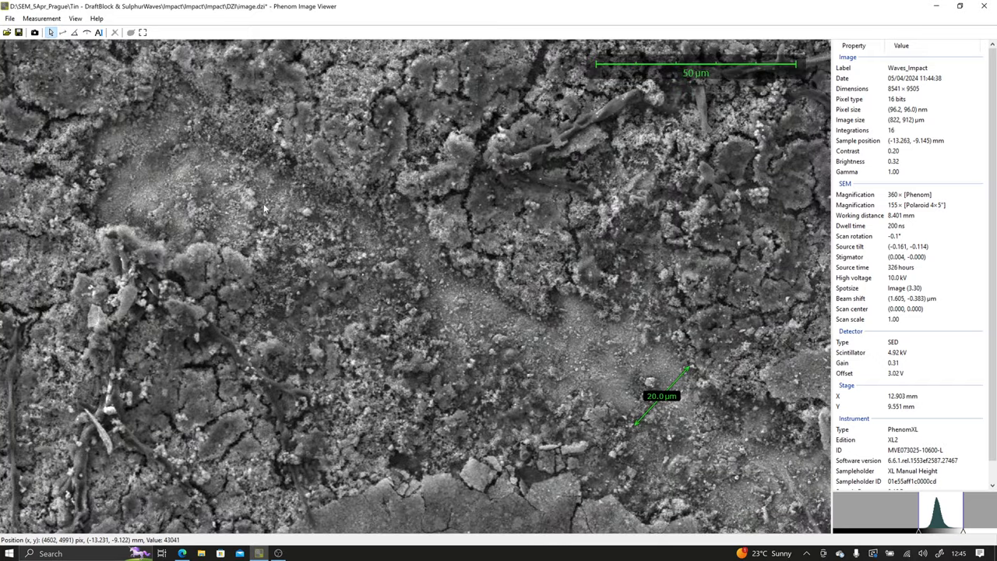
mouse_move(657, 376)
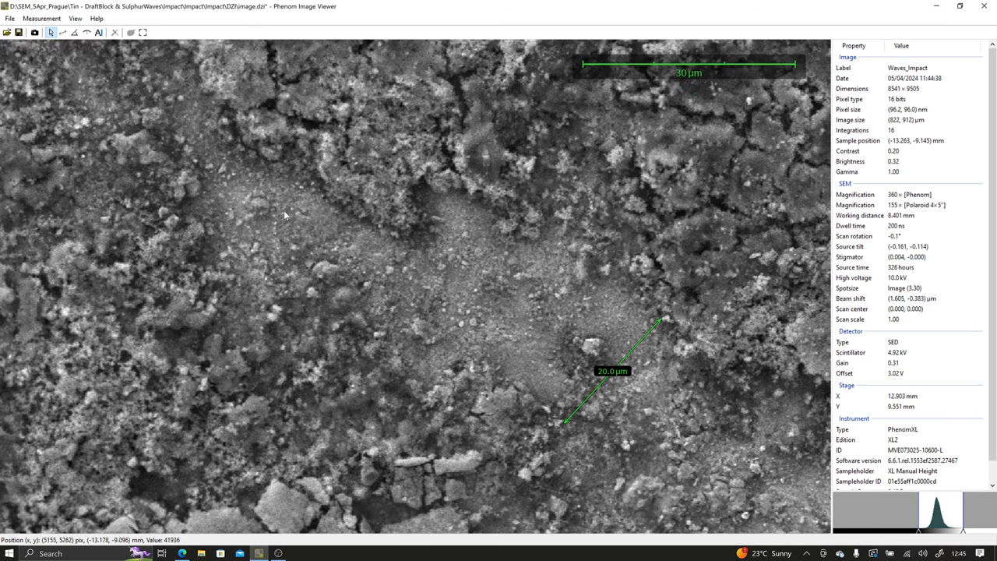
mouse_move(261, 218)
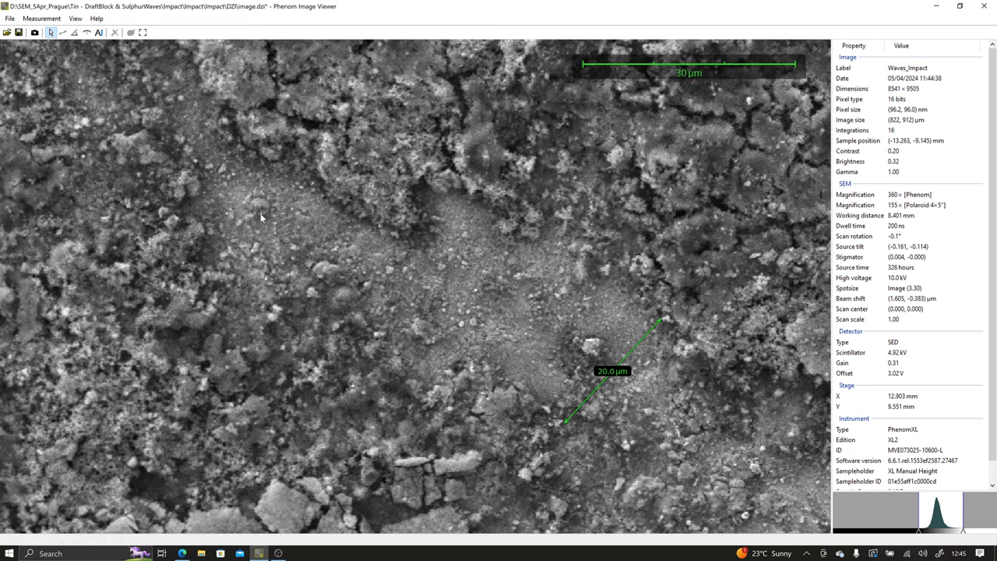
mouse_move(203, 223)
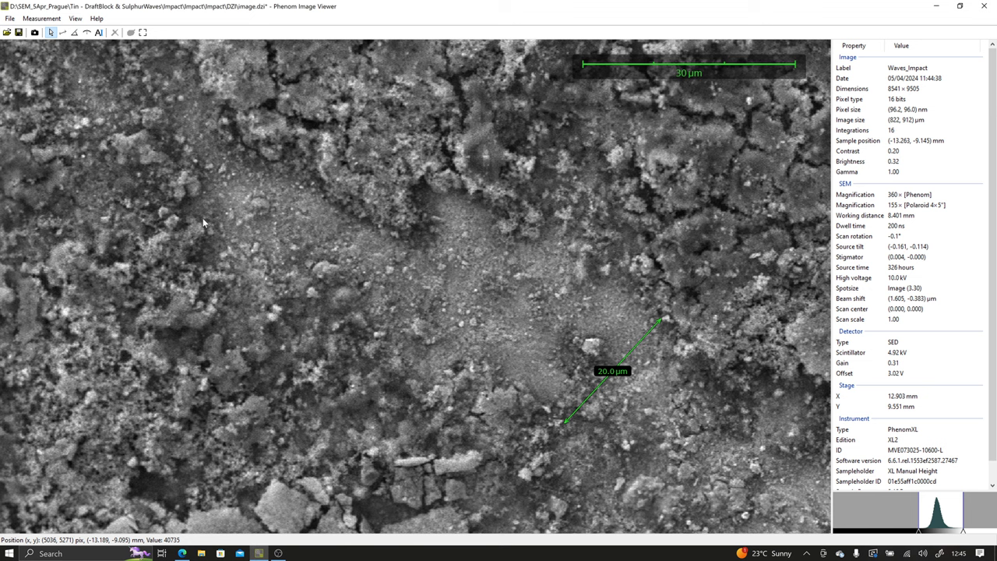
mouse_move(425, 243)
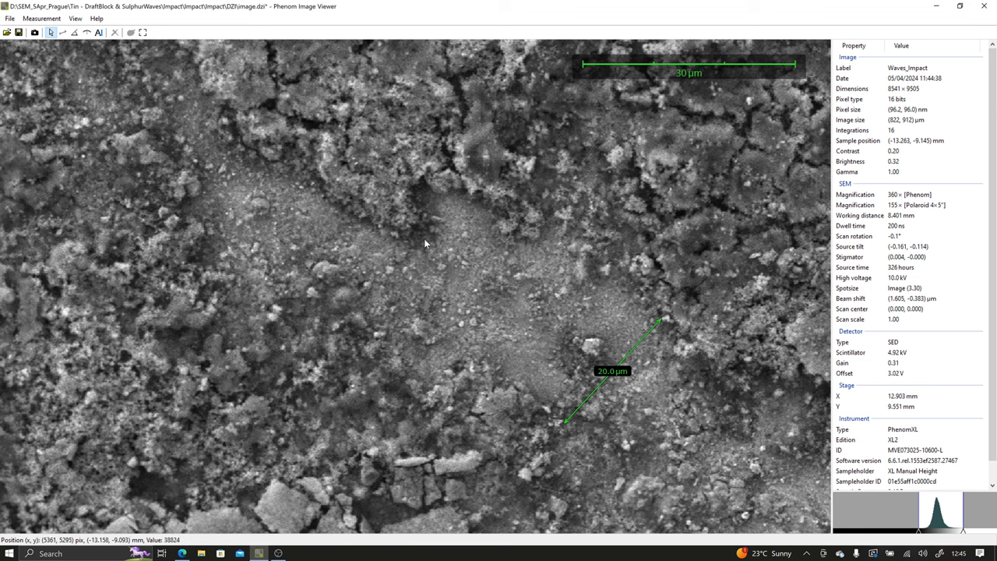
mouse_move(415, 257)
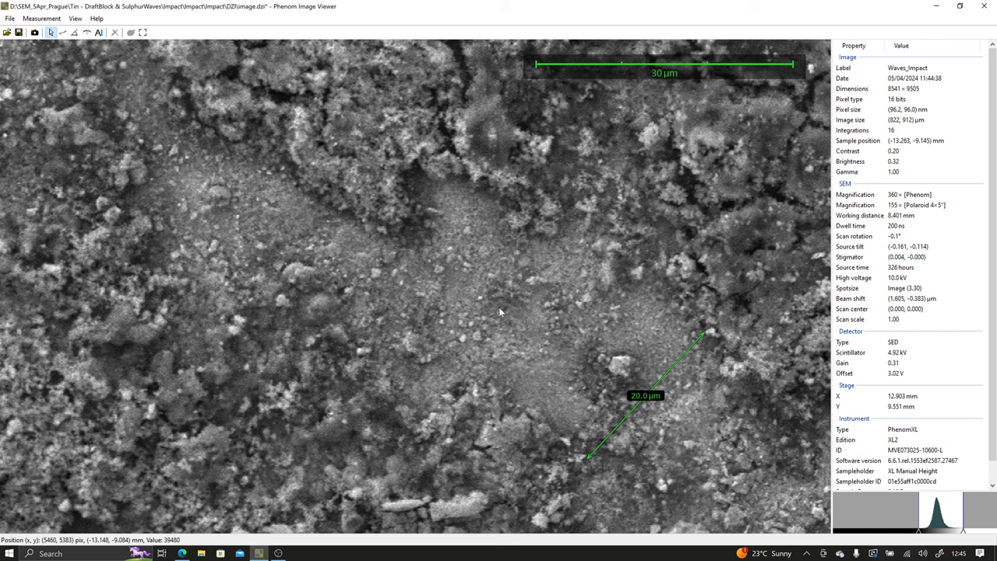
mouse_move(494, 310)
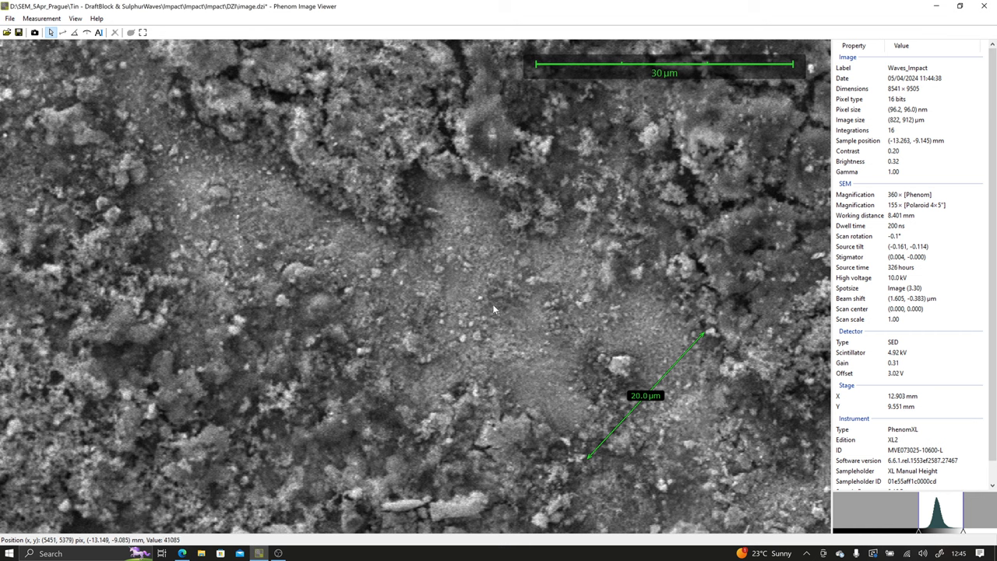
mouse_move(253, 170)
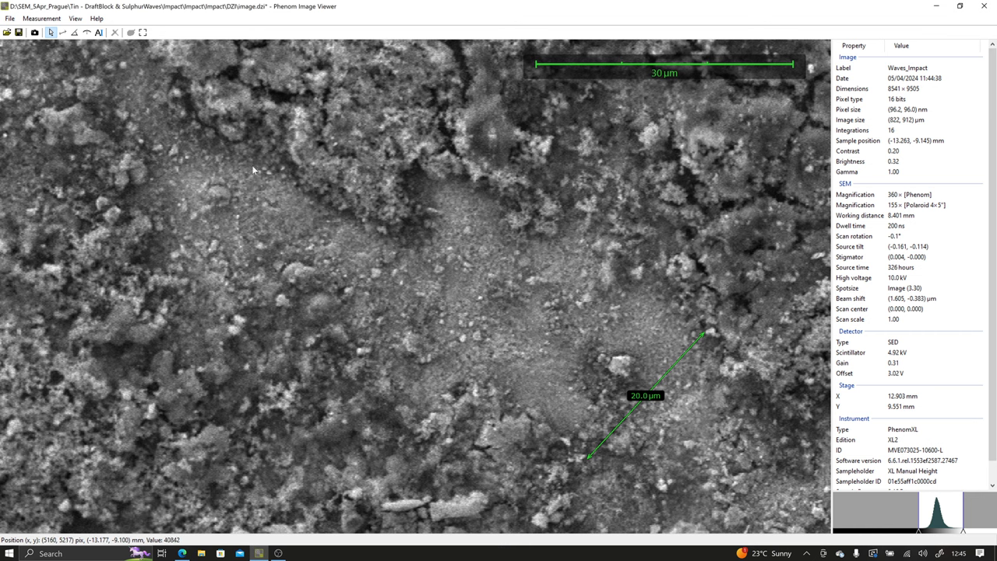
mouse_move(314, 261)
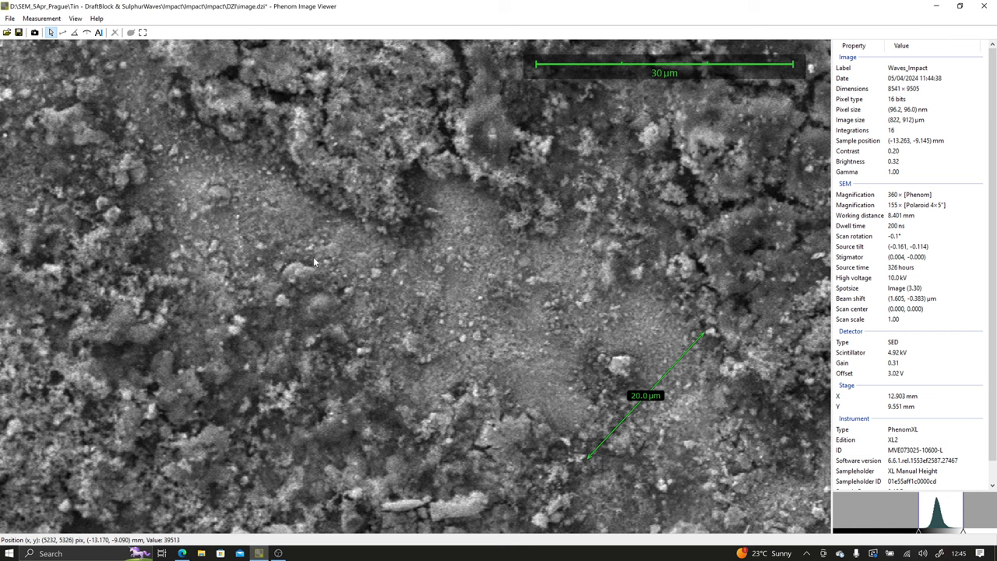
mouse_move(310, 143)
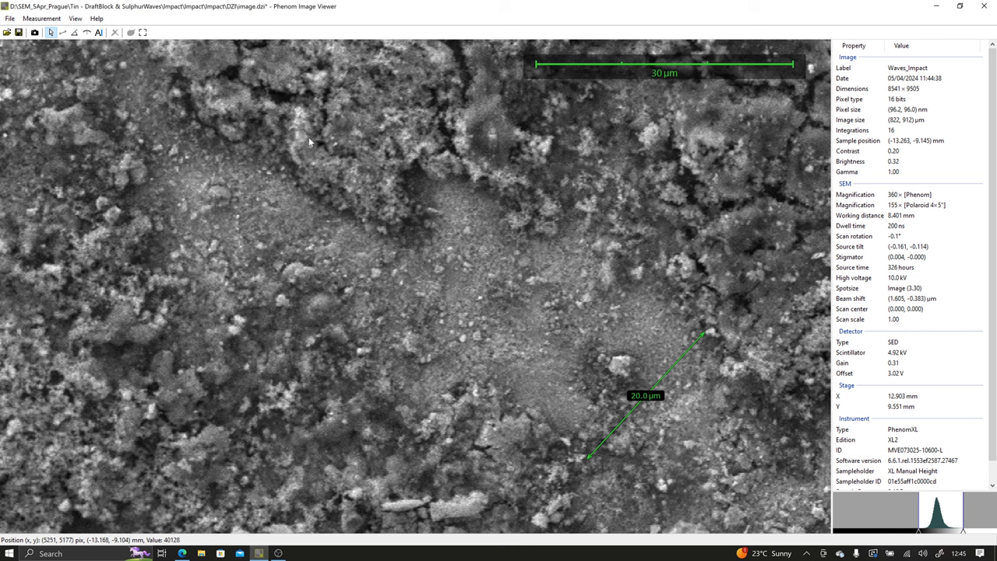
mouse_move(215, 202)
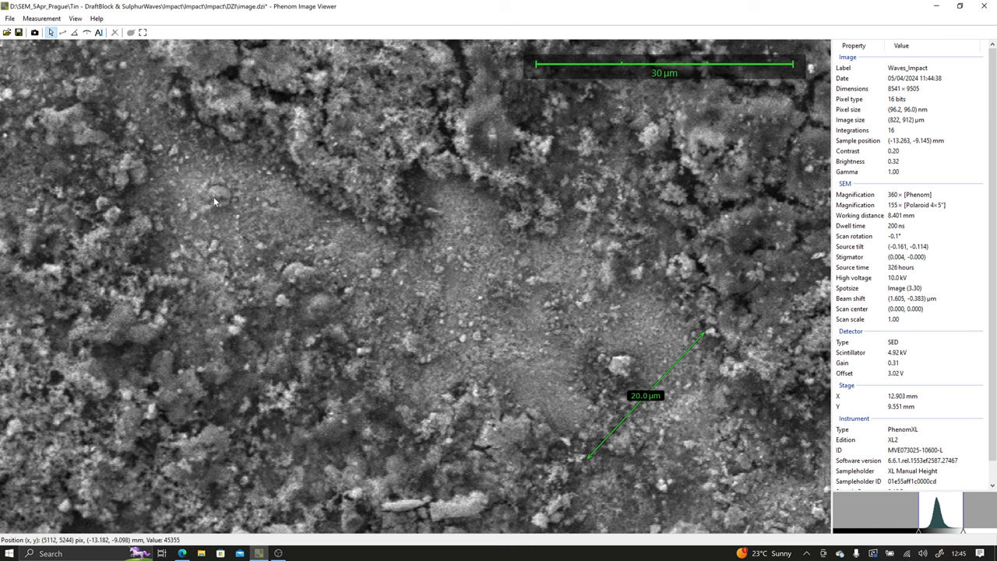
mouse_move(216, 206)
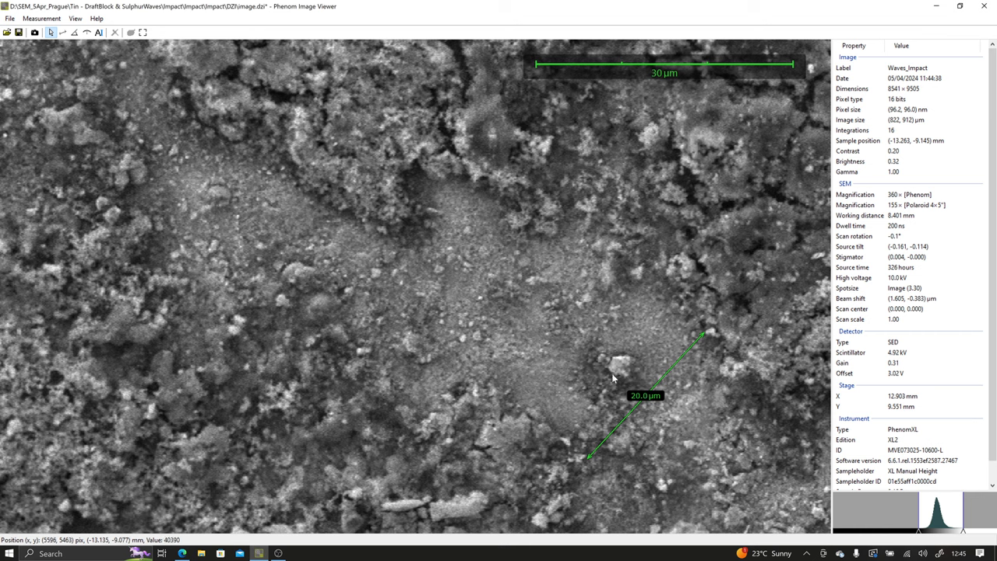
mouse_move(675, 367)
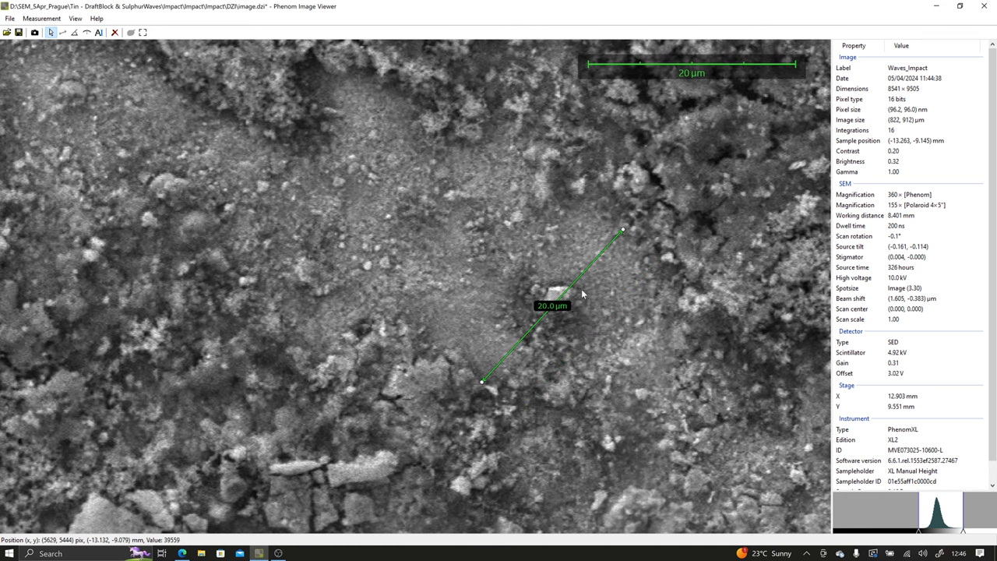
Move the 20 µm measurement line aside and pan/zoom across the touchdown area to a 30 µm view
scroll(down, 3)
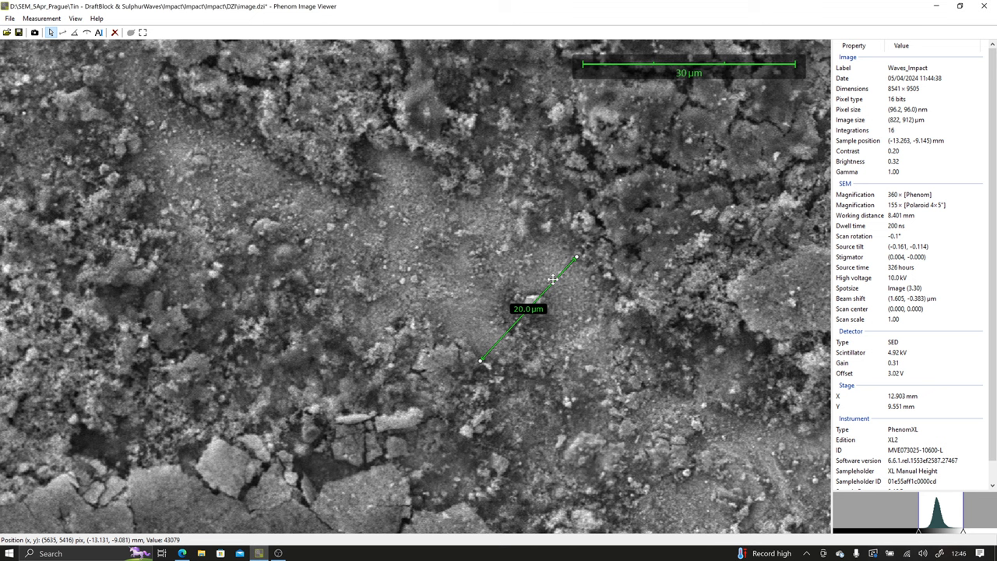
mouse_move(562, 280)
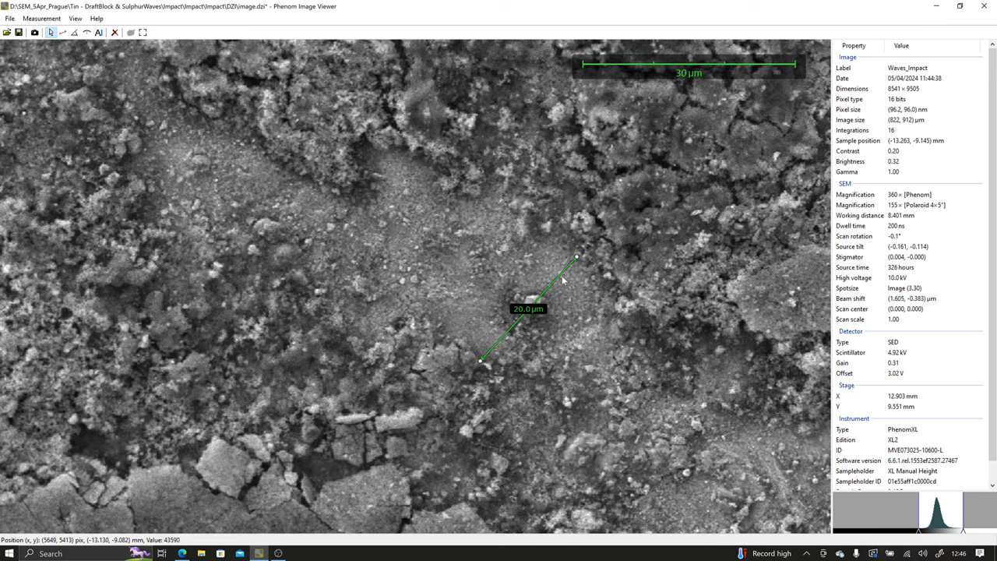
drag(530, 308, 353, 248)
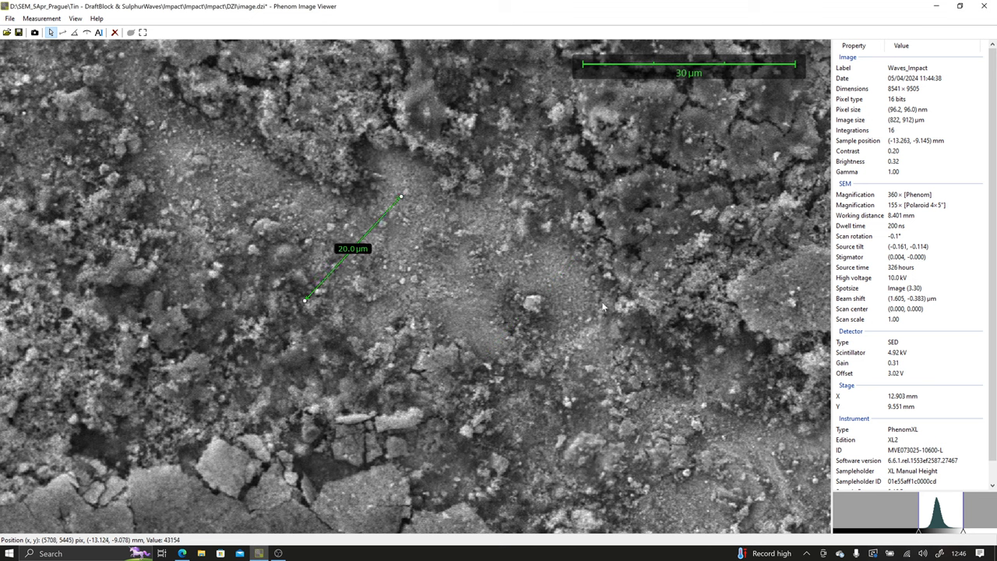
mouse_move(506, 339)
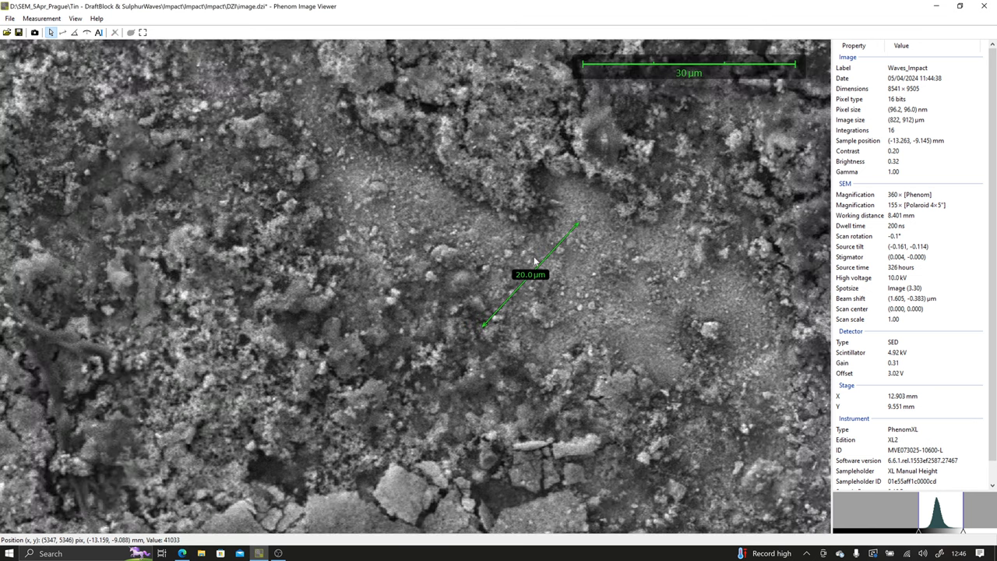
drag(530, 274, 390, 193)
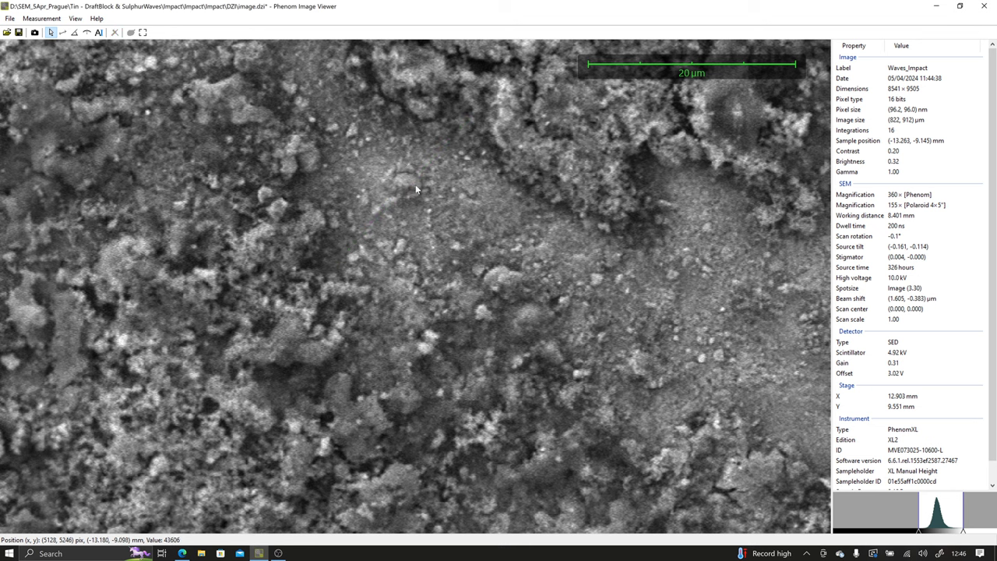
mouse_move(405, 187)
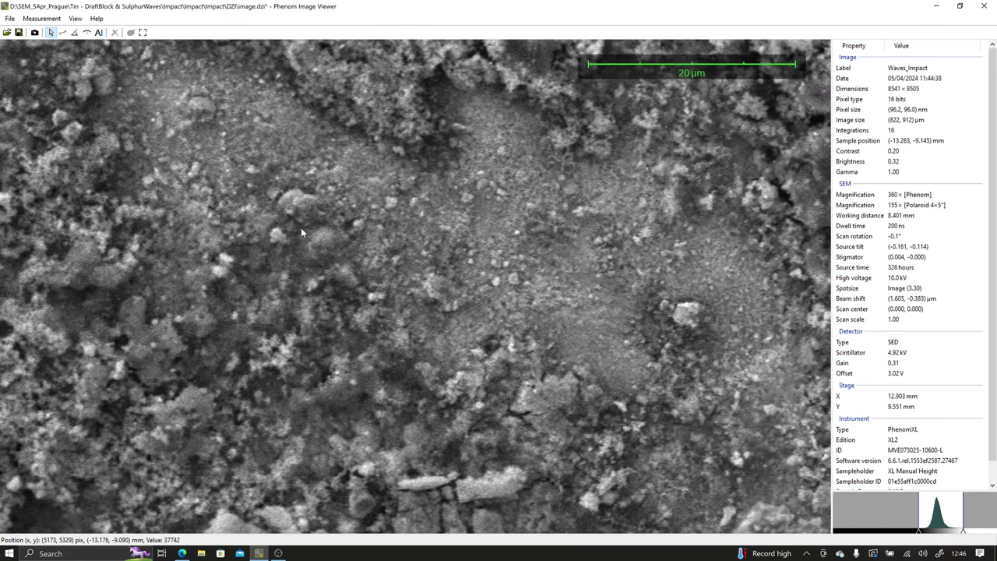
scroll(down, 3)
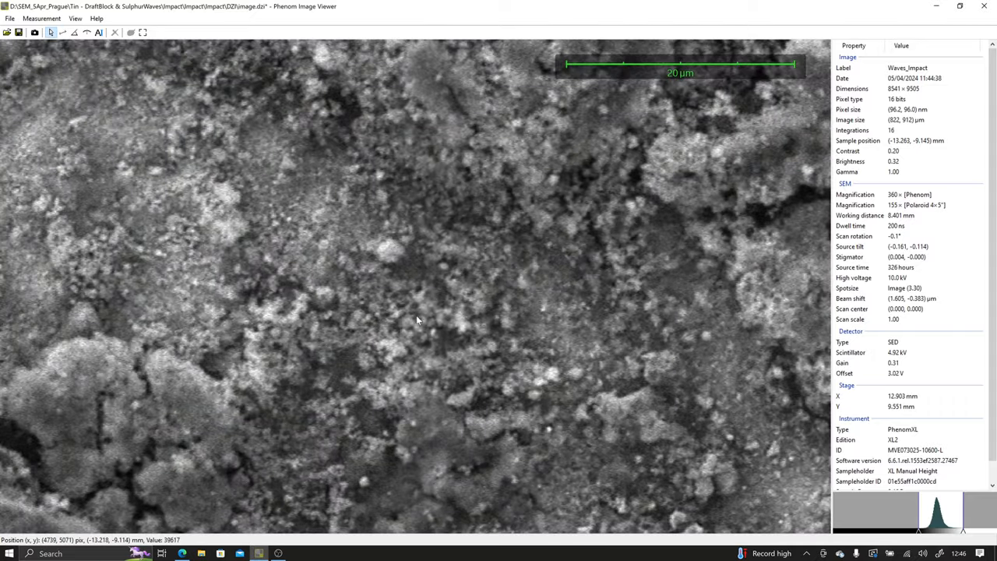
scroll(down, 3)
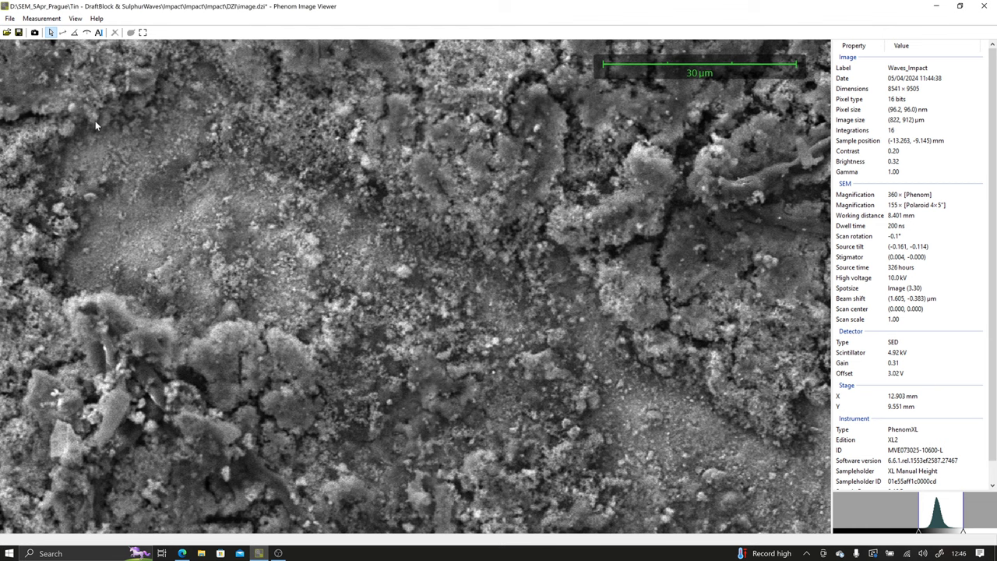
mouse_move(137, 304)
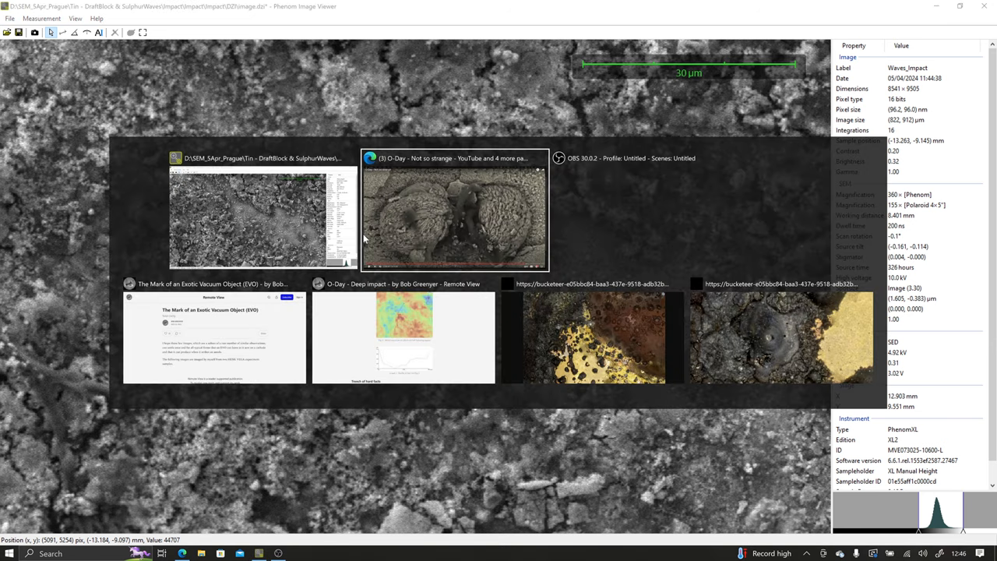
mouse_move(214, 335)
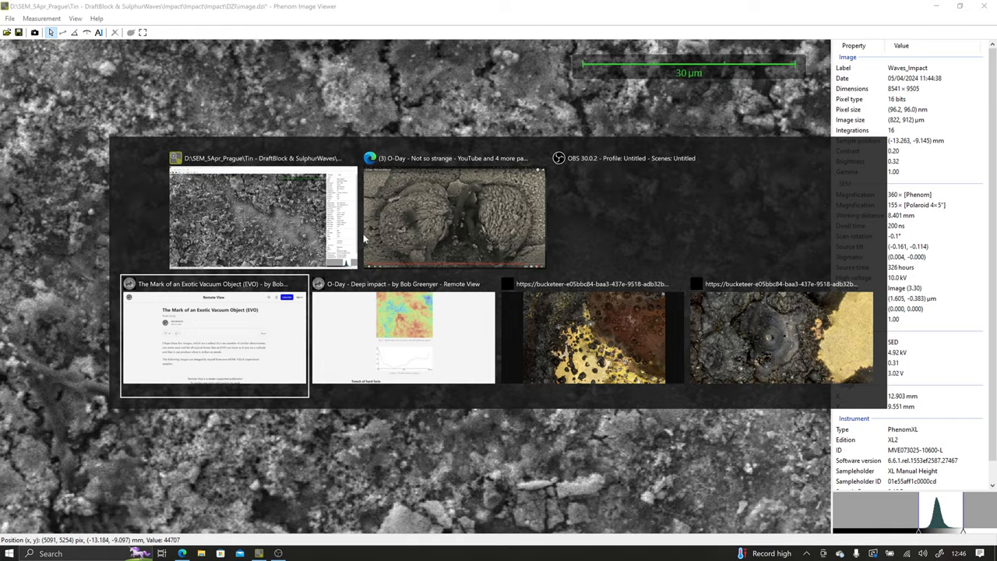
Switch to the Edge Exotic Vacuum Object article and scroll down to Fig. 1's cathode photo
click(214, 335)
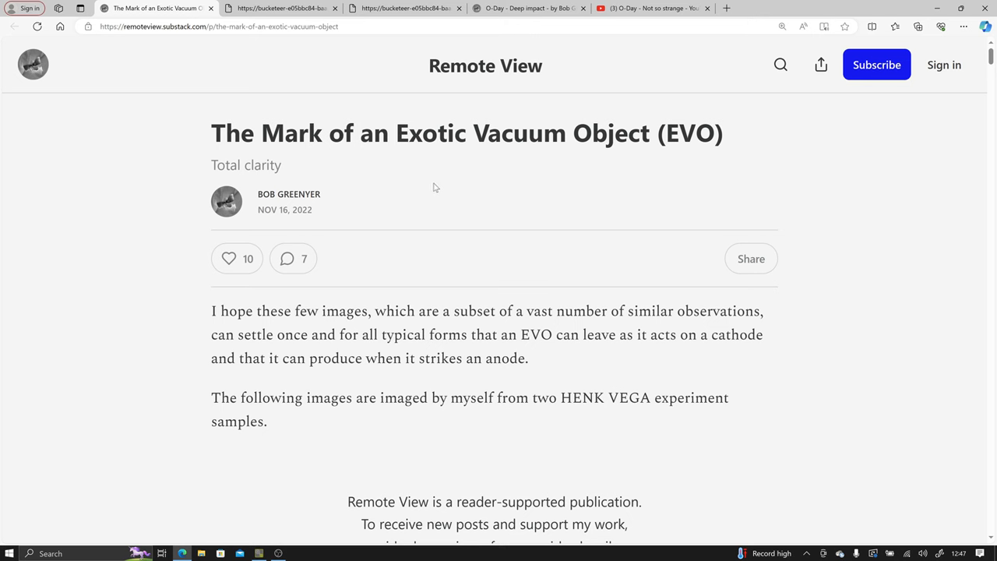
scroll(down, 3)
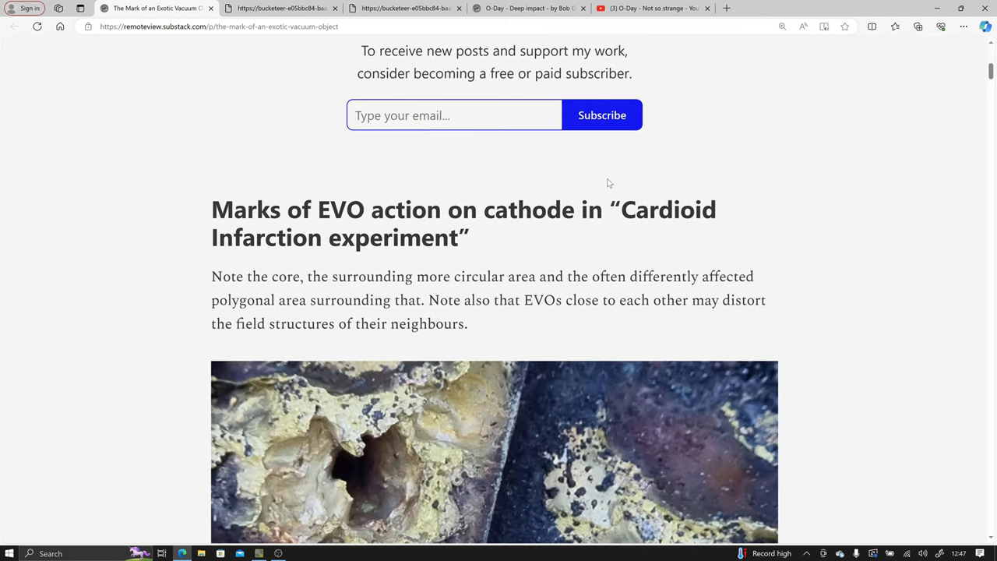
scroll(down, 3)
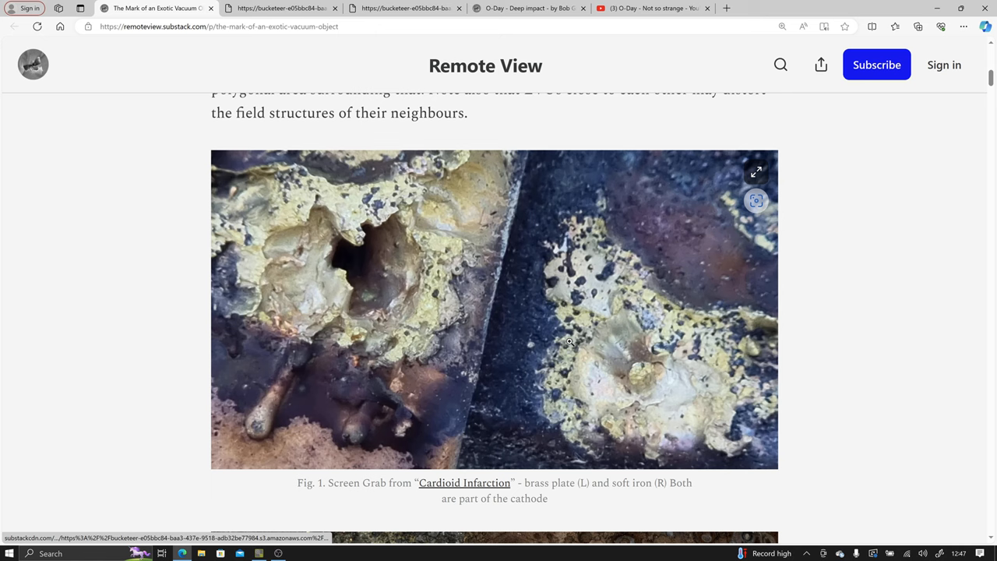
mouse_move(555, 323)
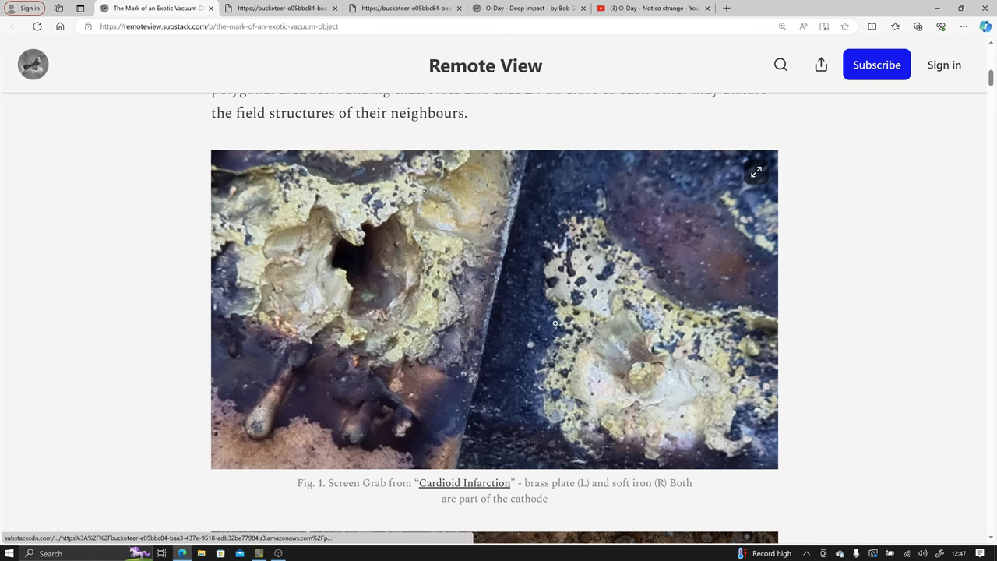
mouse_move(783, 394)
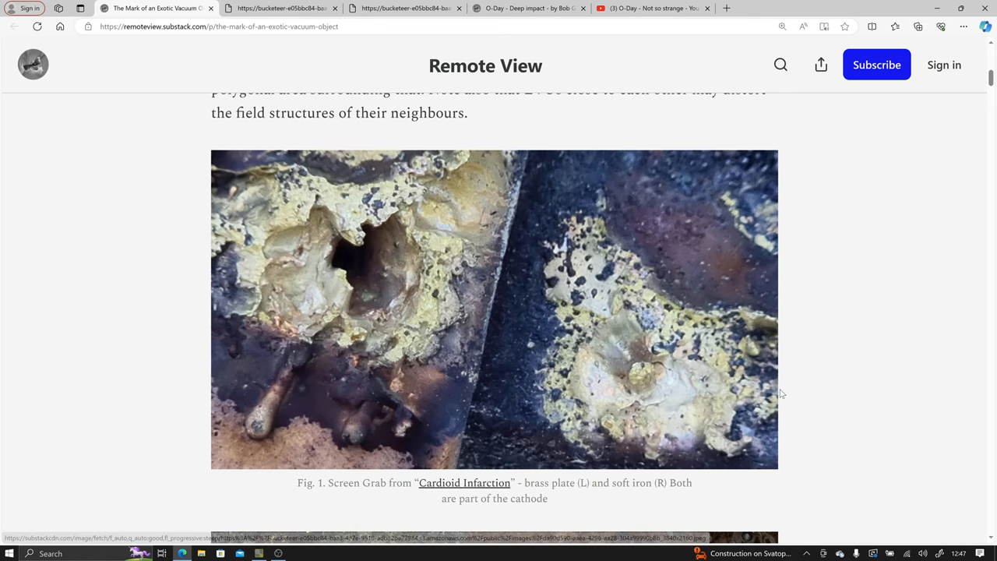
mouse_move(559, 287)
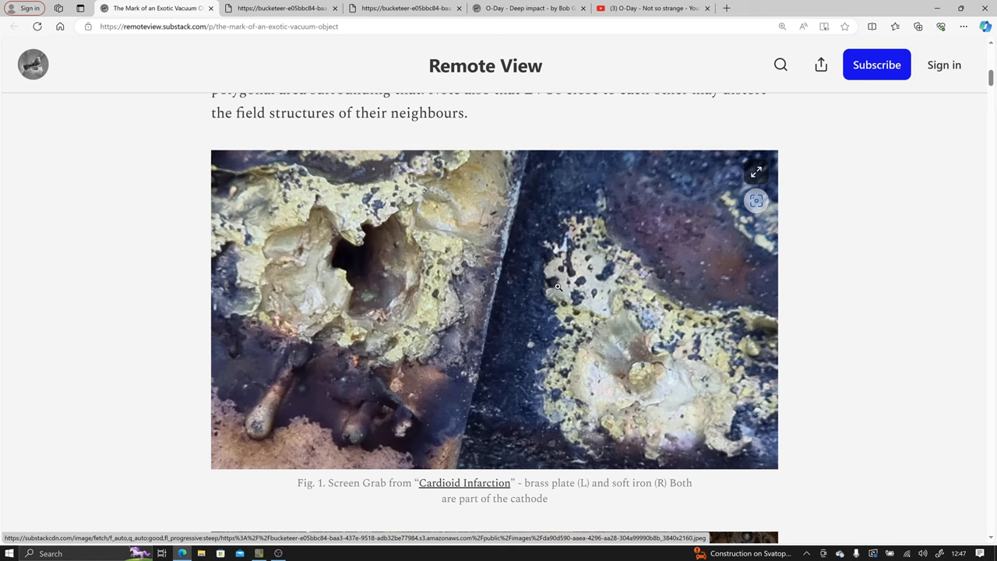
mouse_move(581, 207)
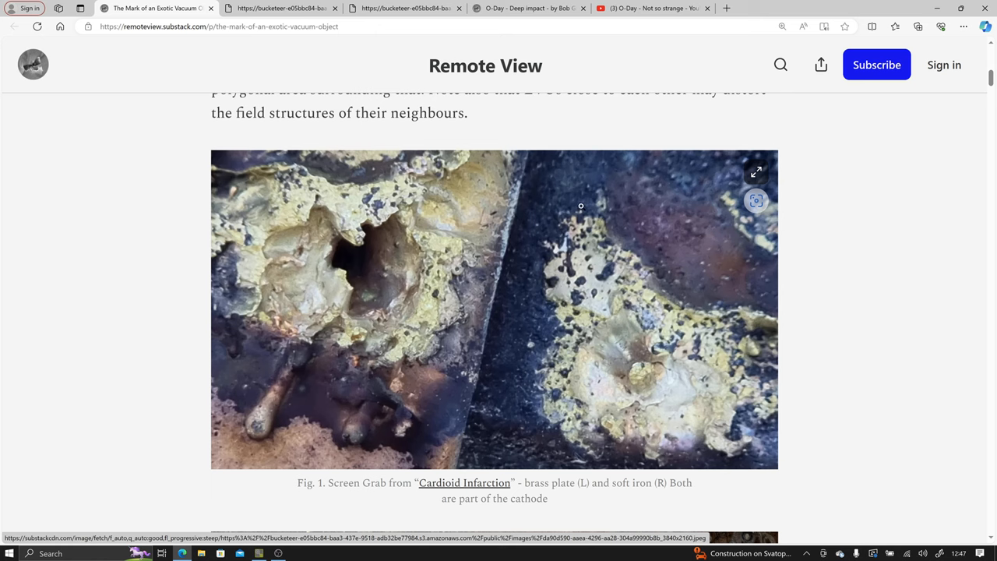
mouse_move(504, 178)
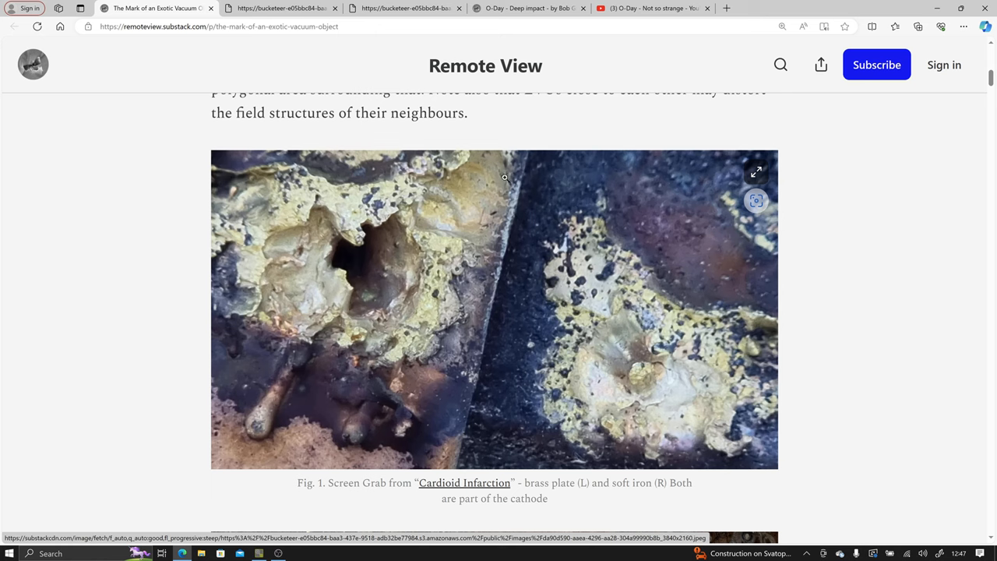
mouse_move(568, 403)
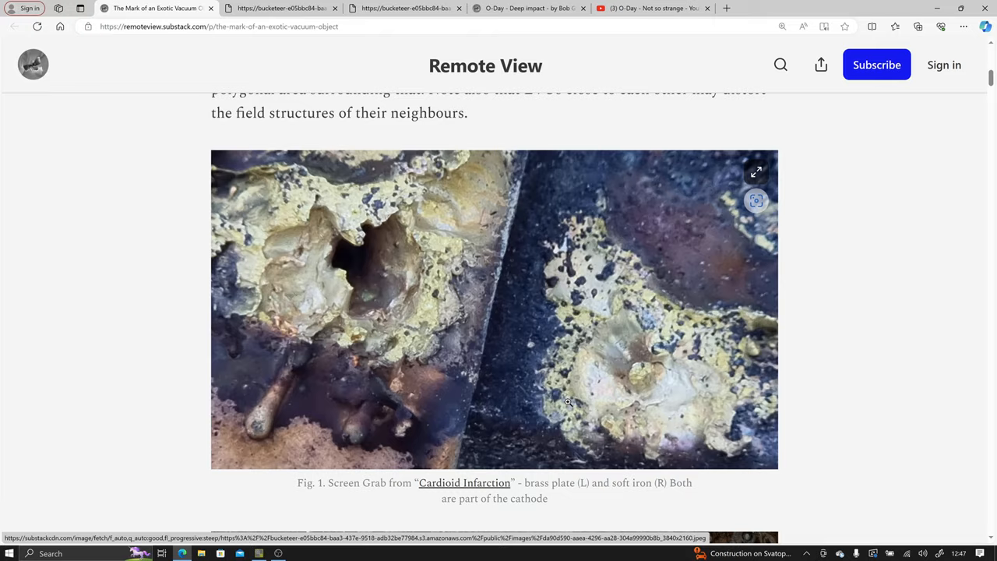
scroll(down, 3)
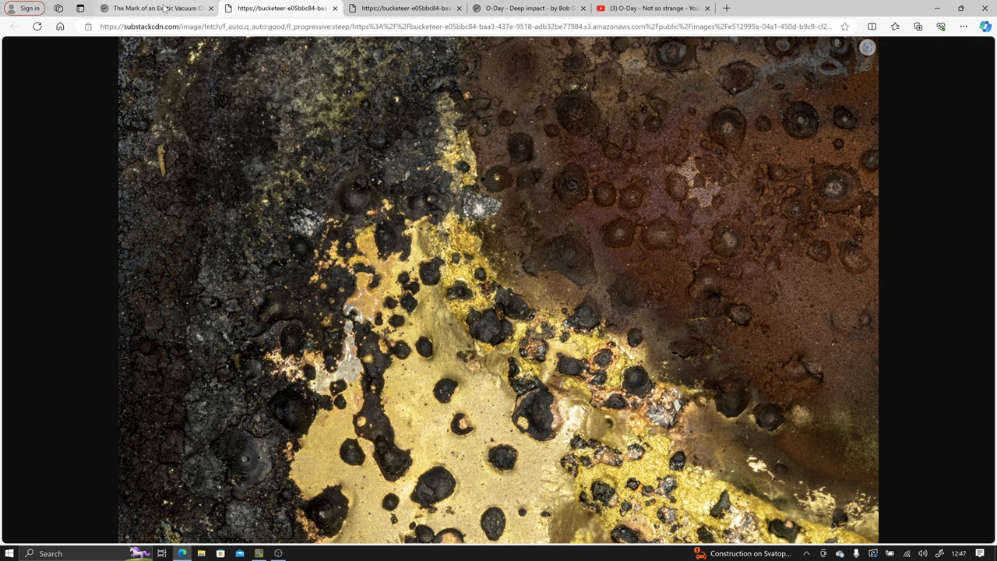
Return to the article tab and open the full-size sample photo of the dark crater
click(14, 26)
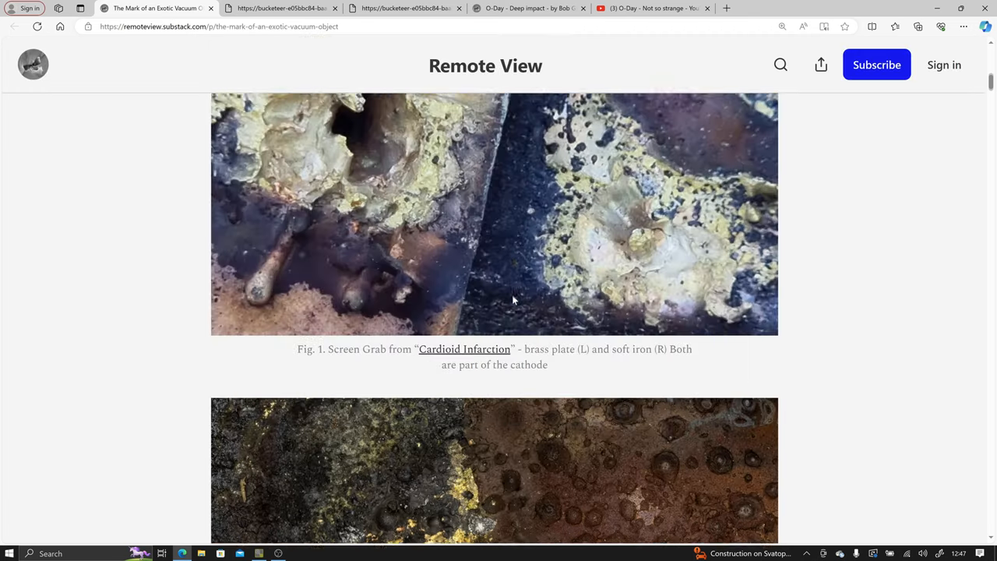
scroll(up, 3)
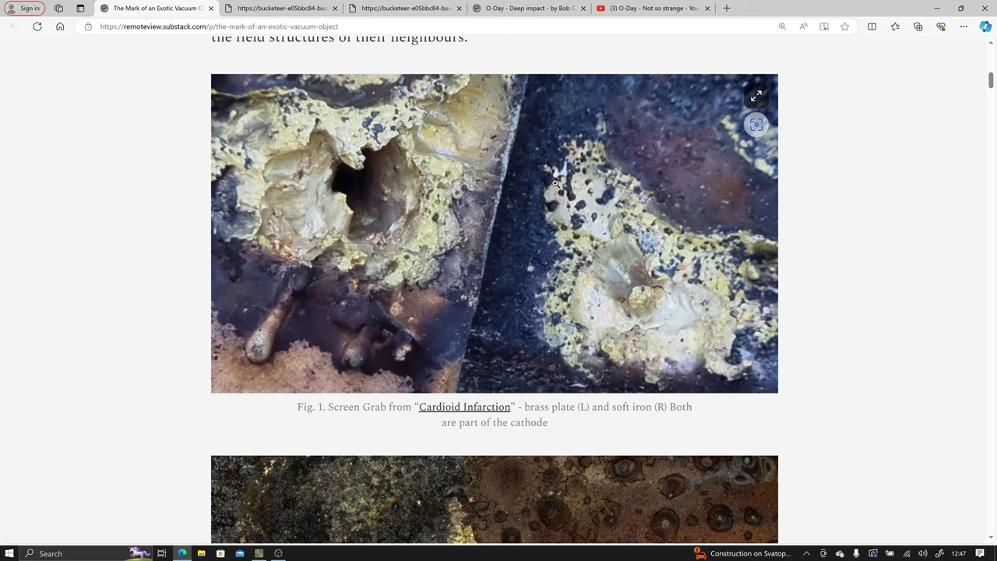
mouse_move(613, 282)
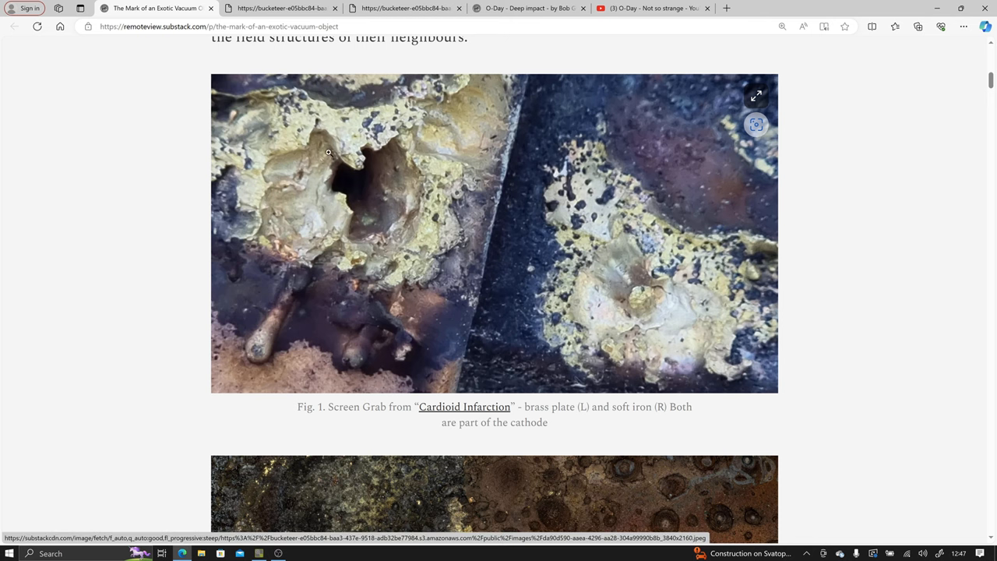
mouse_move(558, 250)
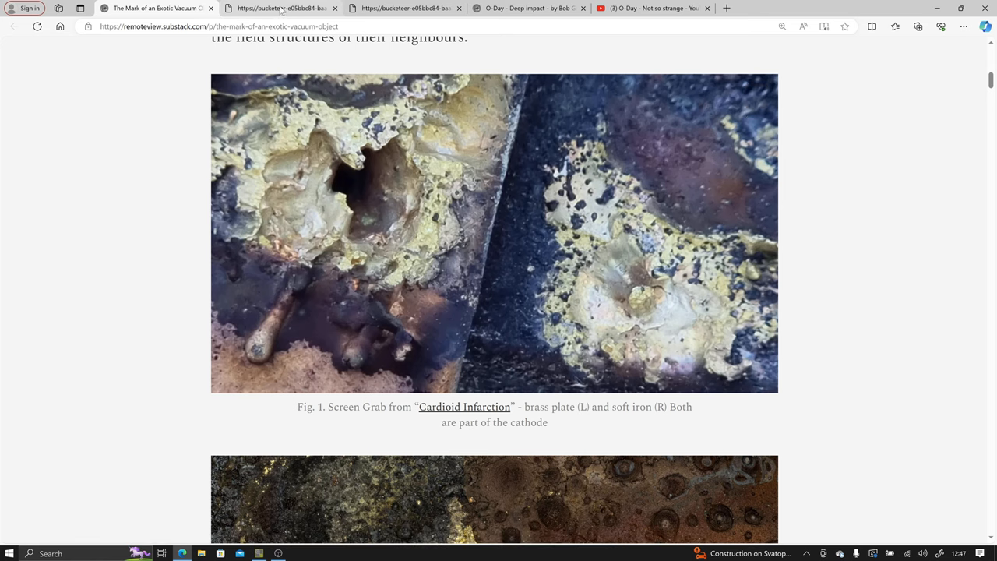
click(494, 499)
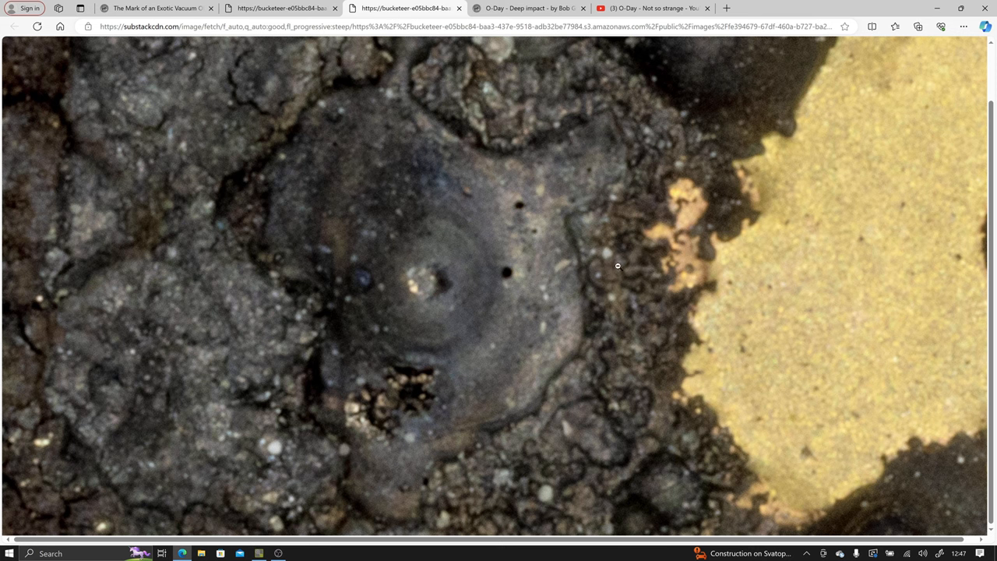
mouse_move(561, 295)
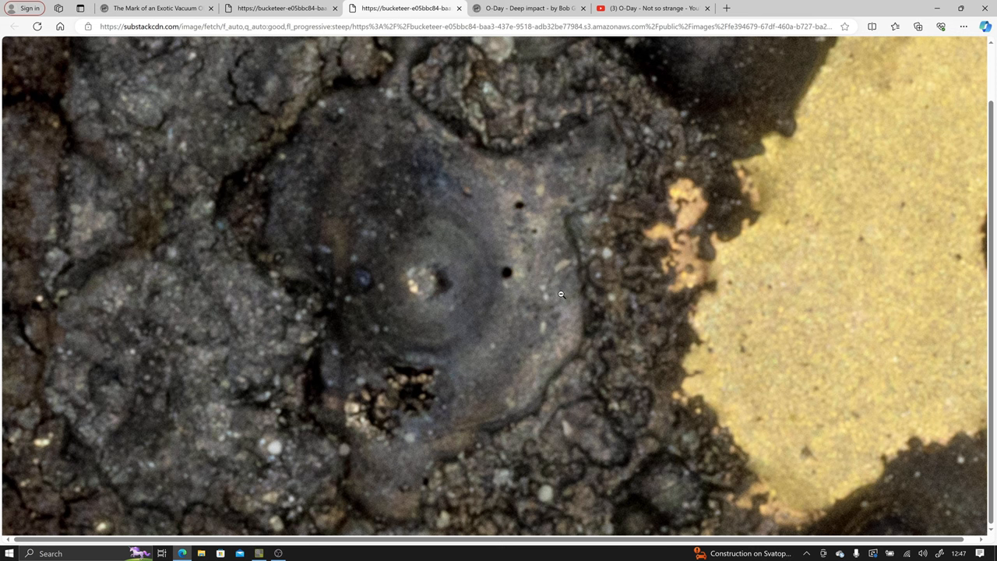
mouse_move(402, 280)
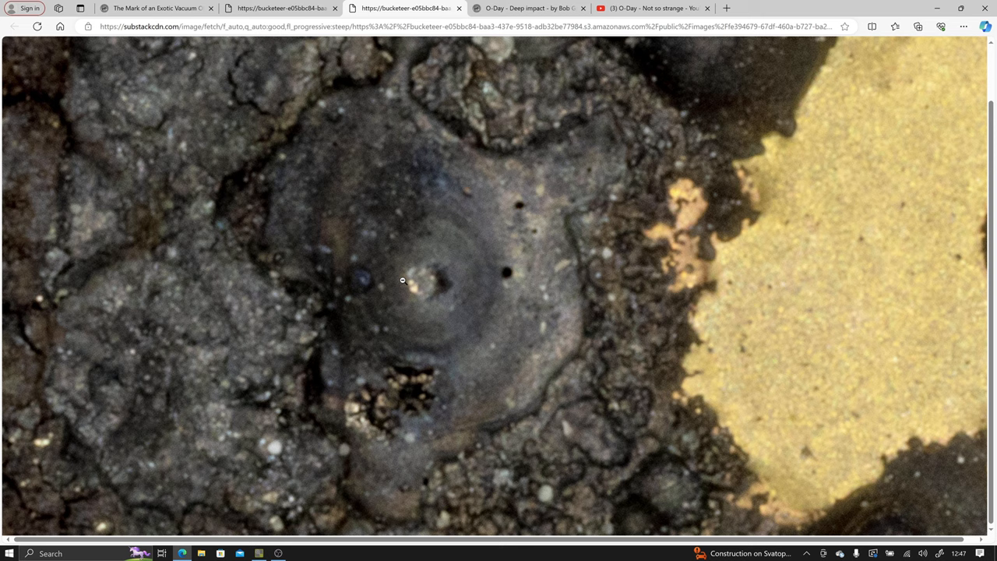
mouse_move(407, 284)
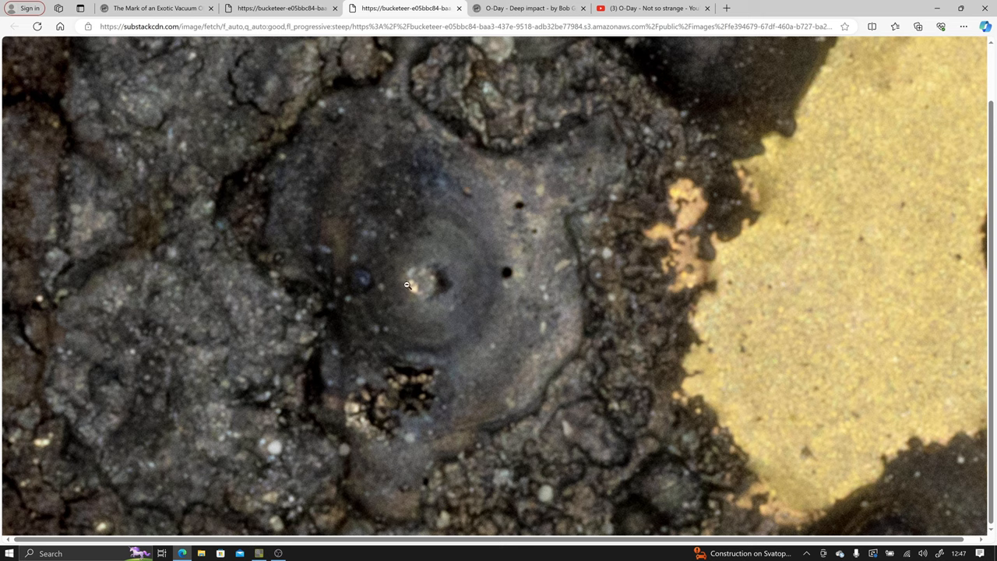
mouse_move(420, 284)
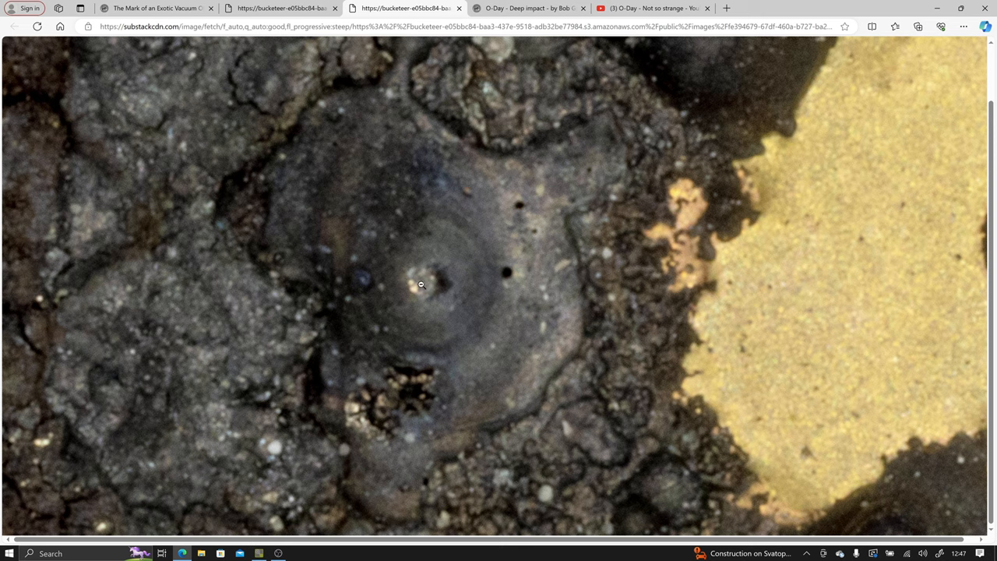
mouse_move(430, 269)
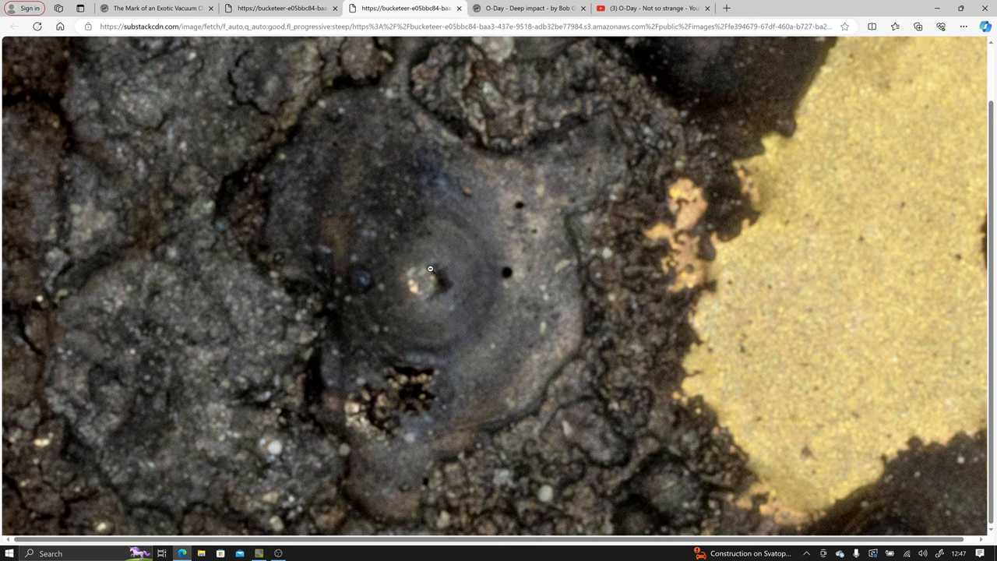
mouse_move(473, 291)
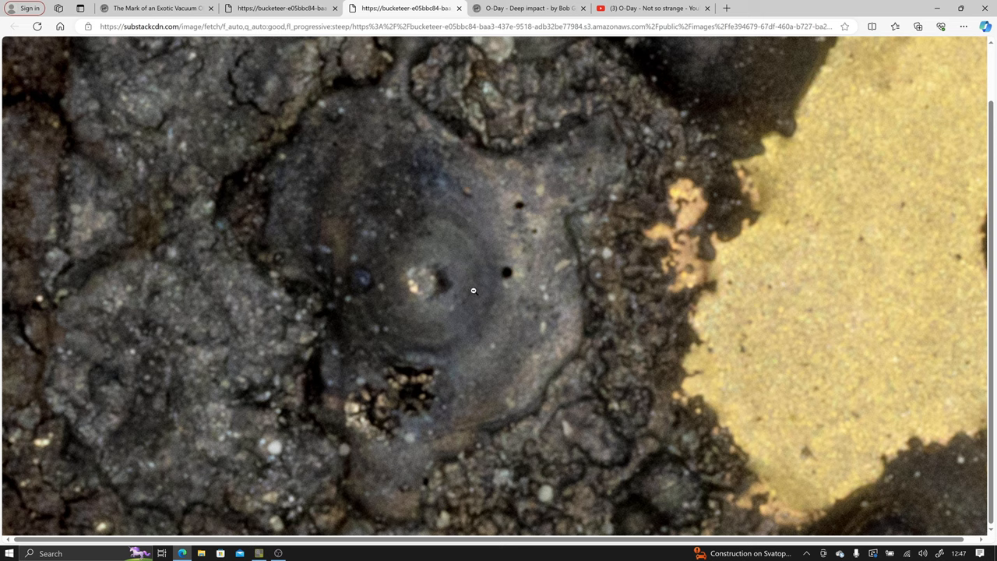
mouse_move(450, 295)
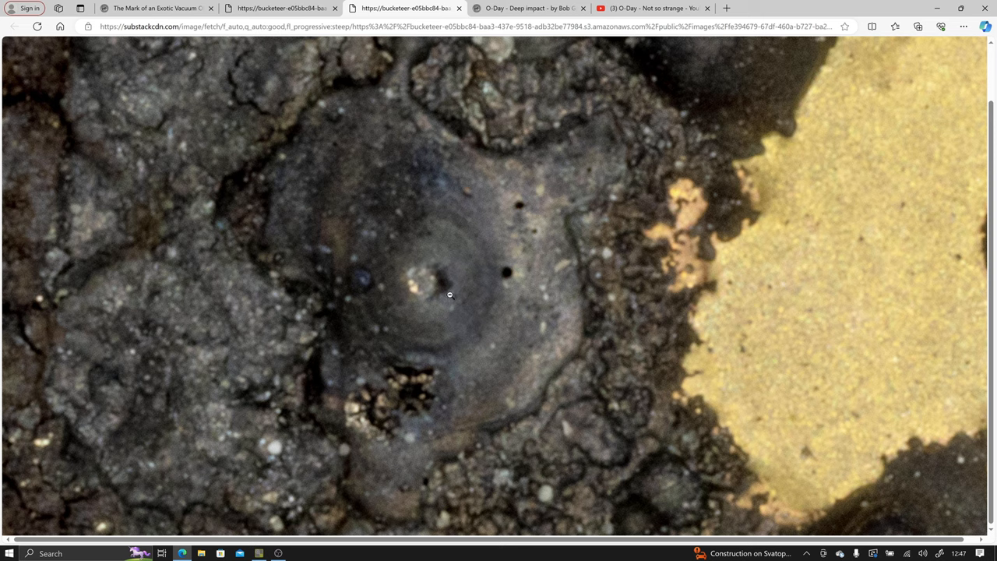
mouse_move(419, 278)
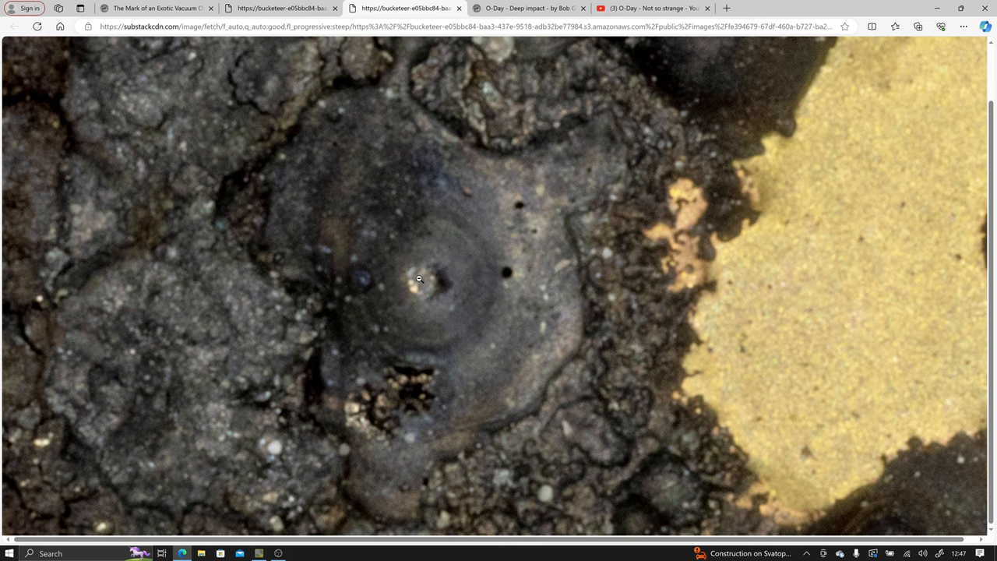
mouse_move(403, 313)
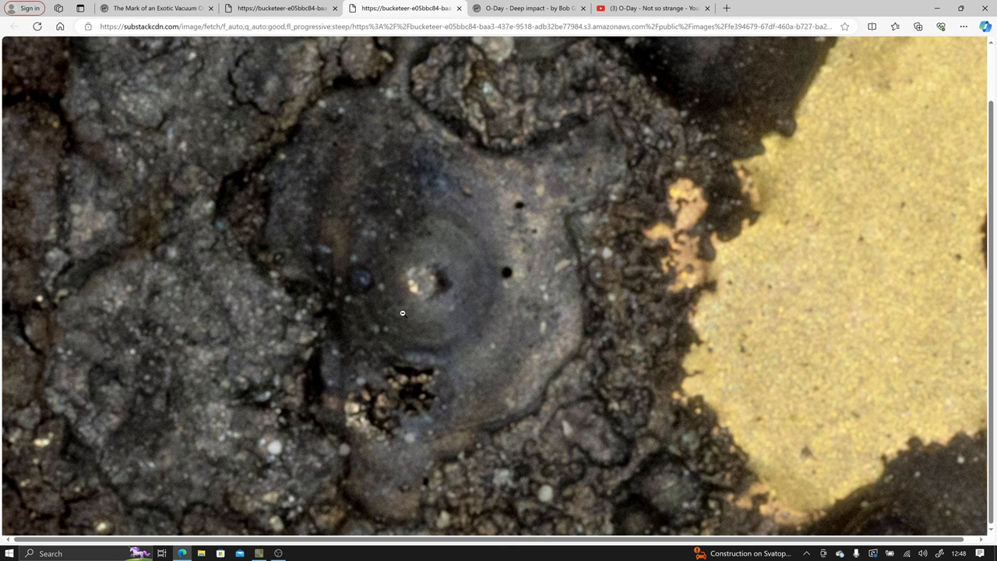
mouse_move(452, 263)
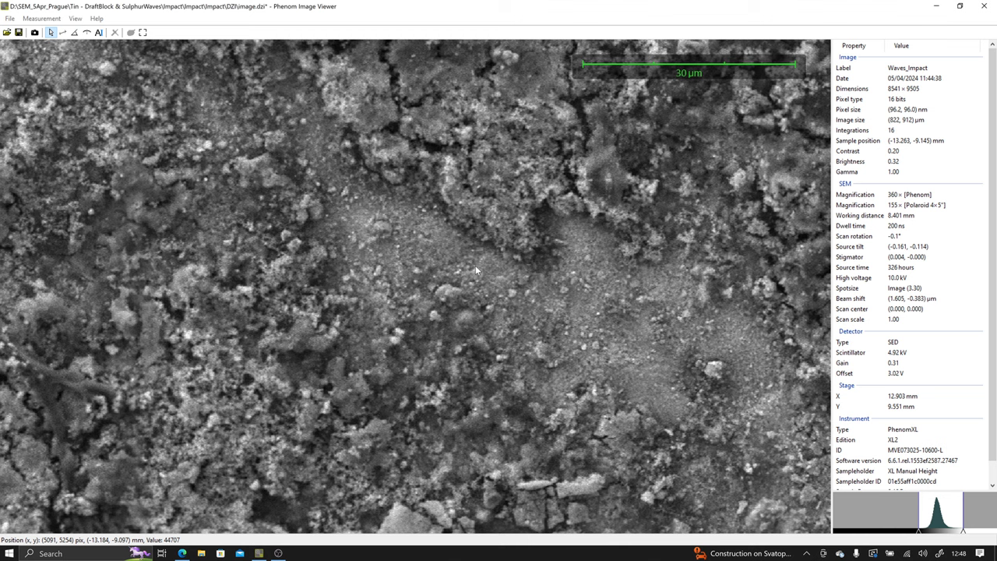
mouse_move(420, 226)
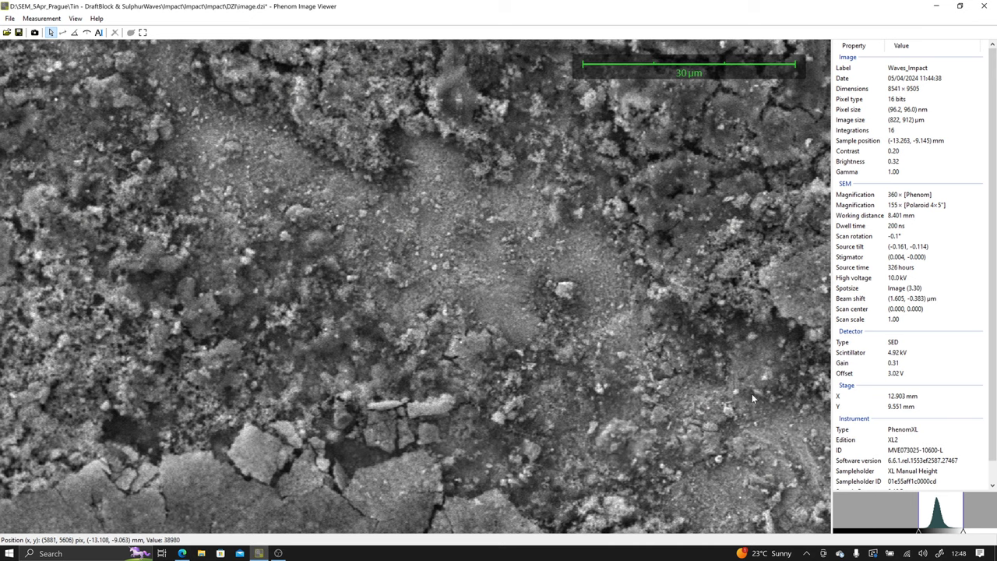
mouse_move(247, 162)
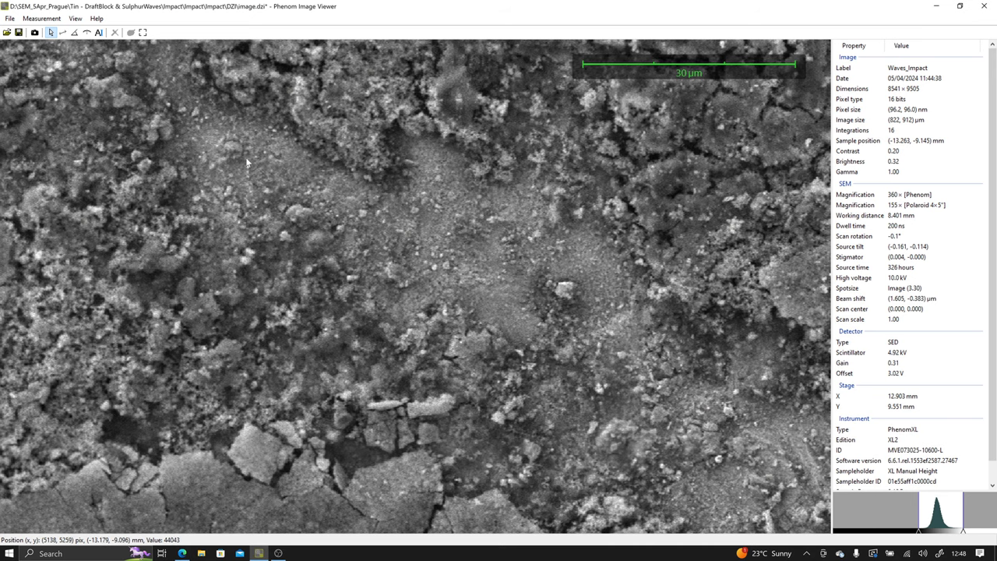
mouse_move(236, 161)
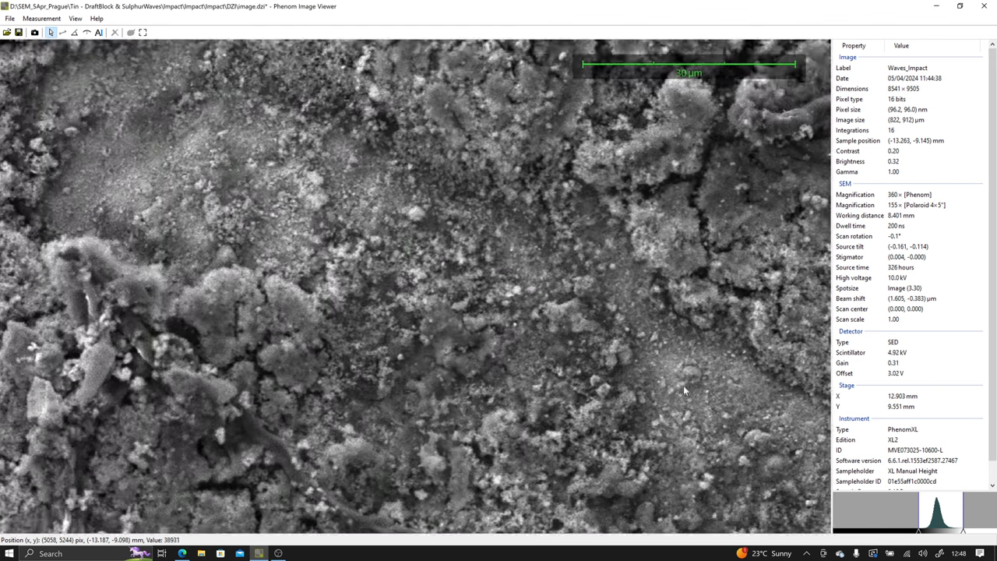
Pan the Waves_Impact image toward the smooth granular touchdown patch
drag(685, 390, 415, 240)
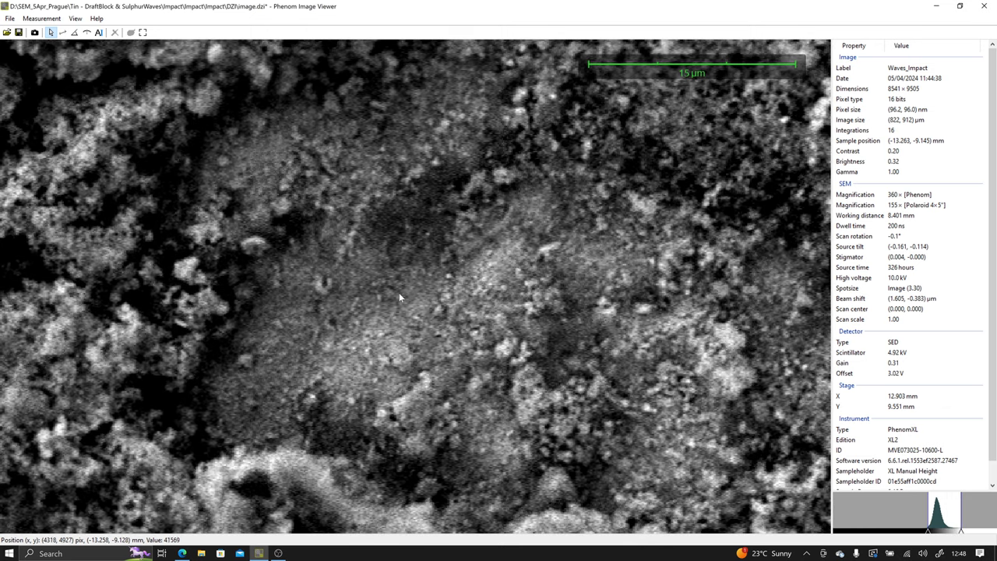
mouse_move(456, 260)
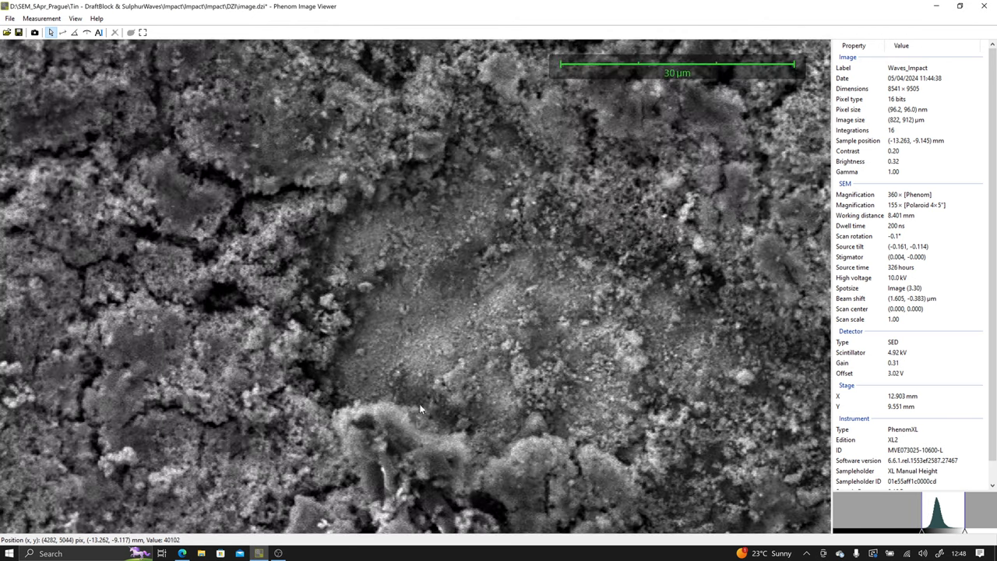
mouse_move(484, 388)
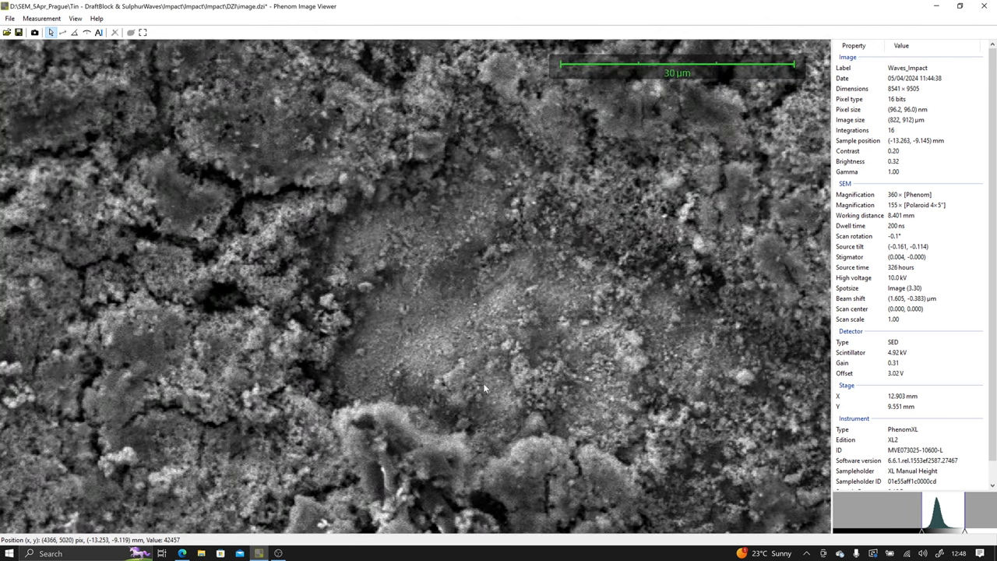
mouse_move(512, 272)
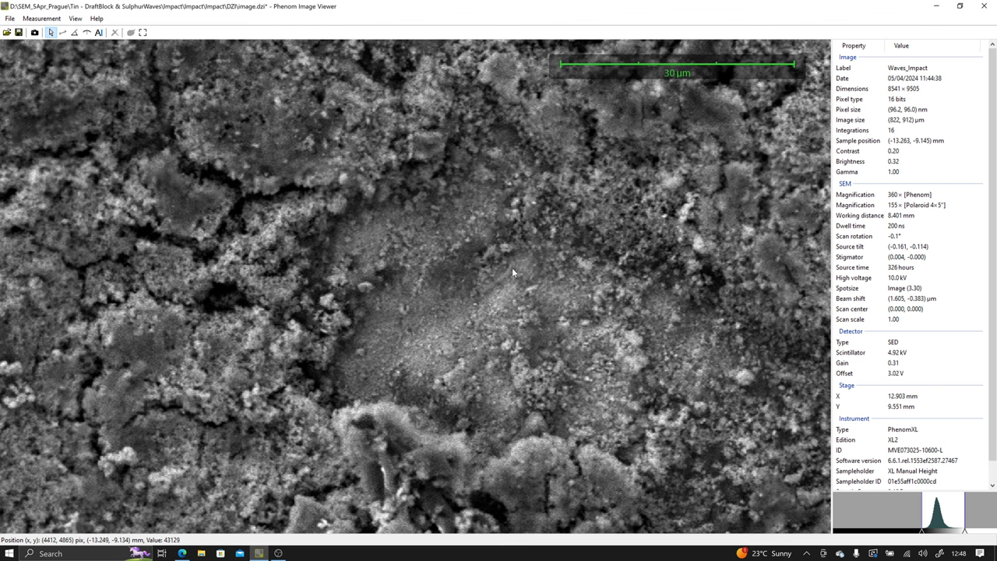
scroll(up, 3)
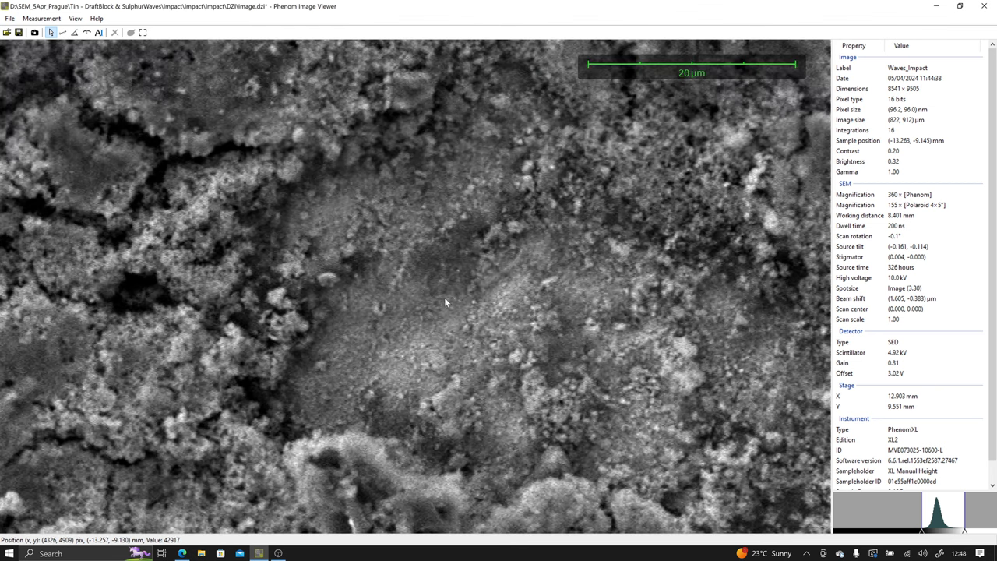
mouse_move(458, 302)
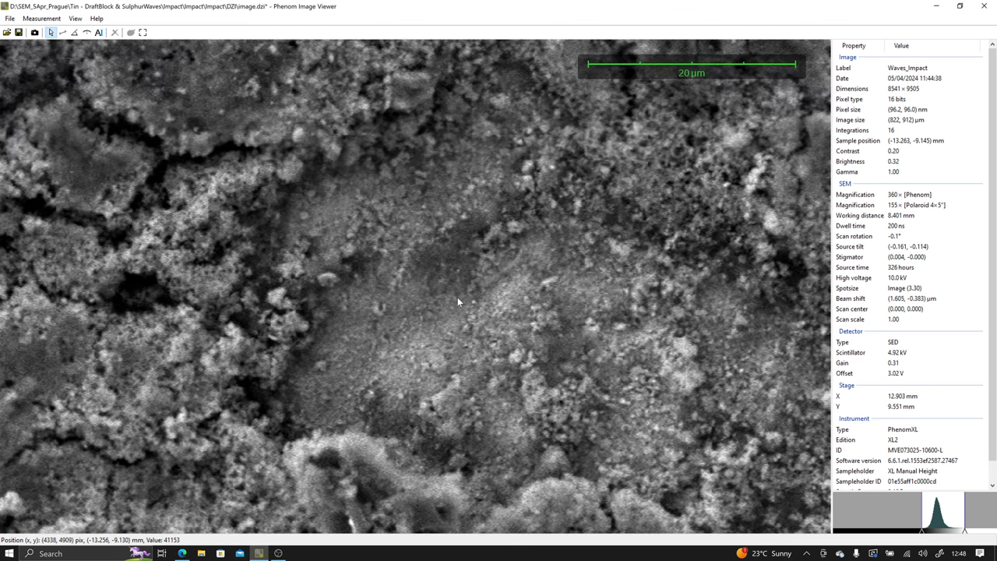
mouse_move(449, 267)
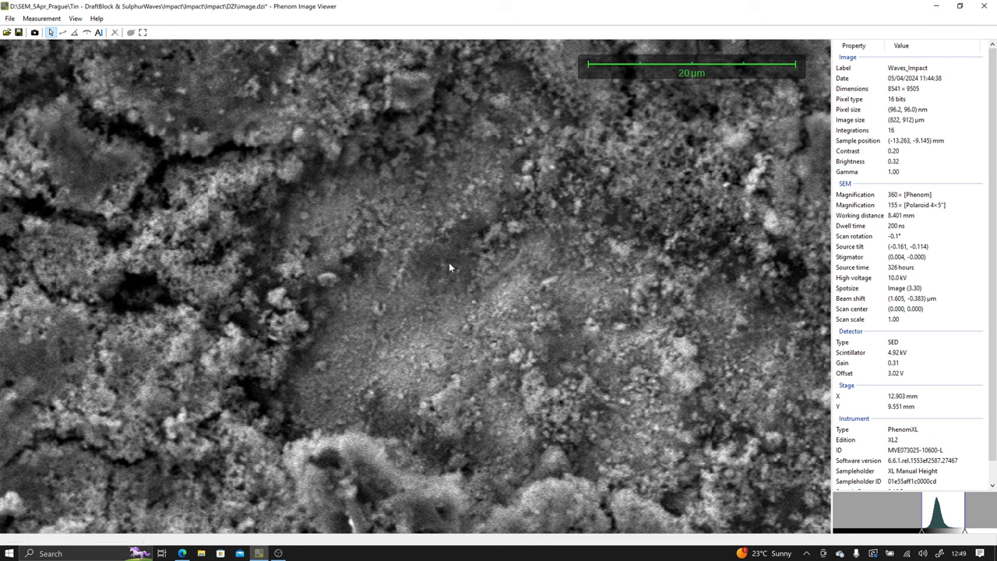
mouse_move(445, 270)
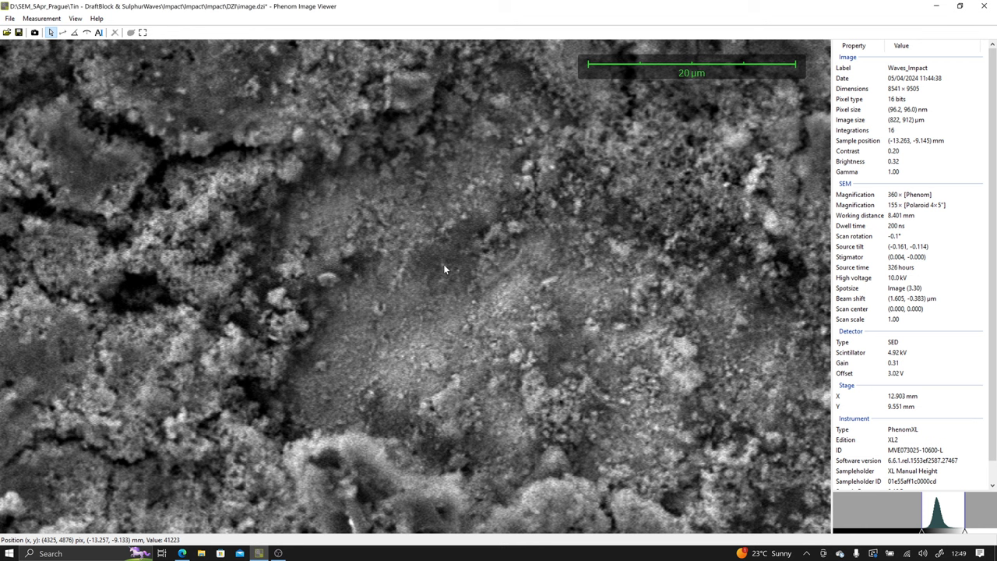
mouse_move(471, 253)
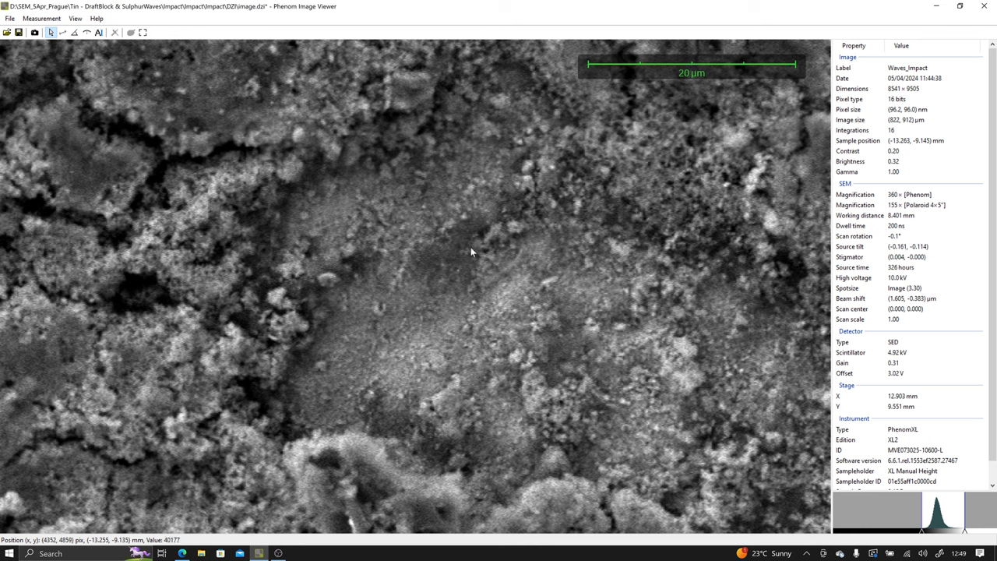
mouse_move(527, 239)
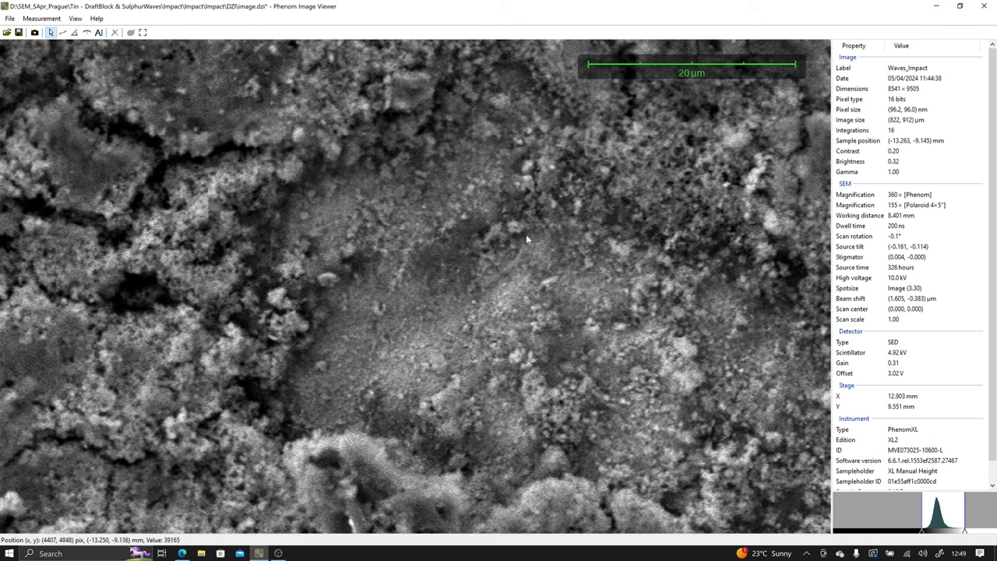
mouse_move(496, 299)
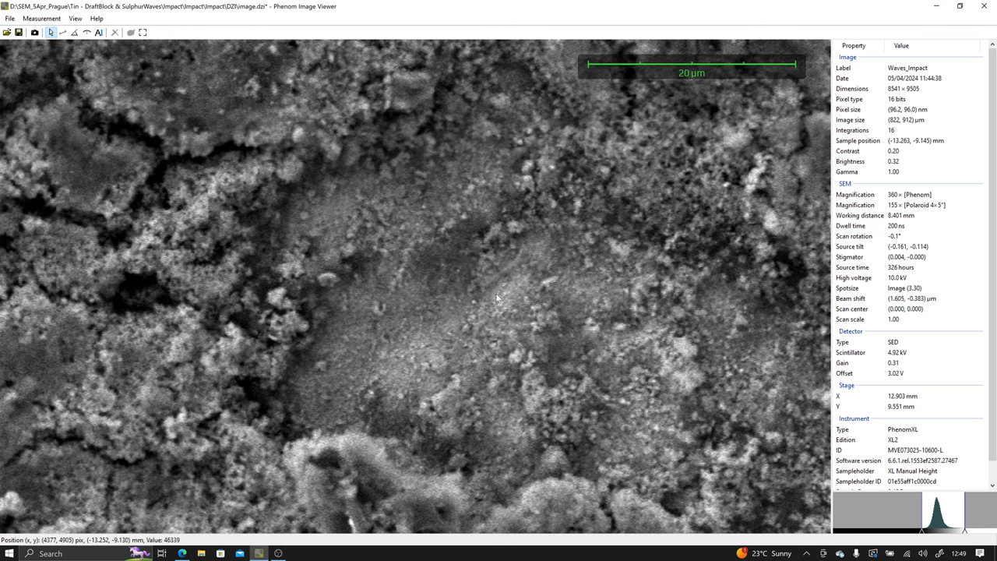
mouse_move(524, 283)
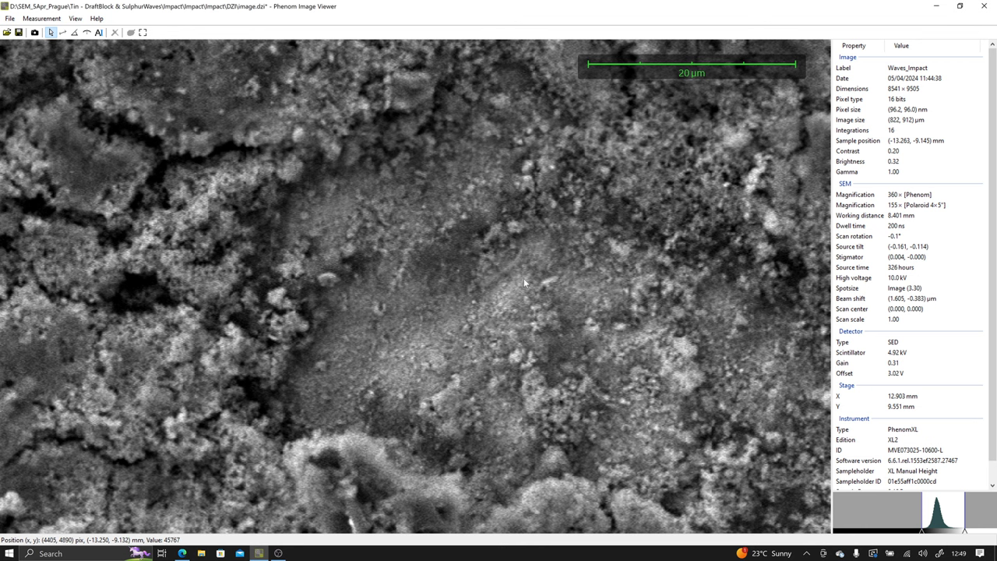
mouse_move(709, 13)
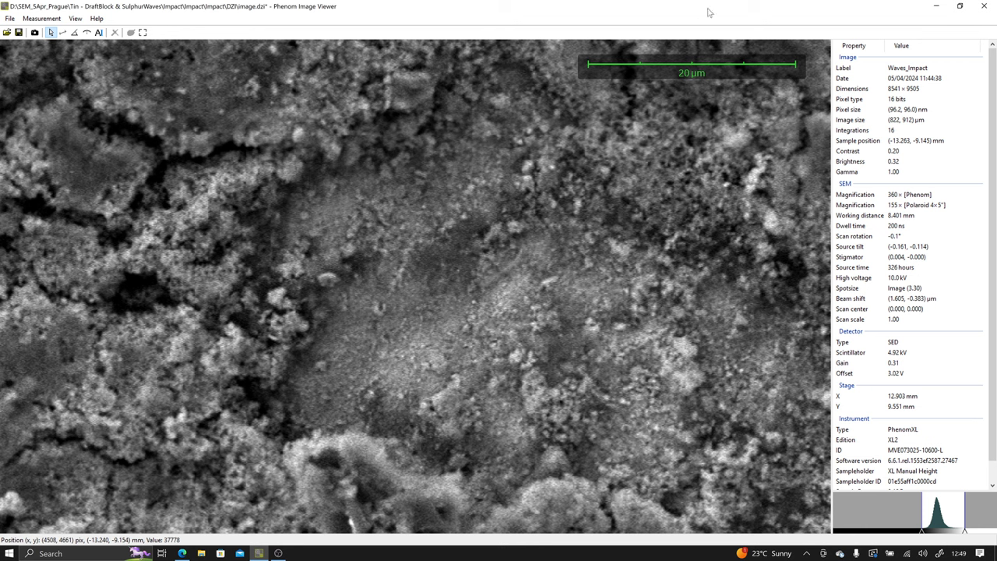
mouse_move(554, 124)
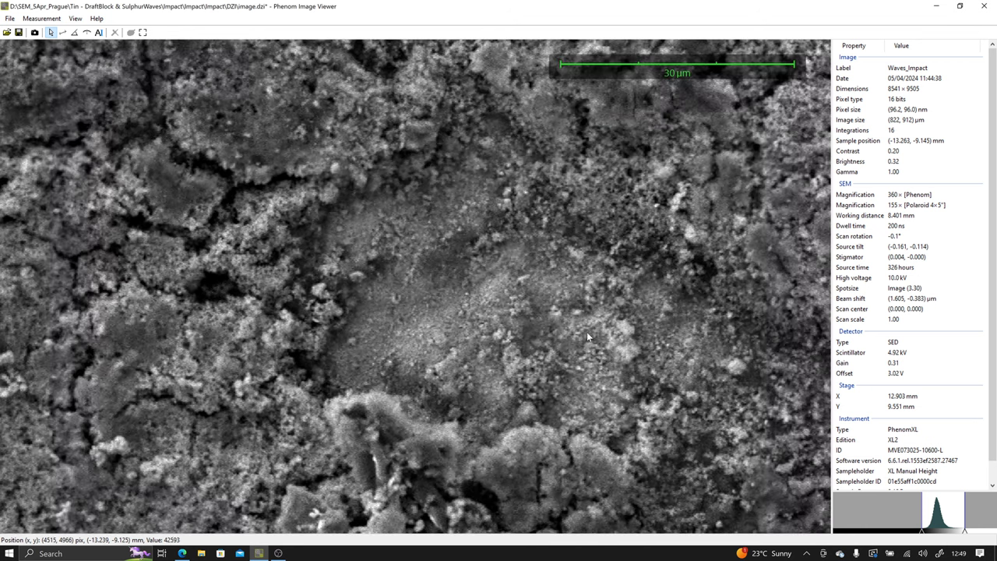
mouse_move(592, 341)
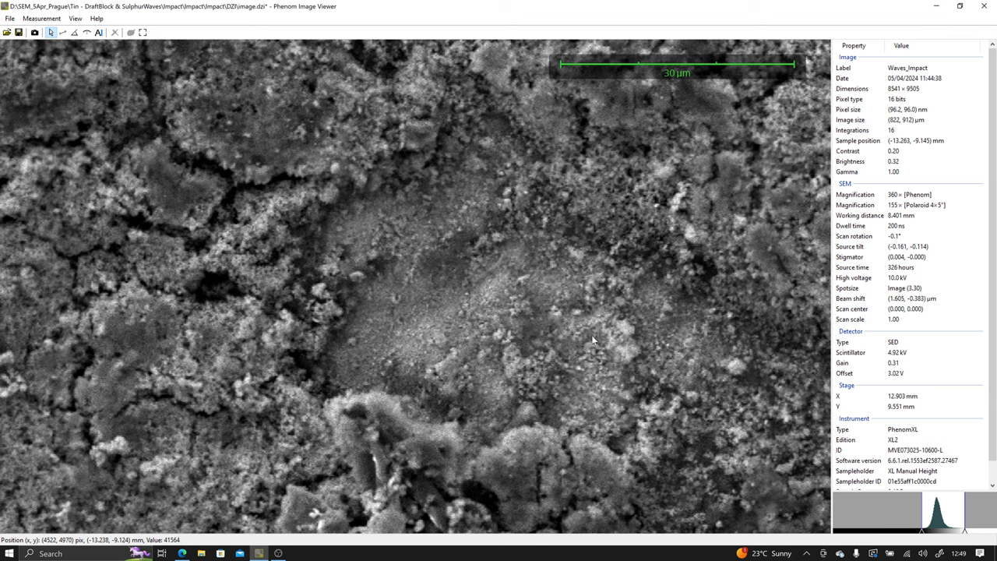
mouse_move(588, 337)
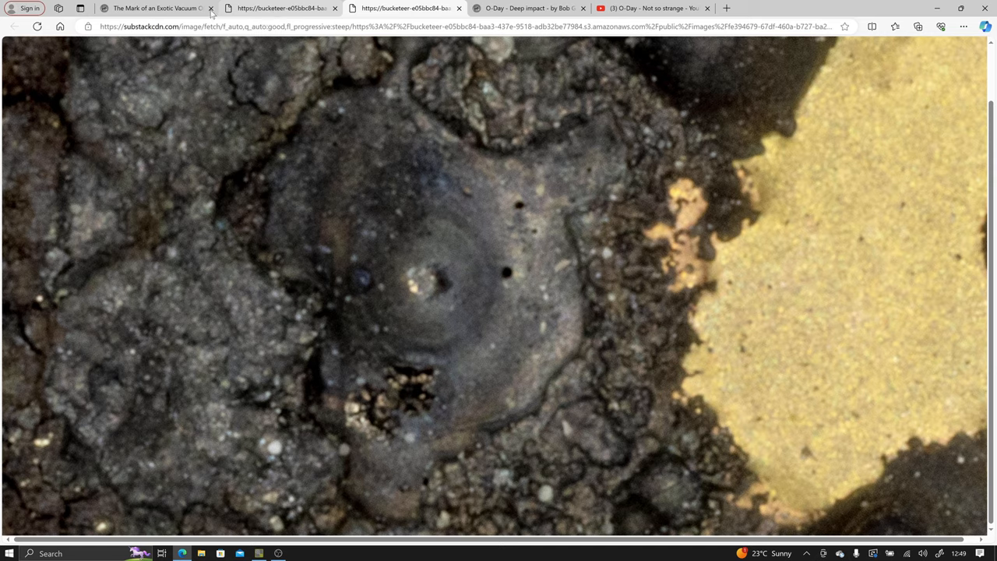
From the Remote View home page, open the post archive and the O-Day - Flux capacitor post
click(156, 8)
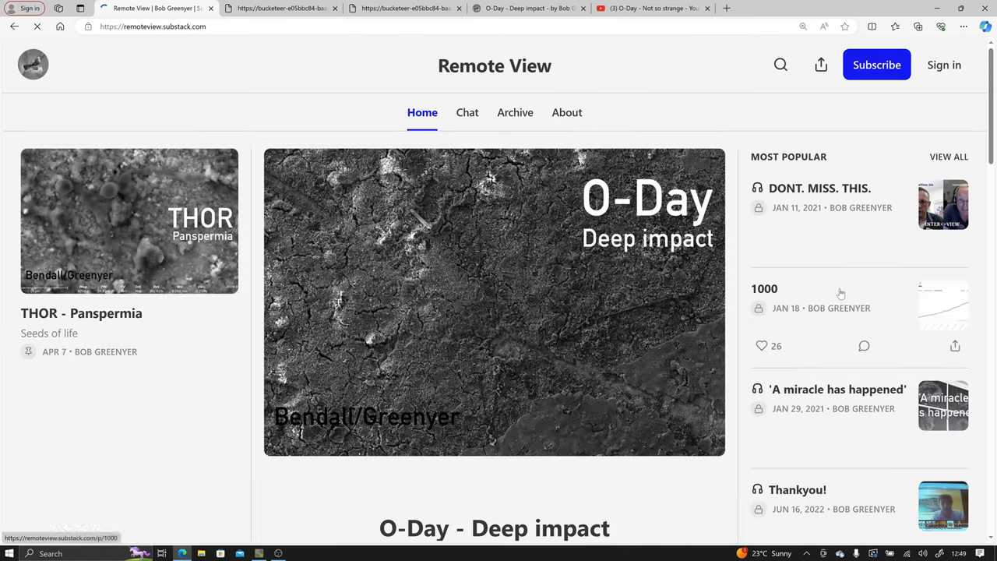
scroll(down, 3)
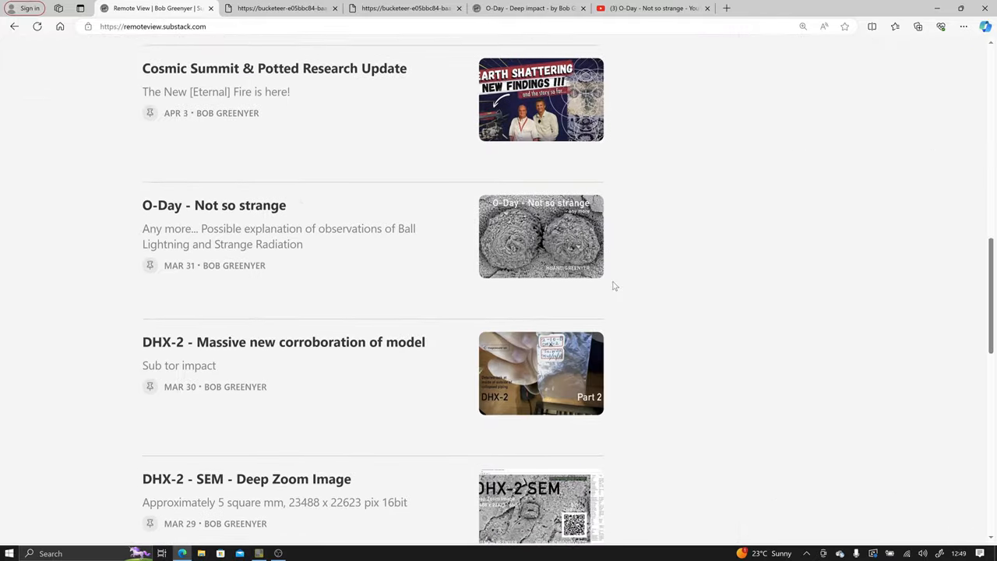
scroll(down, 3)
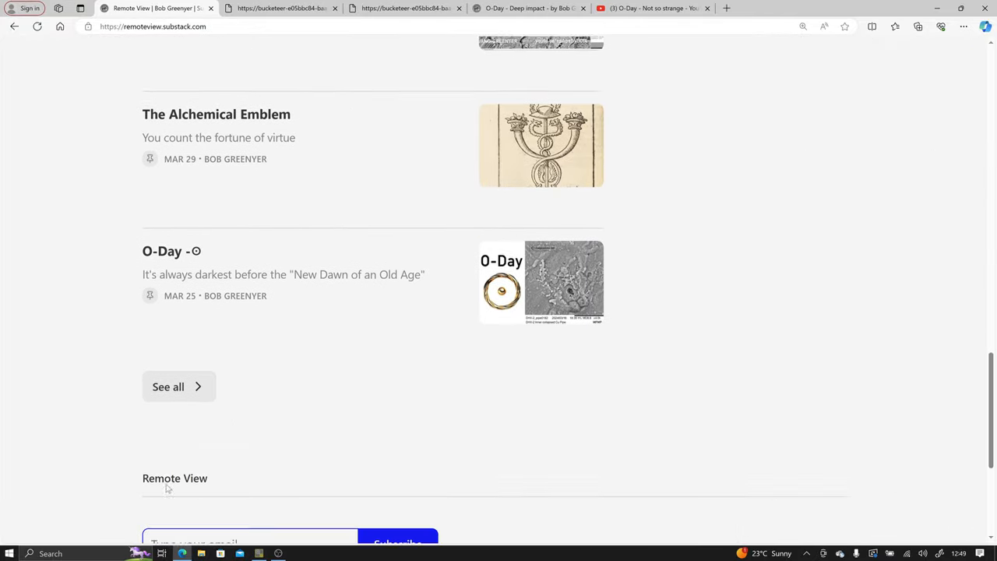
click(168, 387)
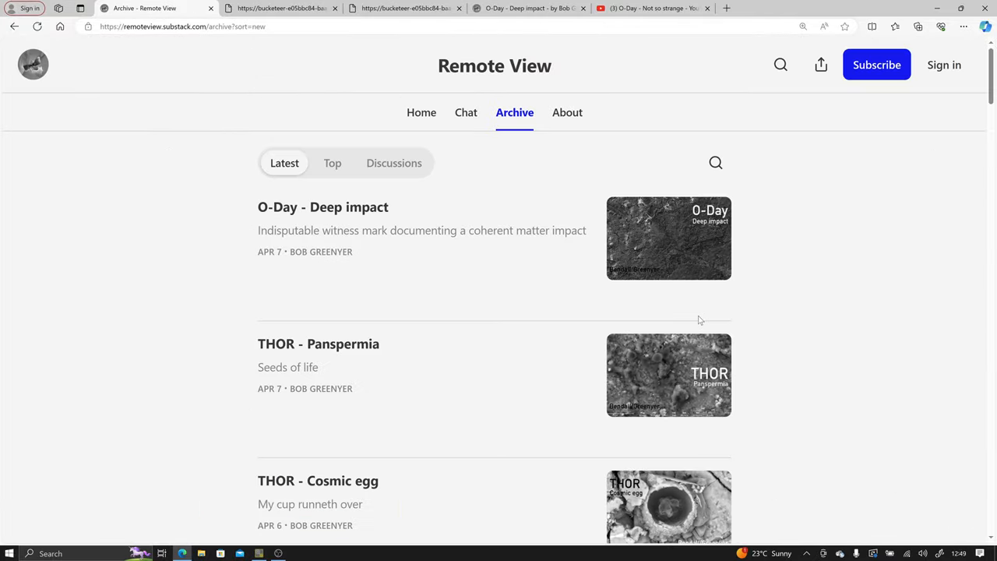
scroll(down, 3)
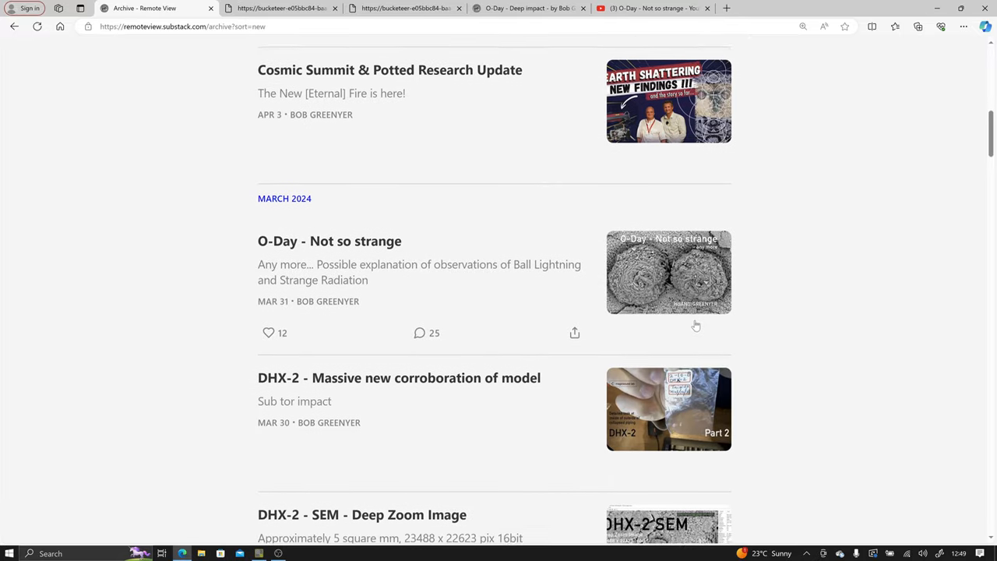
scroll(down, 3)
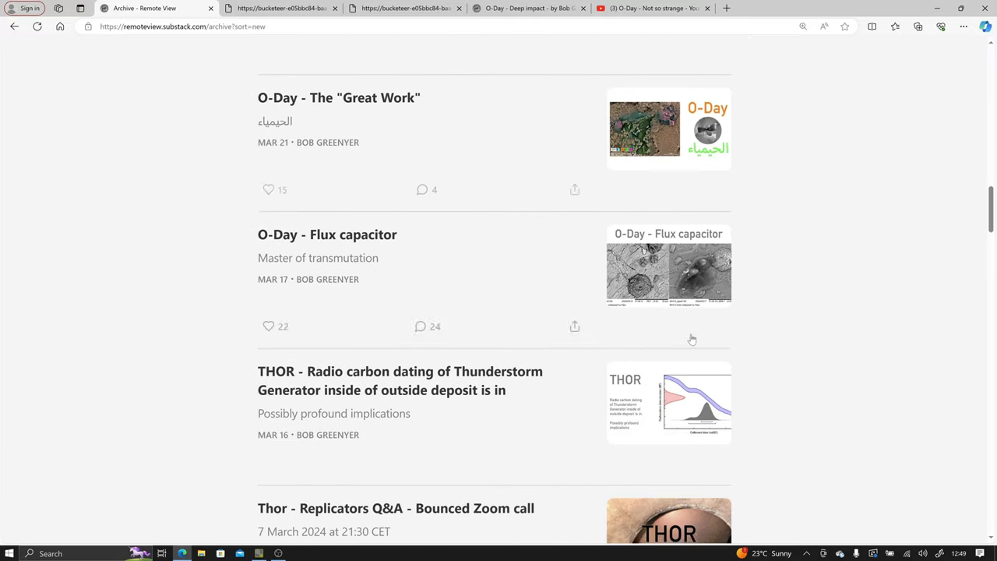
click(327, 234)
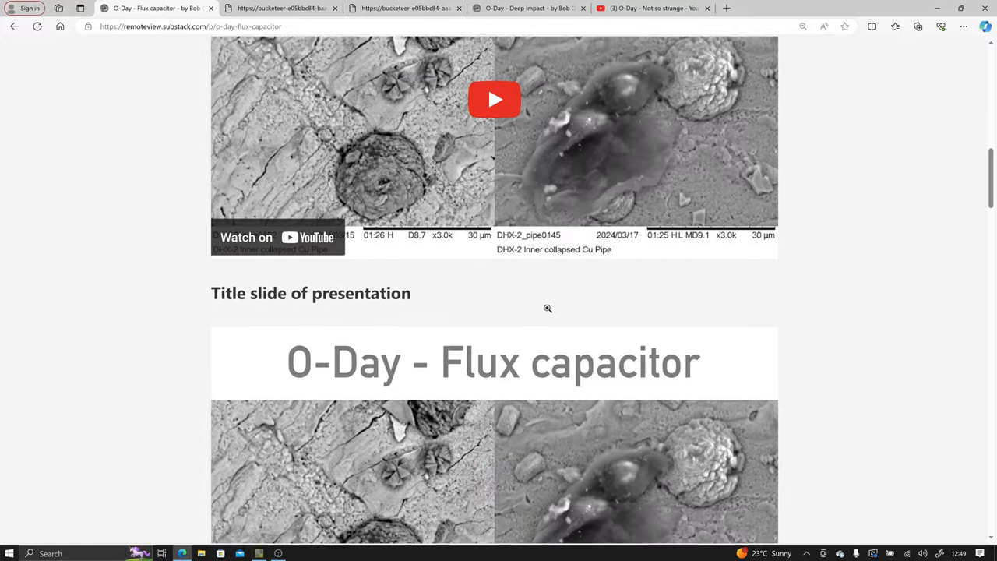
Enlarge the post's lab photo of the SEM workstation, close it, and reopen it at full resolution
scroll(down, 3)
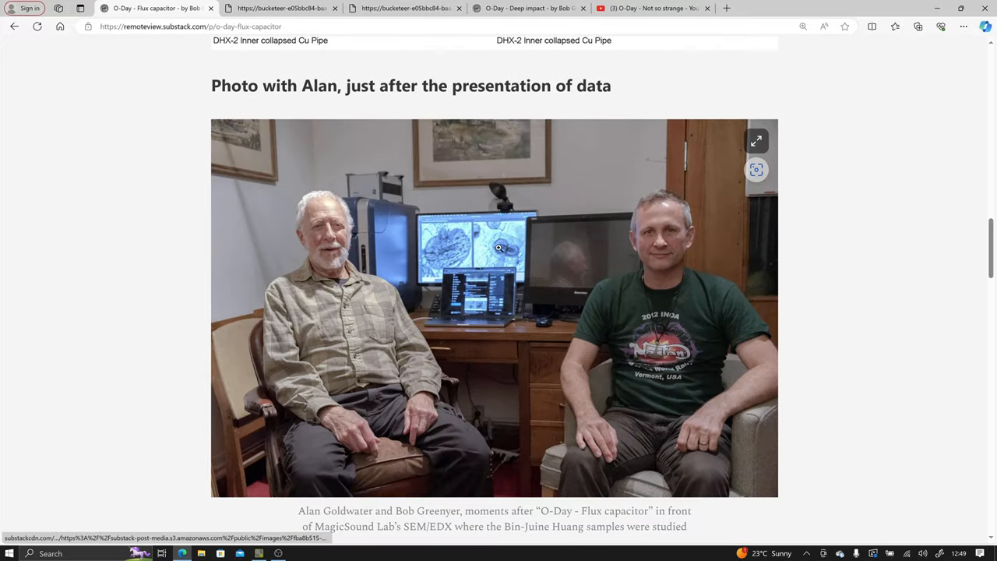
click(756, 141)
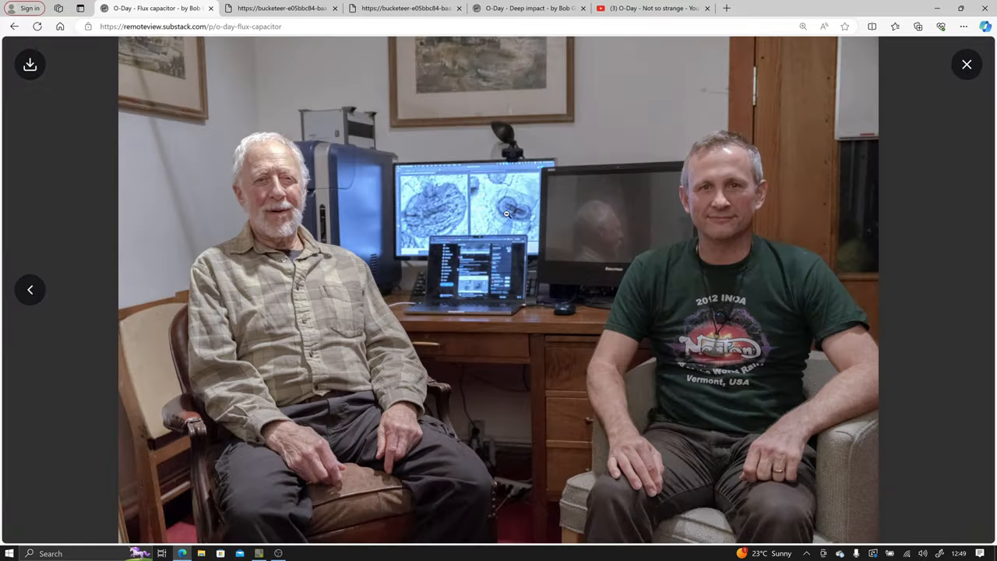
click(967, 64)
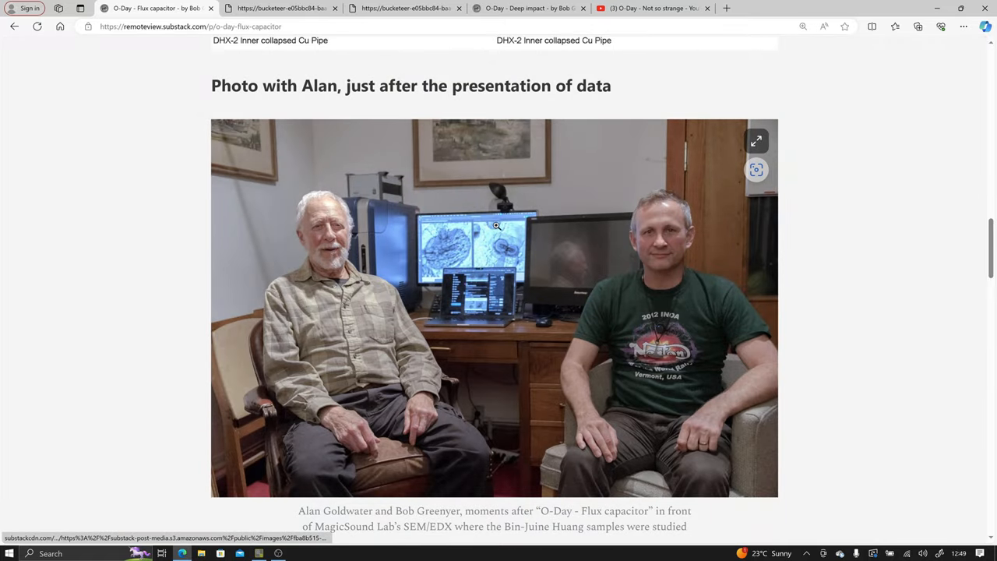
mouse_move(491, 225)
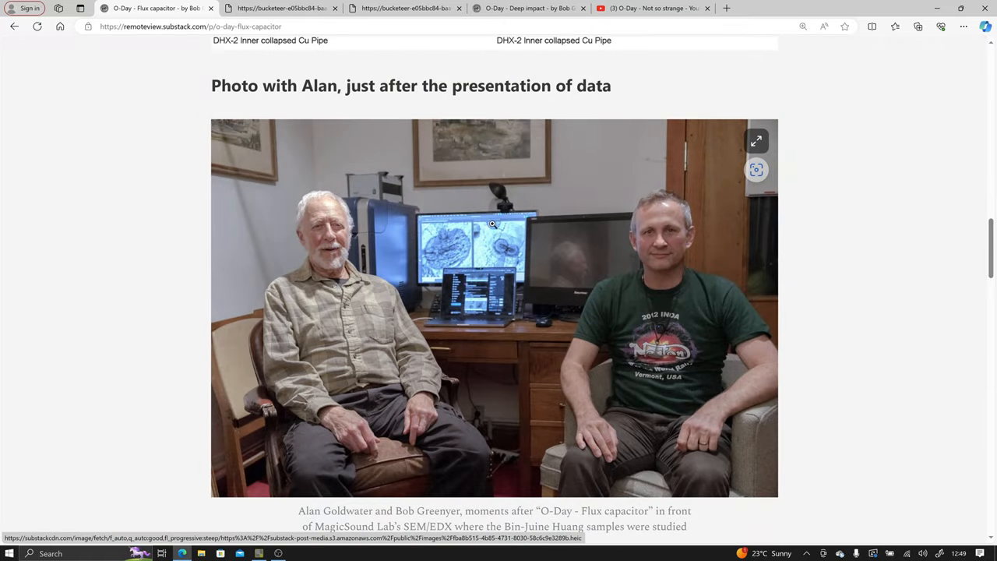
click(756, 141)
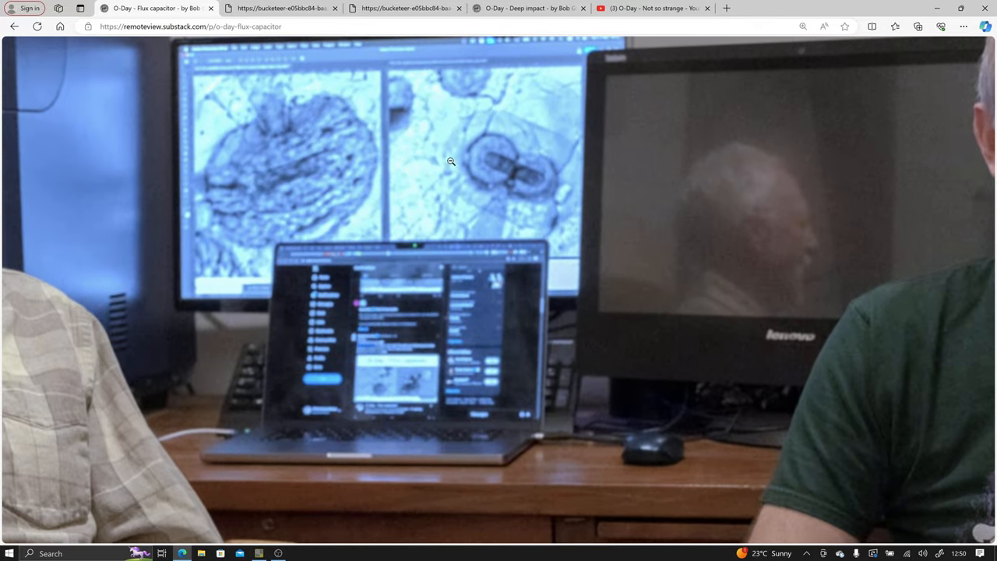
mouse_move(497, 29)
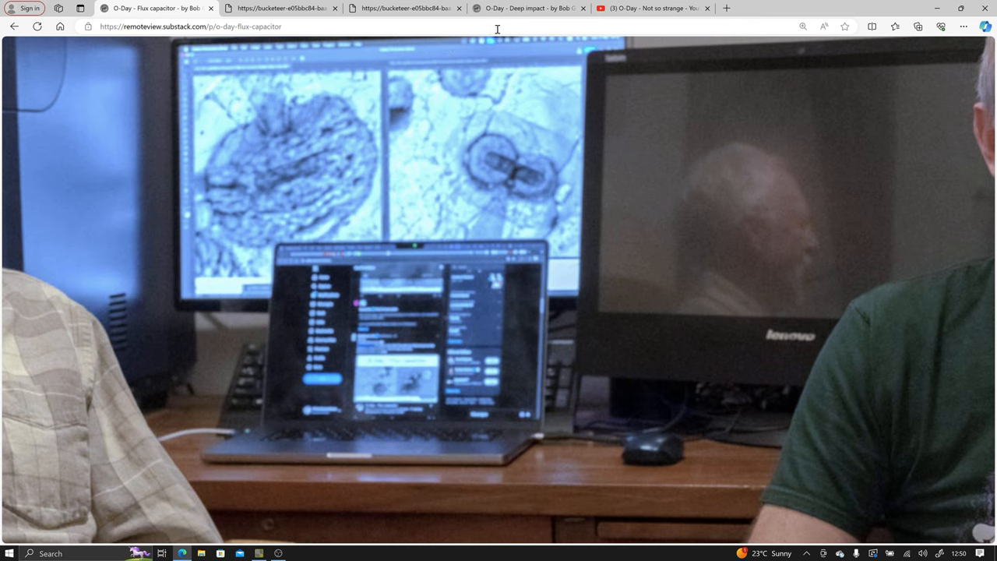
mouse_move(537, 169)
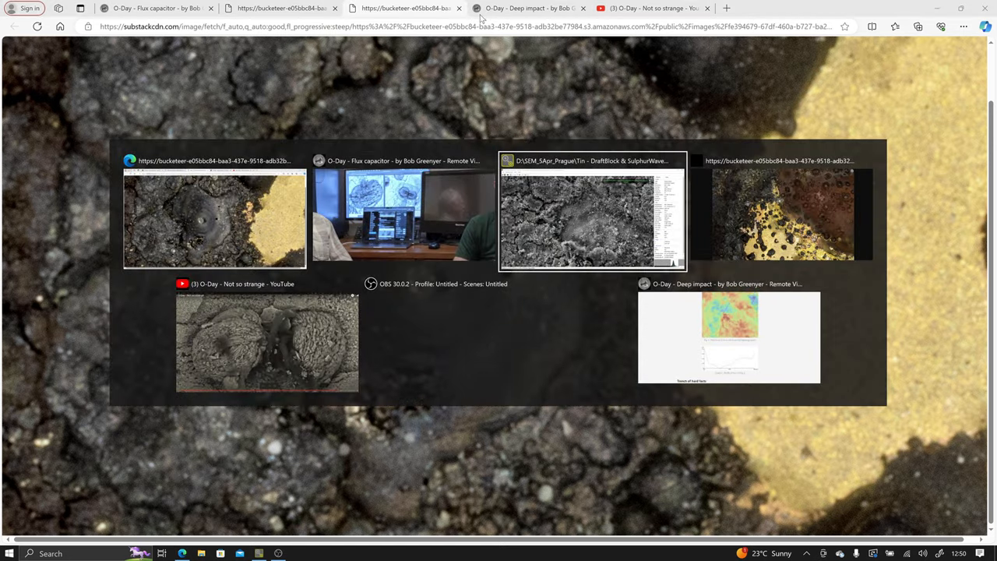
Bring up the Waves_Impact SEM image in Phenom Image Viewer, then return to the Deep impact post
click(592, 218)
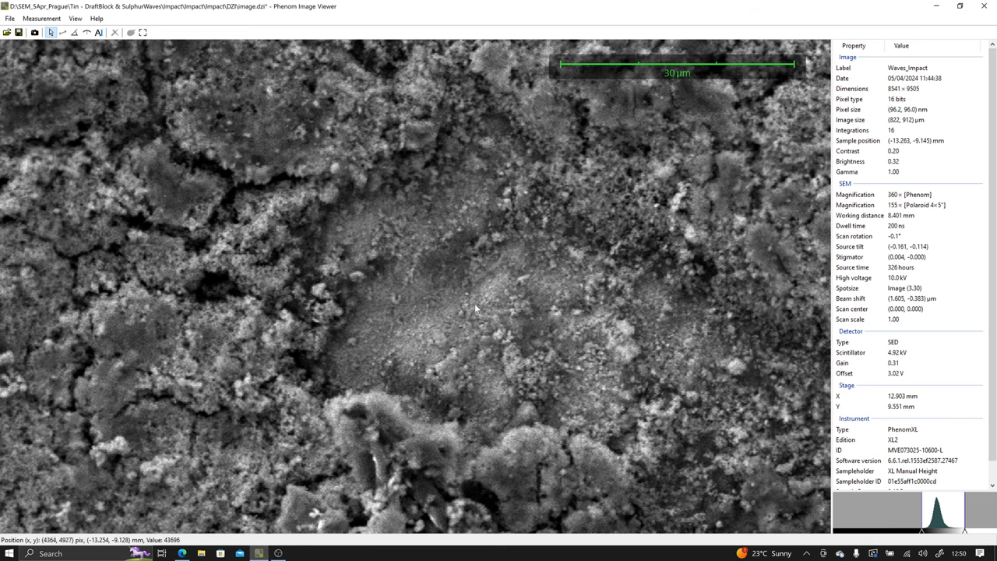
mouse_move(471, 300)
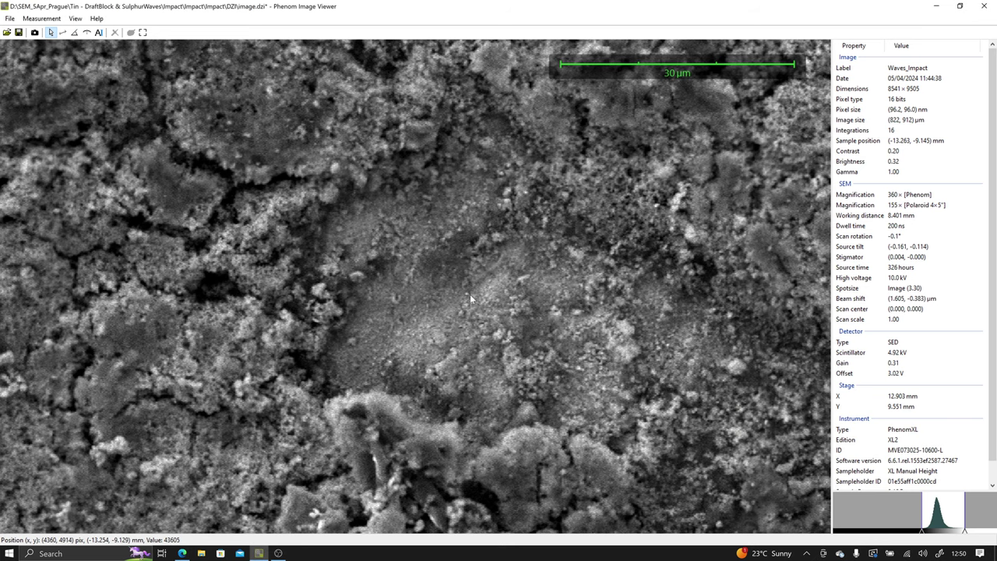
key(alt+tab)
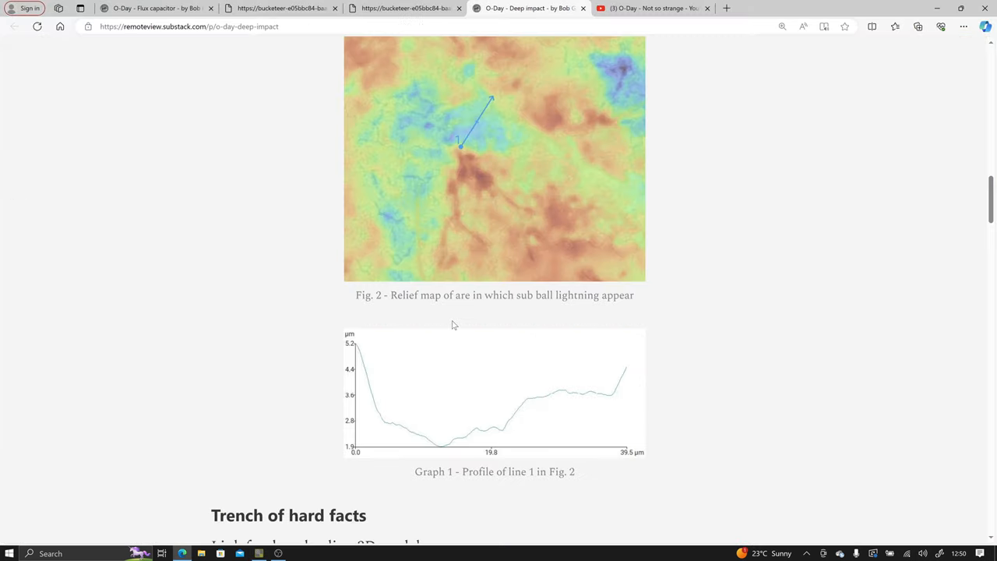
mouse_move(476, 111)
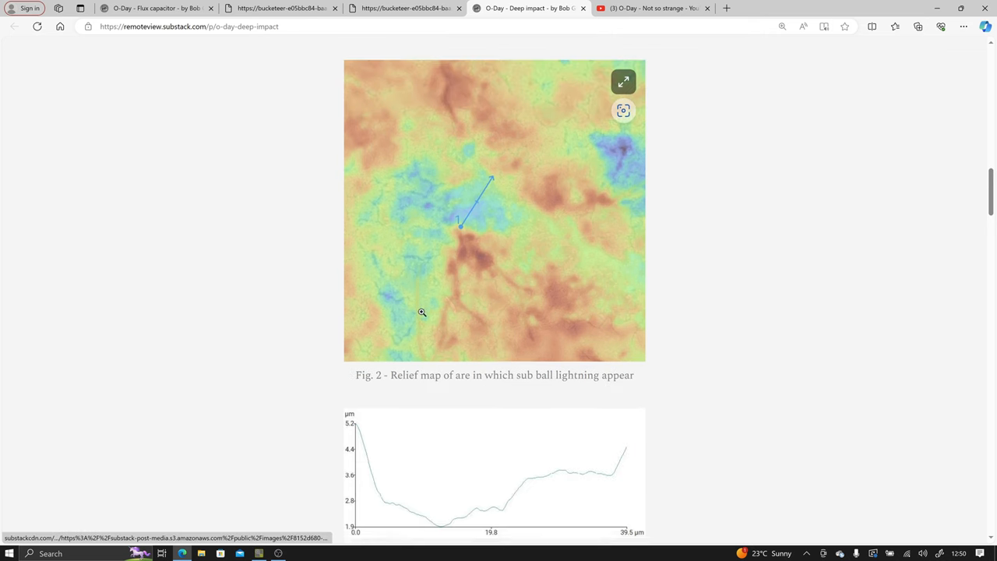
Review Fig. 2's relief map with line 1 and Graph 1's height profile in the Deep impact post
scroll(up, 3)
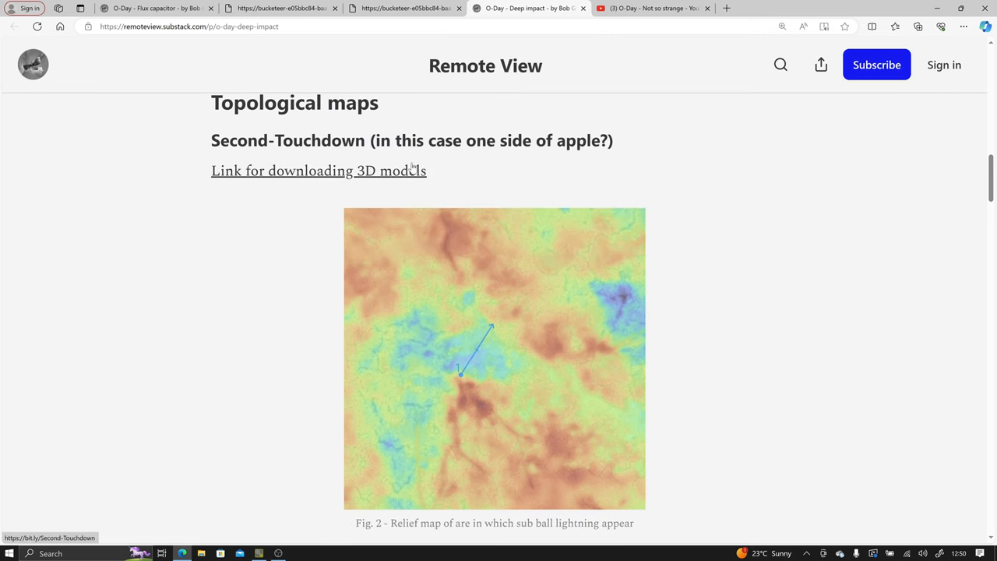
mouse_move(828, 353)
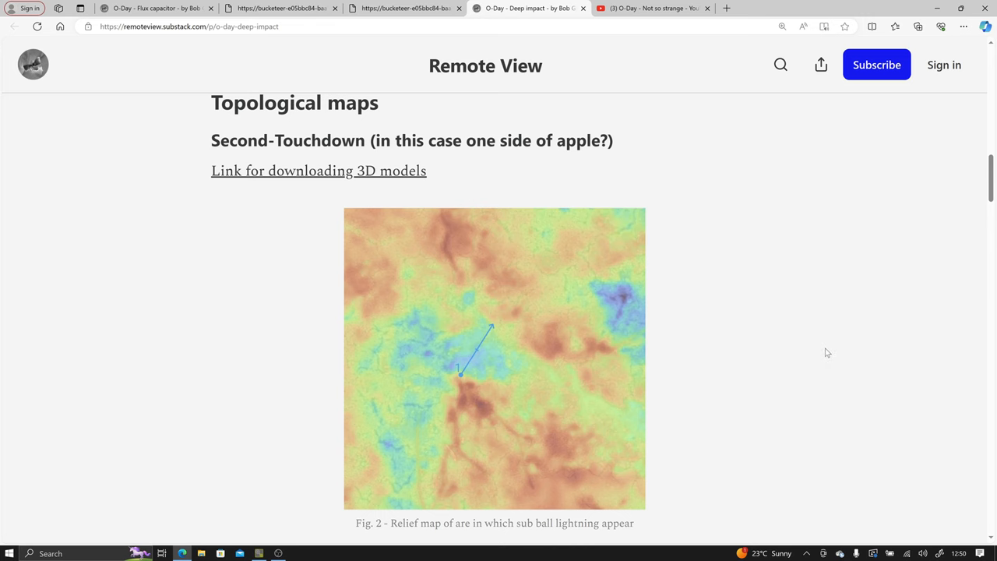
scroll(down, 3)
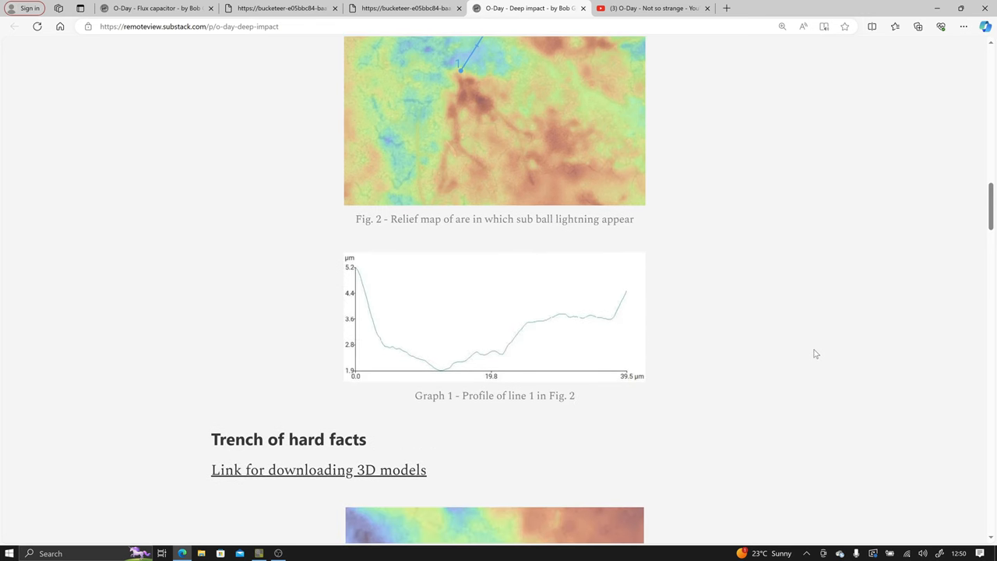
mouse_move(630, 371)
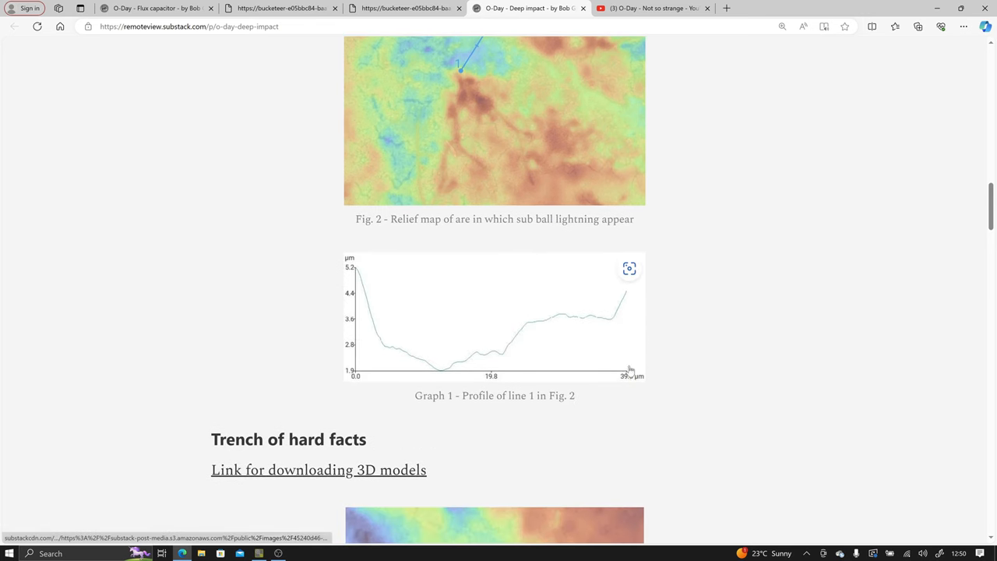
scroll(up, 3)
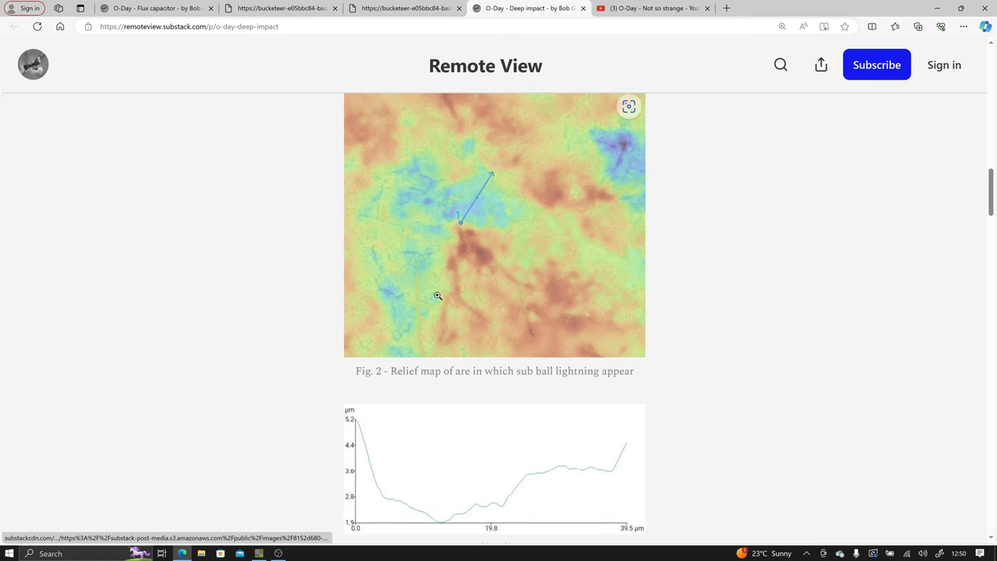
scroll(down, 3)
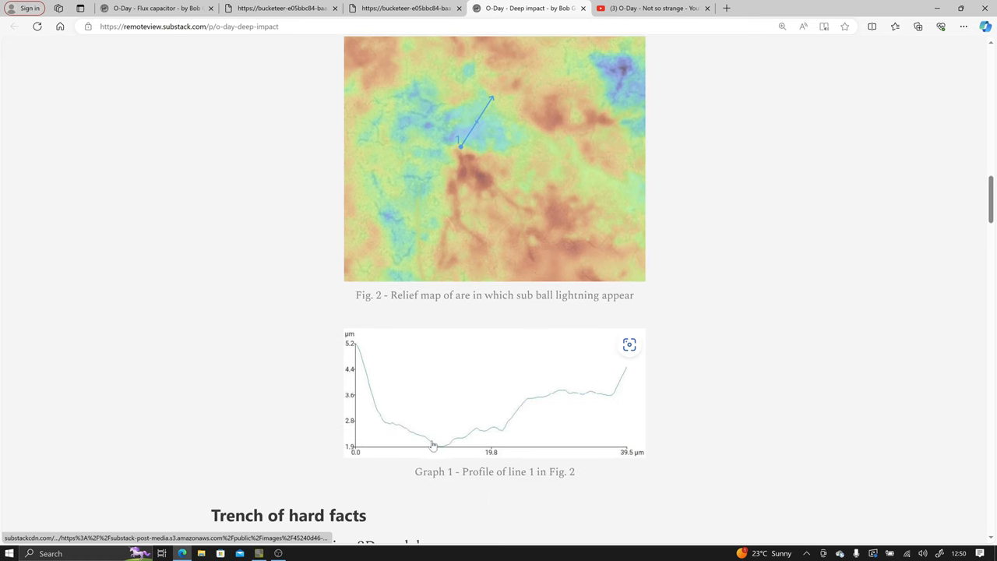
mouse_move(462, 236)
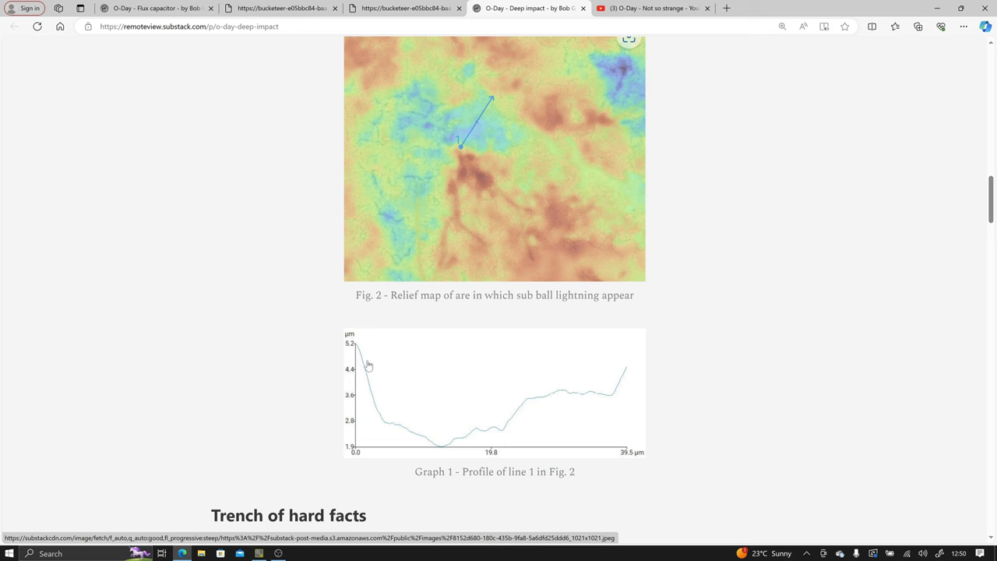
mouse_move(482, 117)
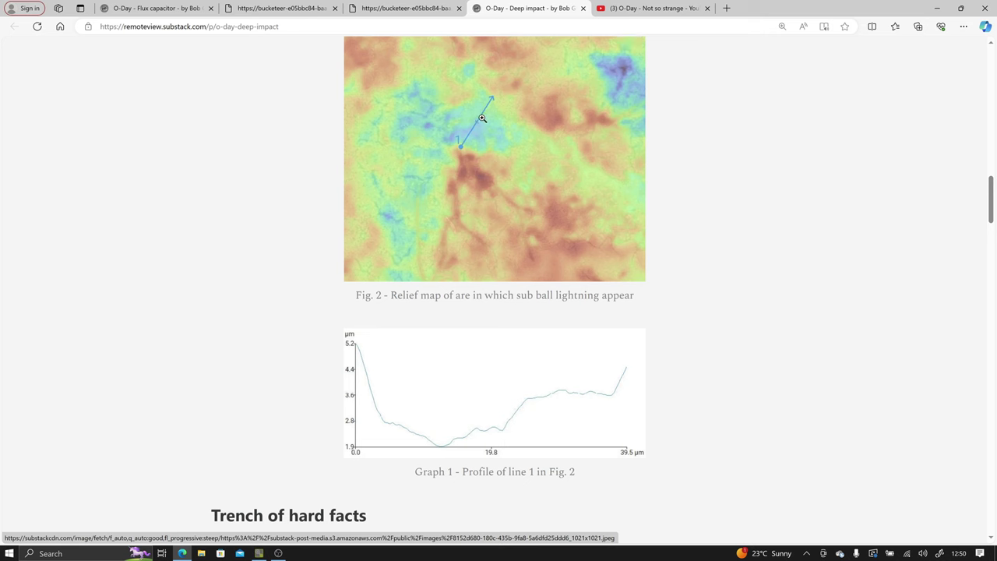
mouse_move(509, 153)
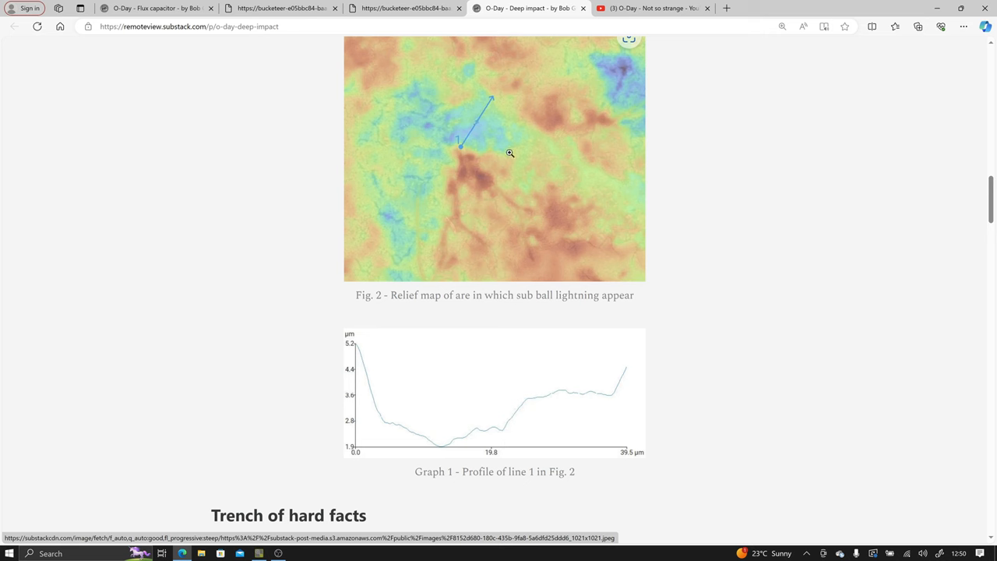
mouse_move(599, 183)
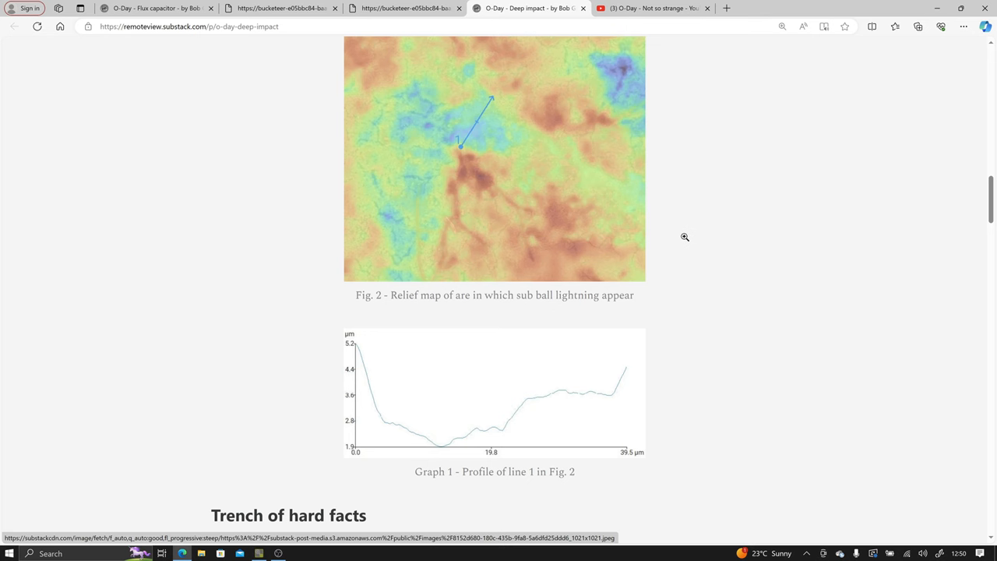
scroll(up, 3)
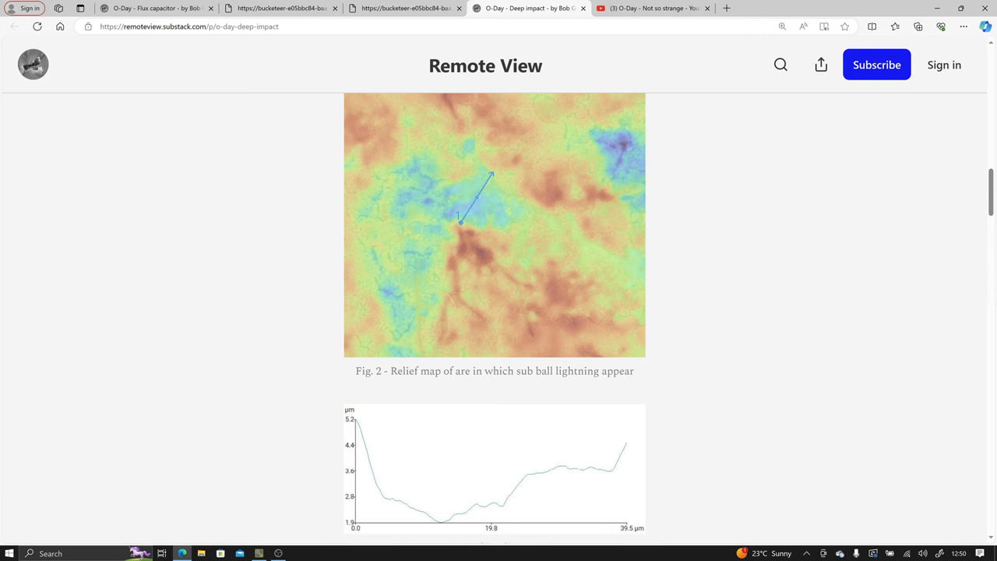
mouse_move(605, 288)
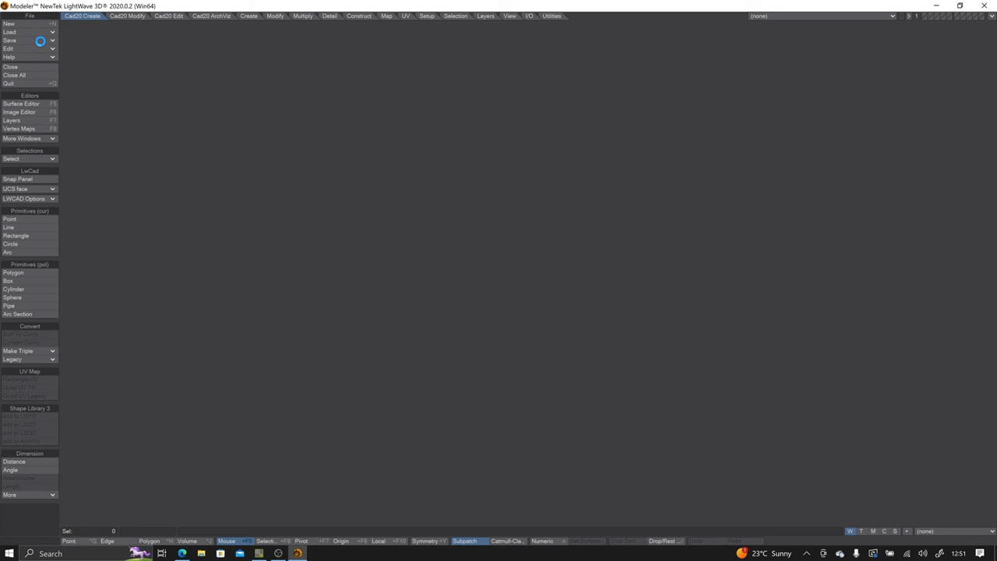
Load the Heightmap-filtered object via File > Load, giving the colour-shaded relief terrain in perspective
click(8, 24)
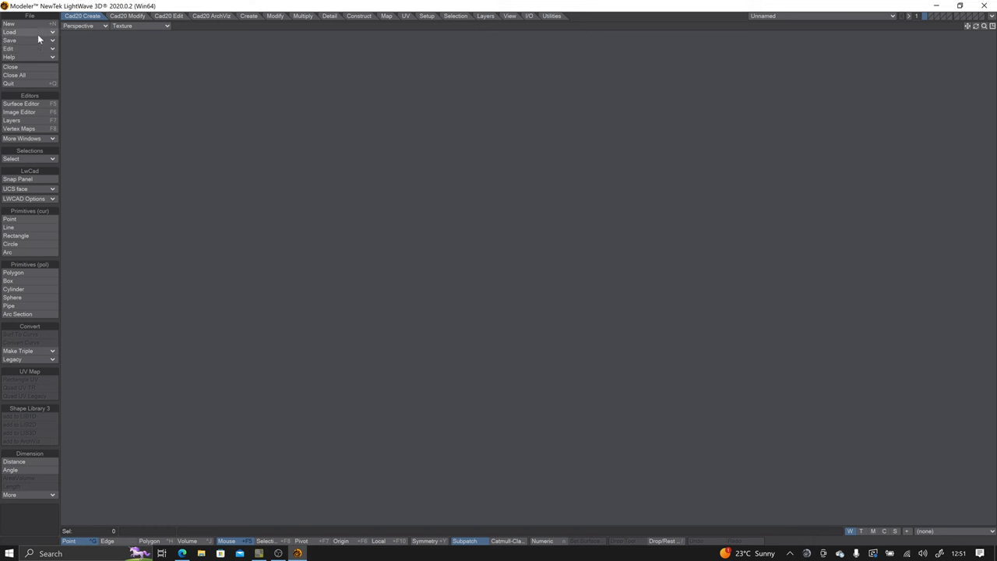
click(10, 32)
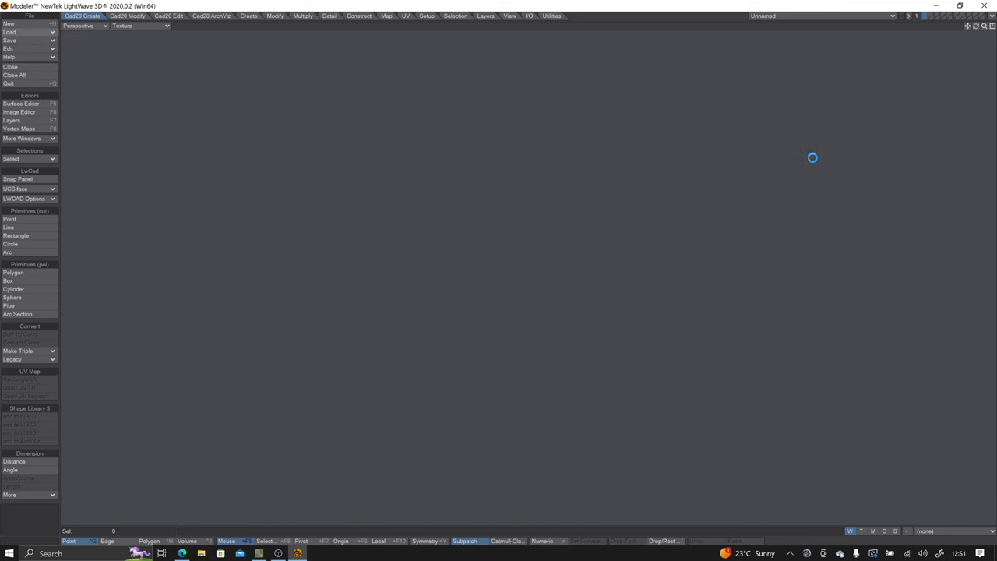
key(alt+tab)
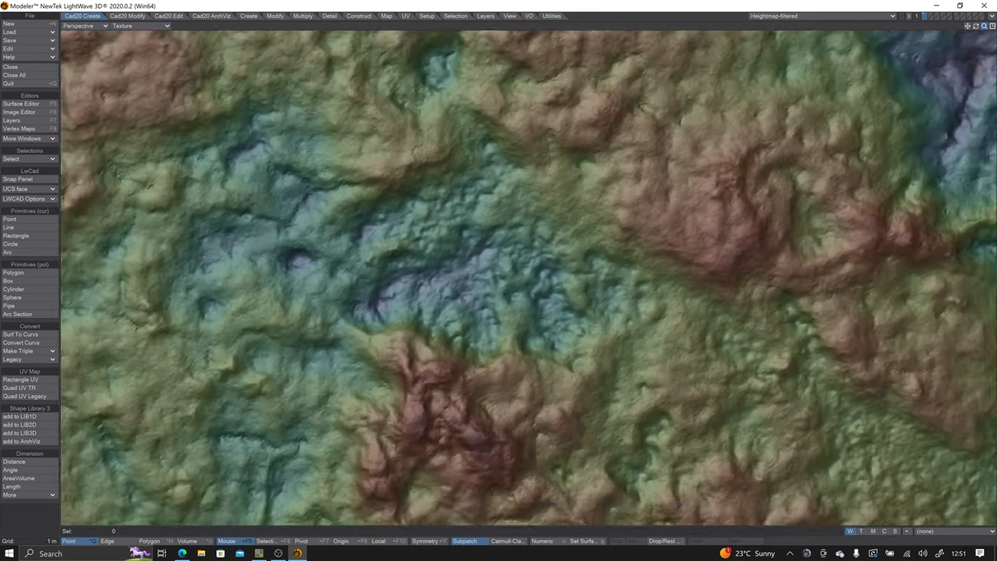
scroll(down, 3)
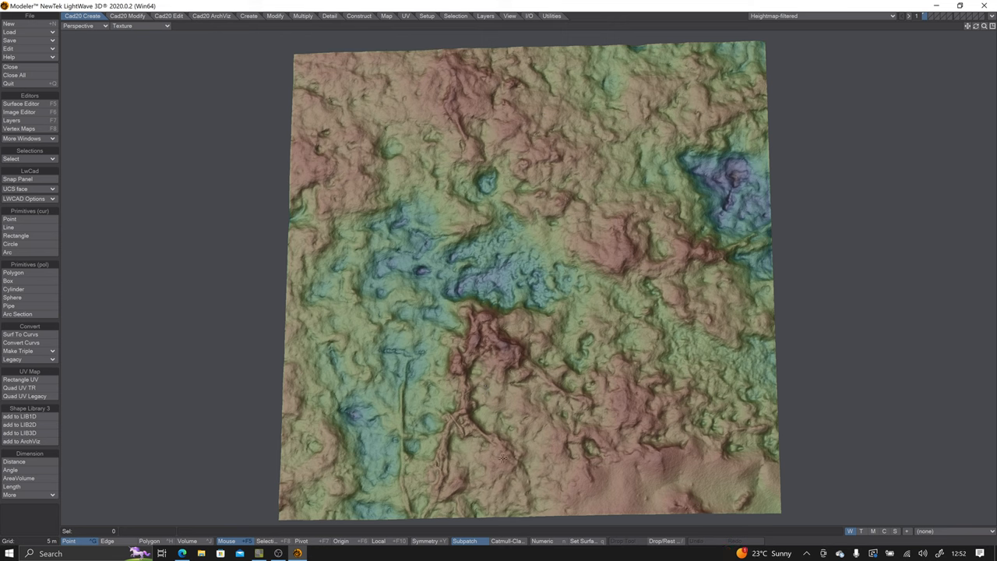
mouse_move(404, 346)
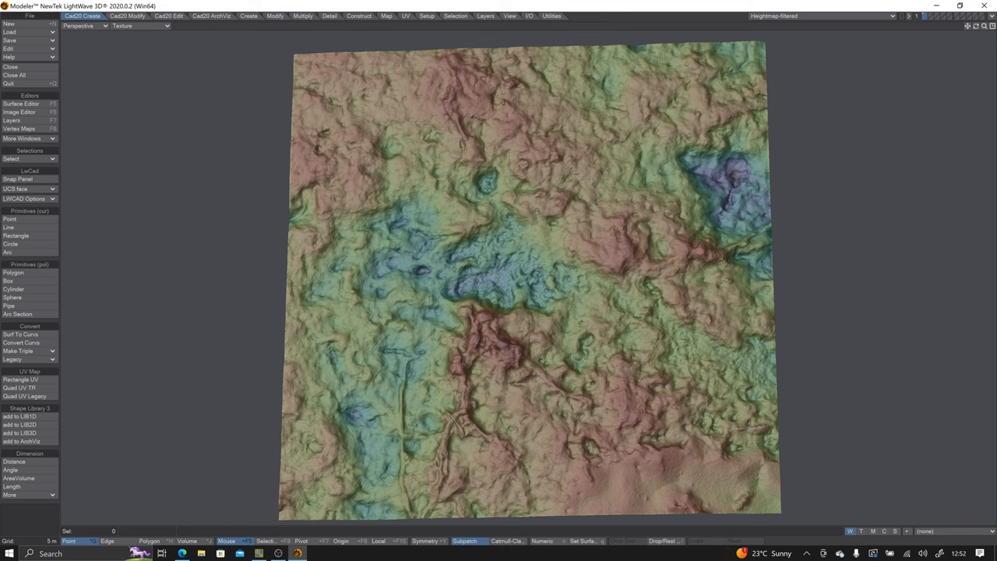
mouse_move(451, 126)
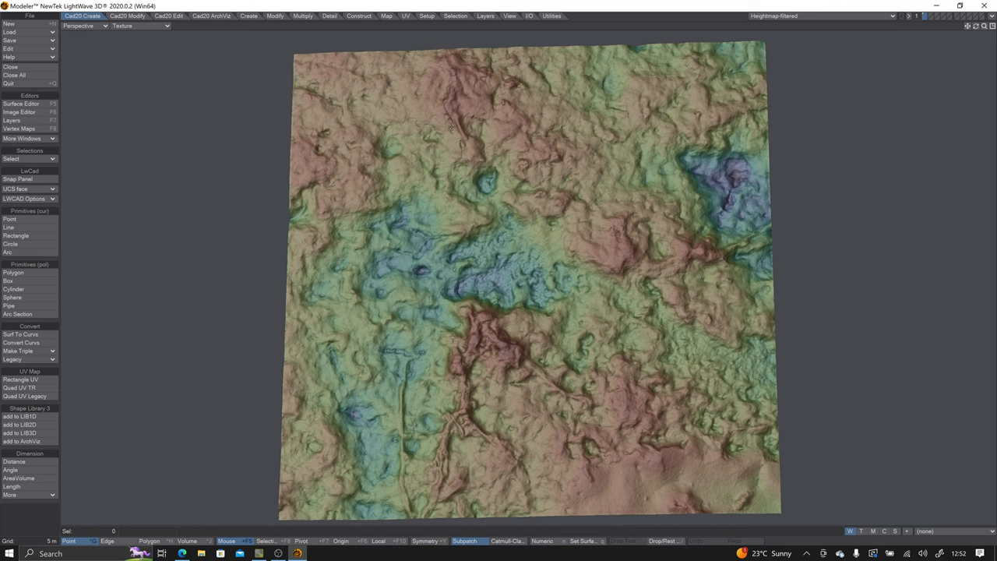
mouse_move(665, 257)
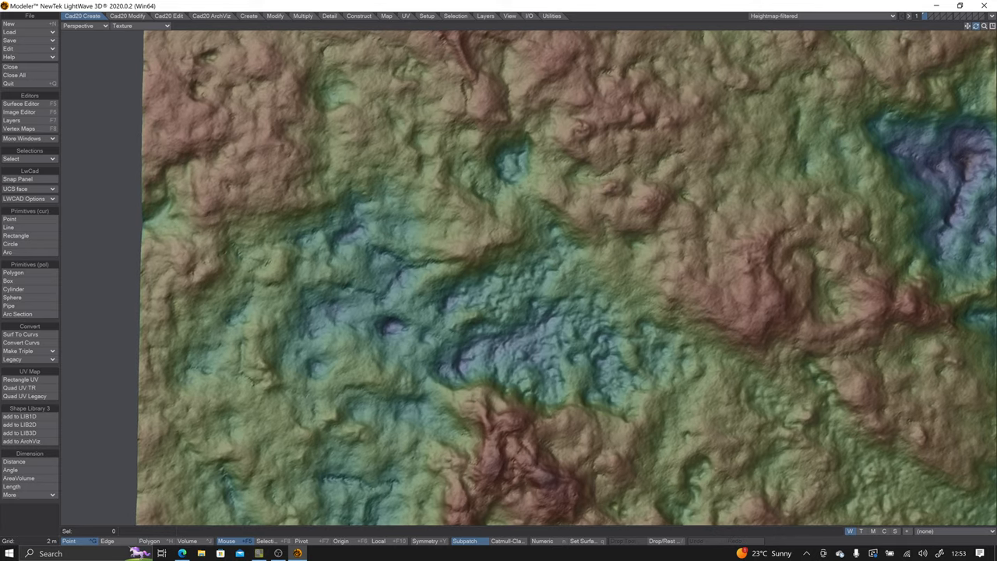
mouse_move(511, 268)
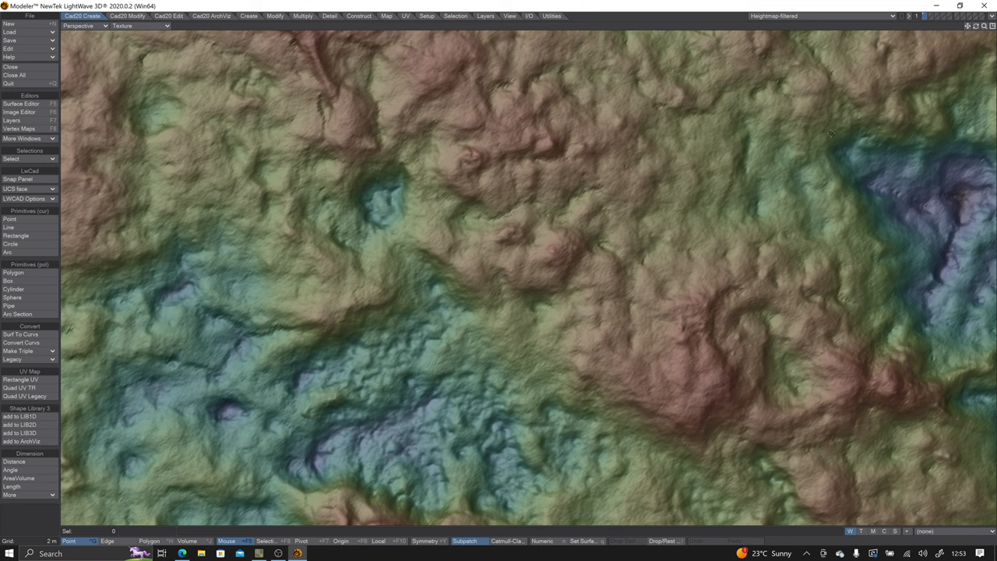
mouse_move(959, 66)
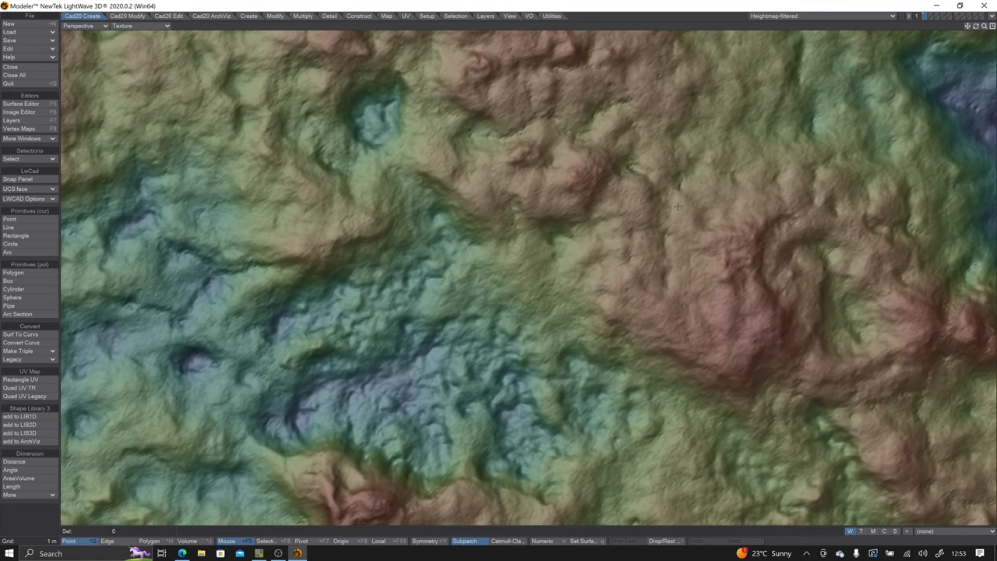
mouse_move(609, 506)
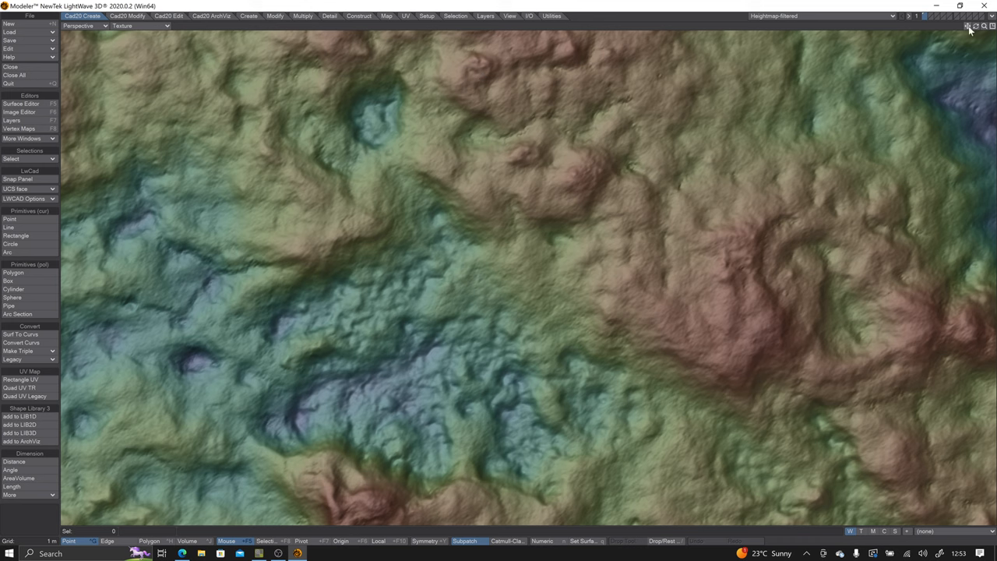
mouse_move(395, 242)
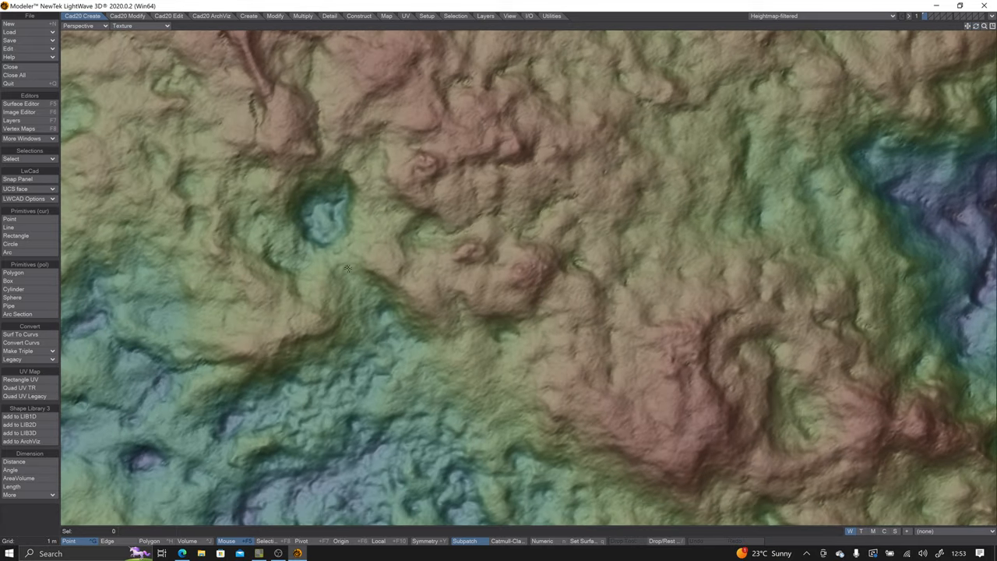
mouse_move(615, 205)
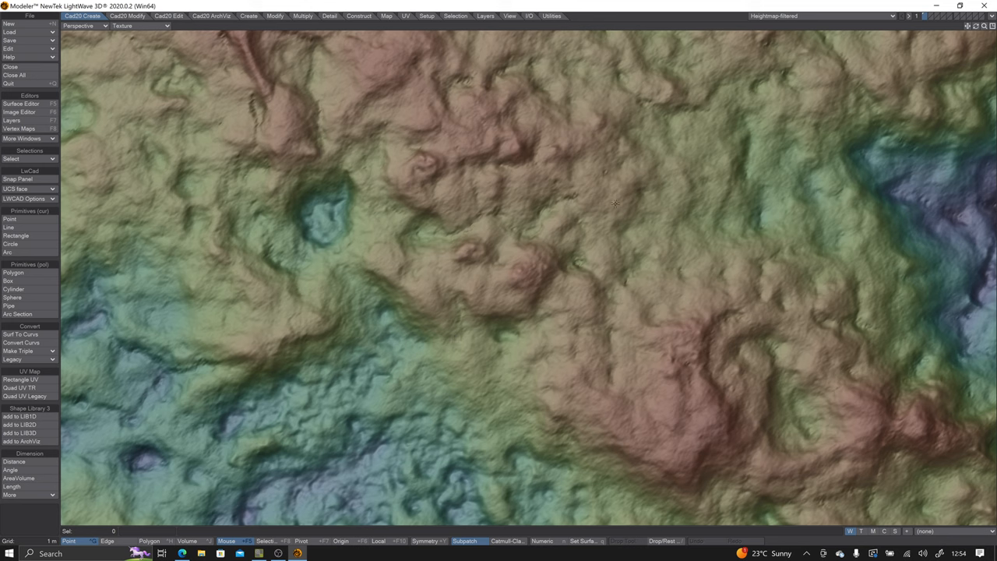
mouse_move(479, 314)
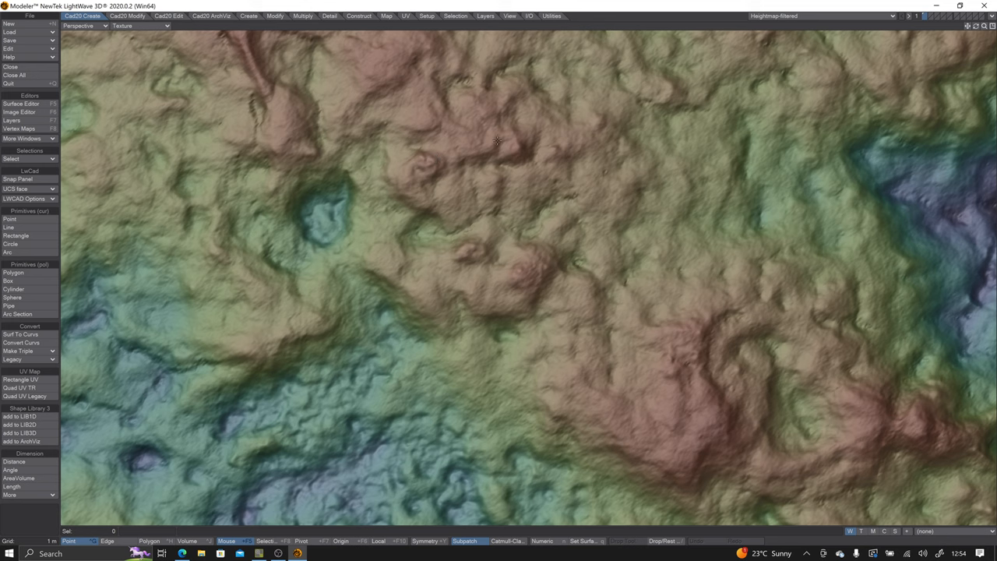
mouse_move(432, 153)
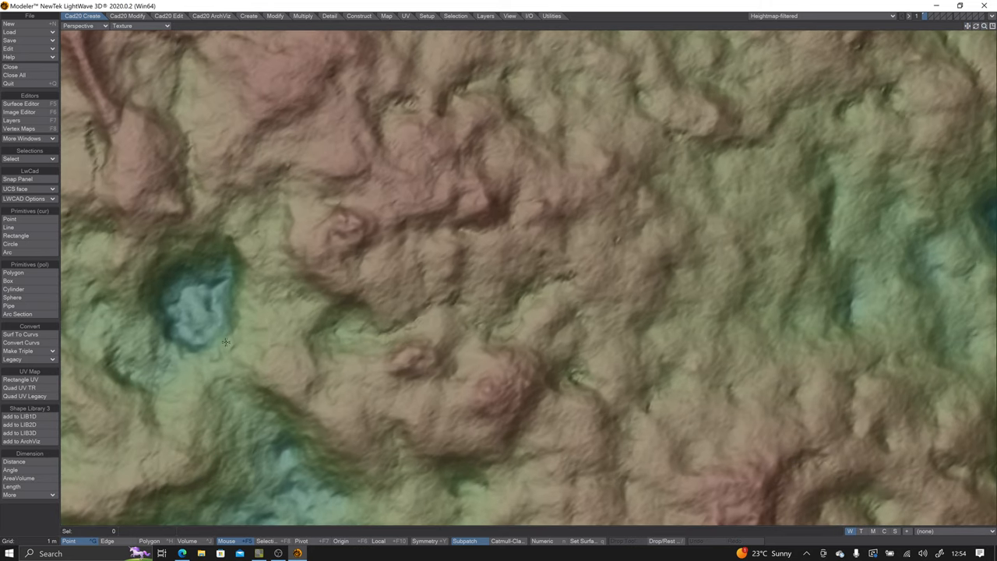
mouse_move(307, 91)
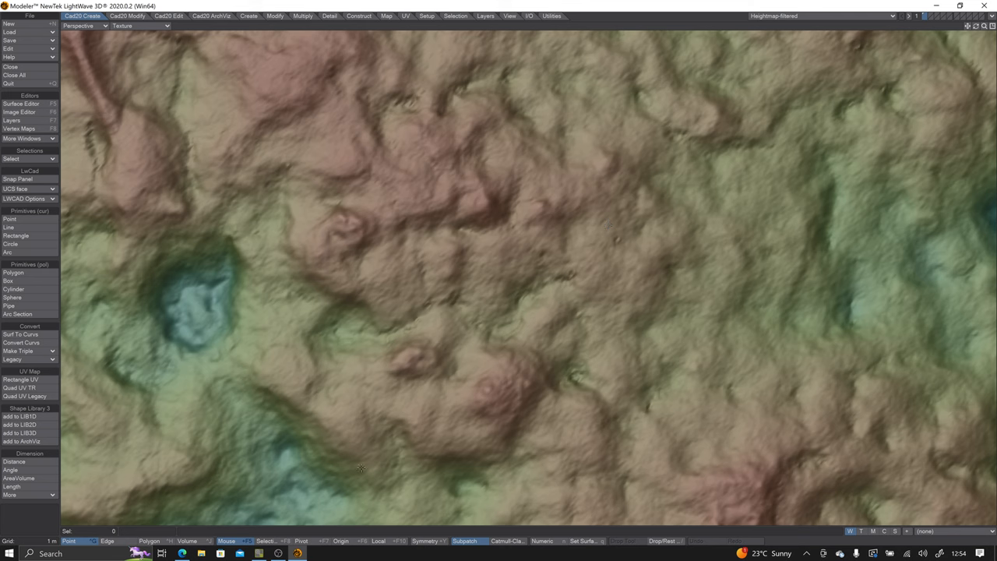
mouse_move(578, 171)
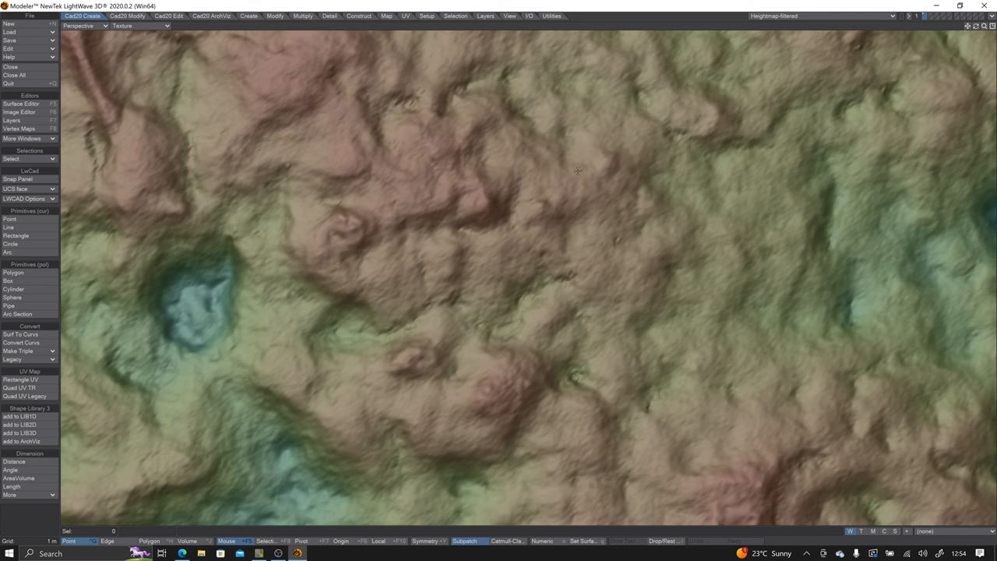
mouse_move(208, 336)
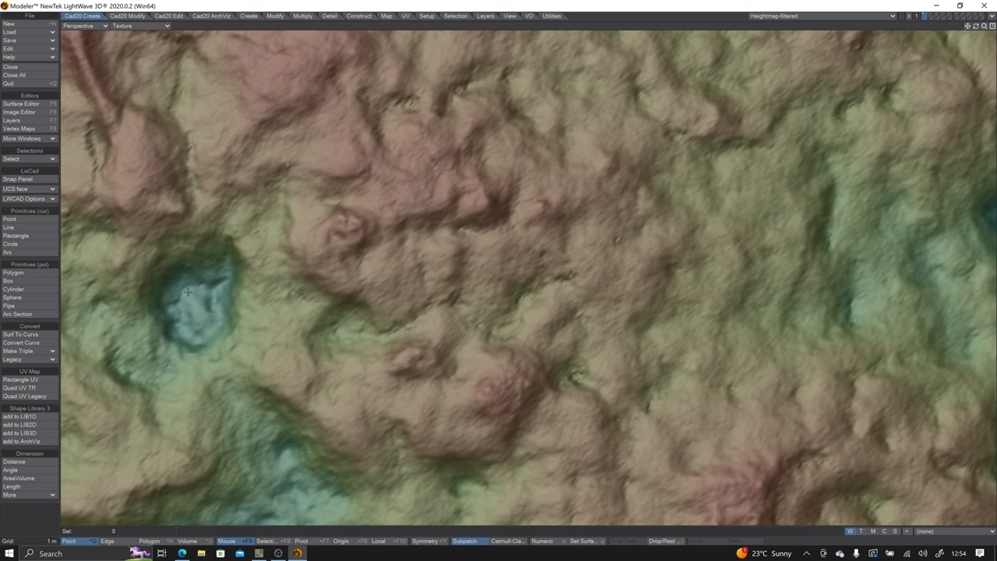
mouse_move(355, 237)
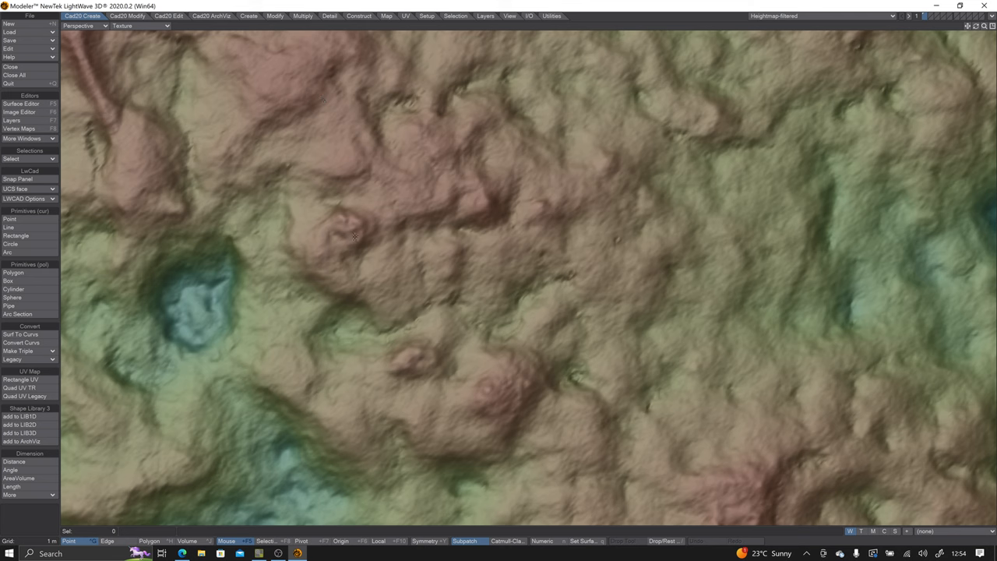
mouse_move(625, 256)
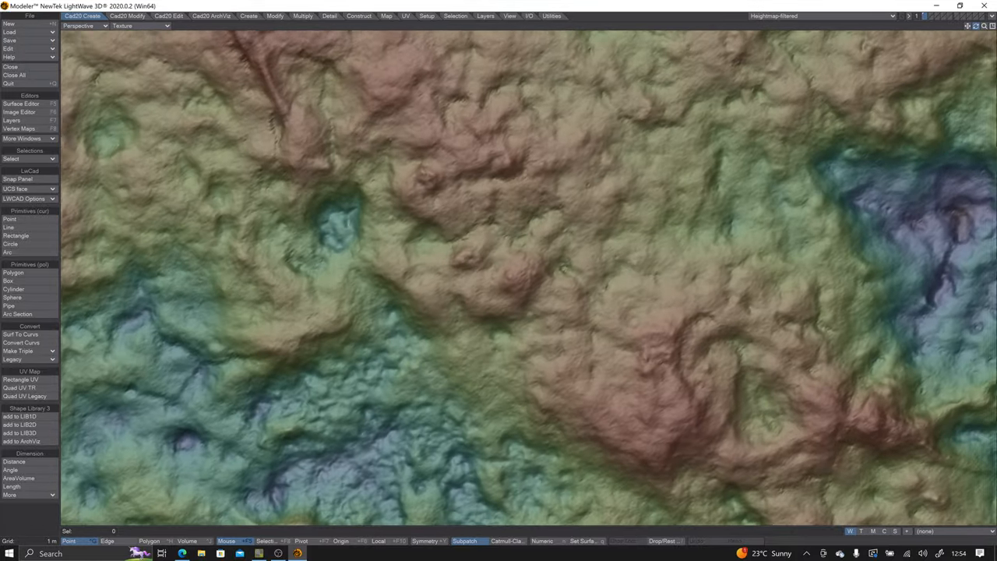
scroll(down, 3)
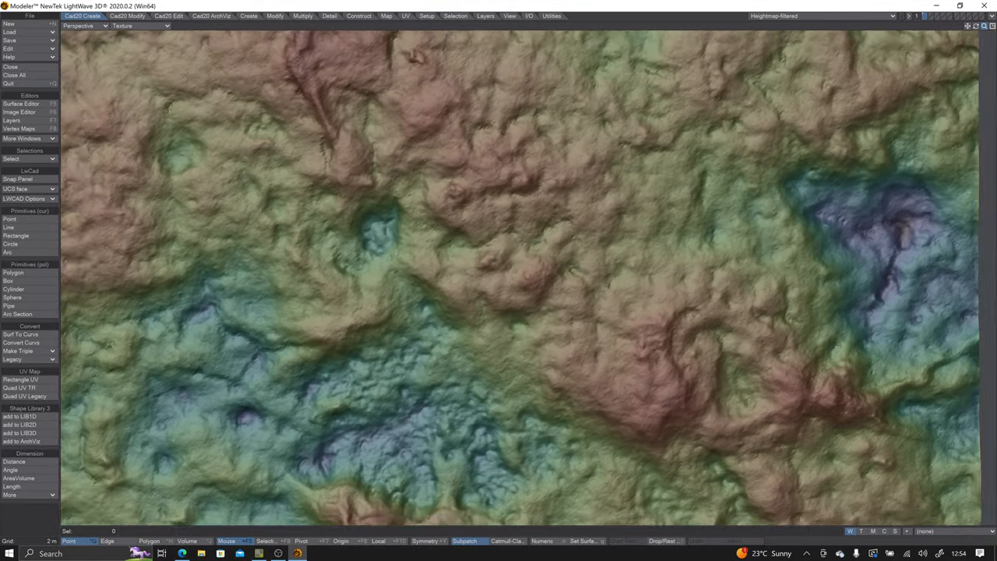